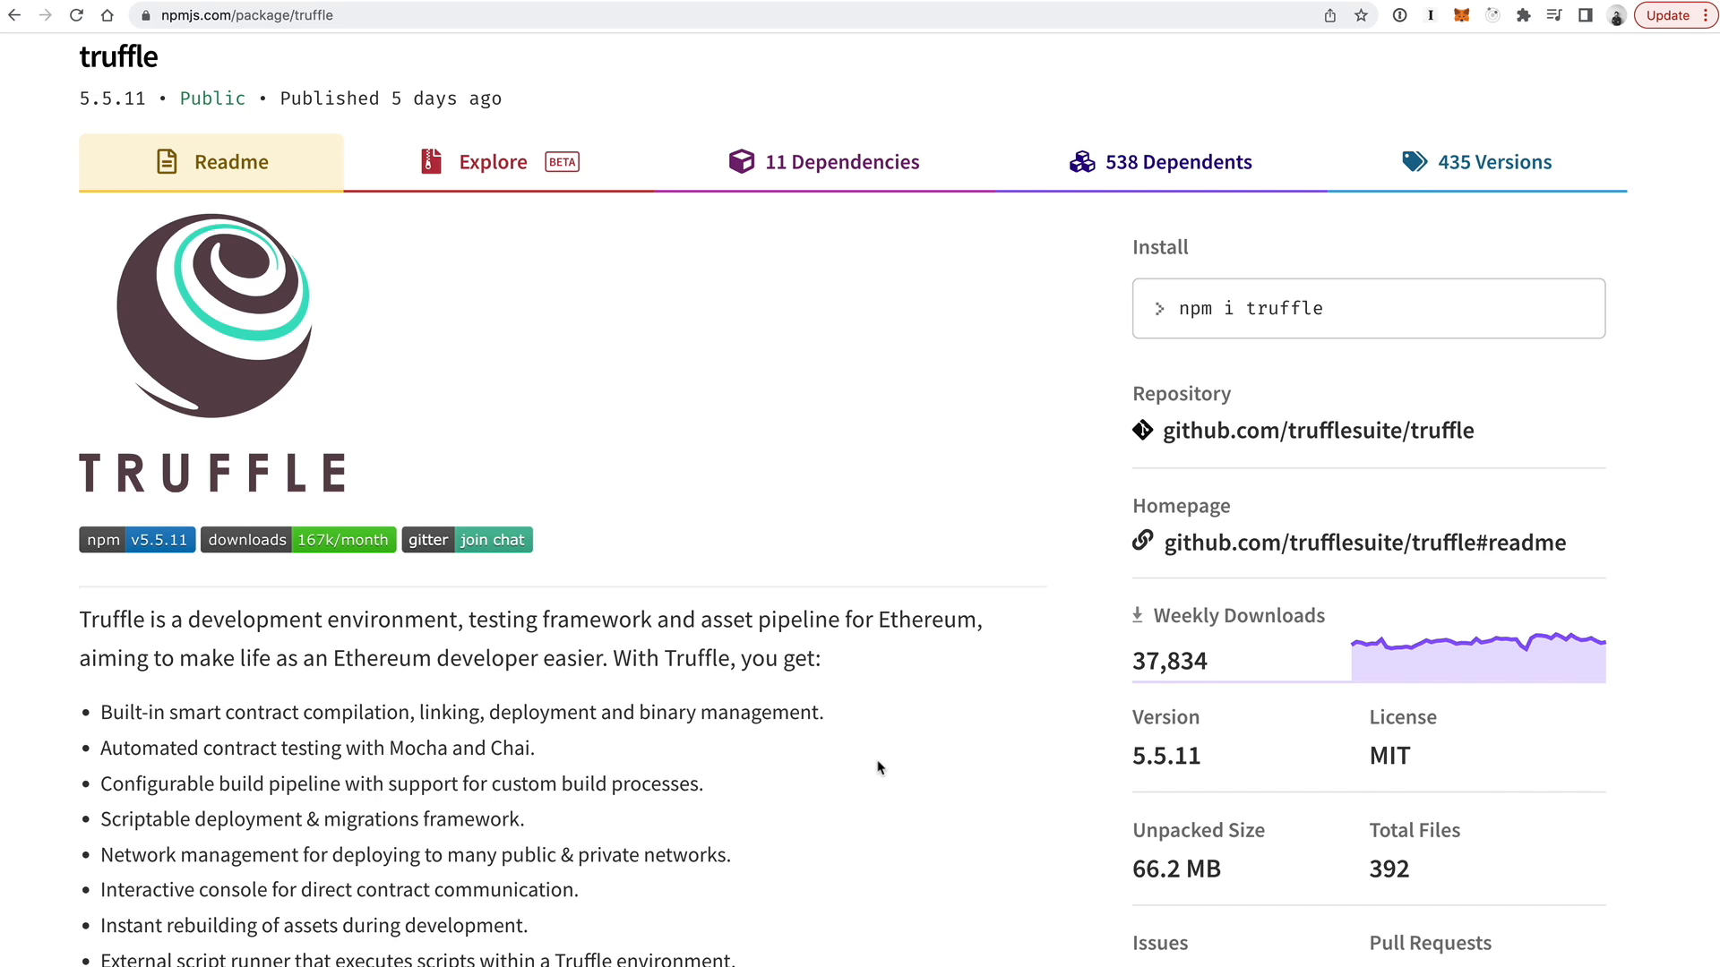
Scroll the npm truffle package page to its readme and version 5.5.11 details.
scroll(down, 3)
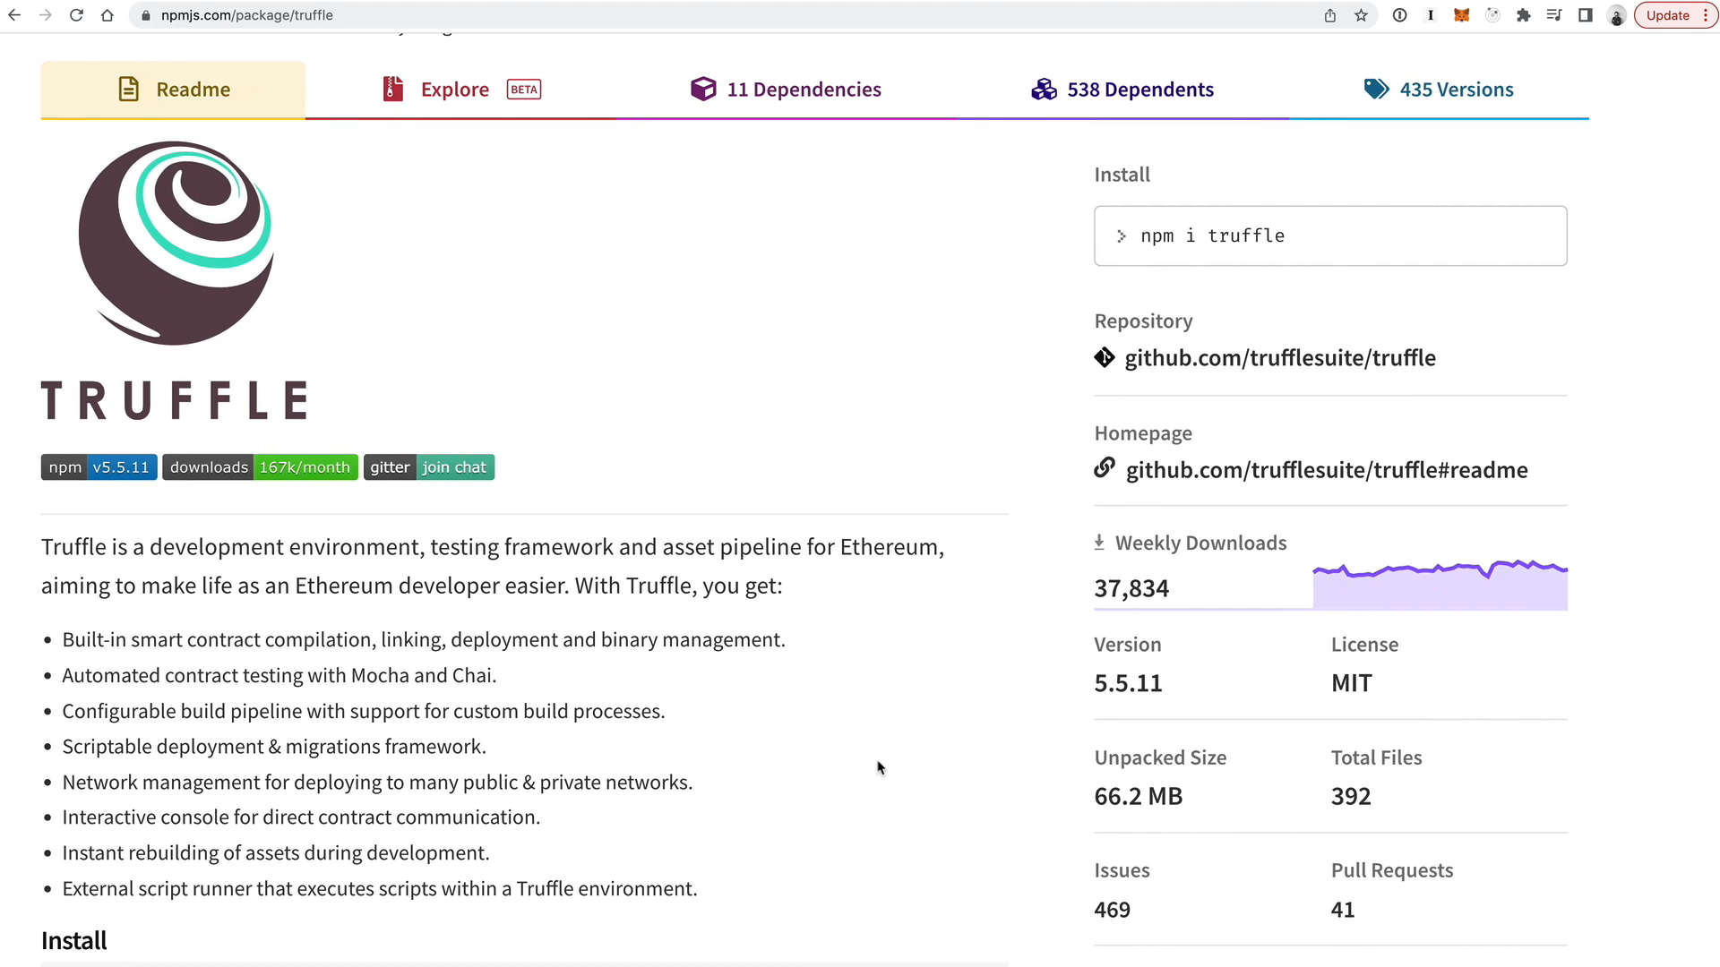
mouse_move(1448, 613)
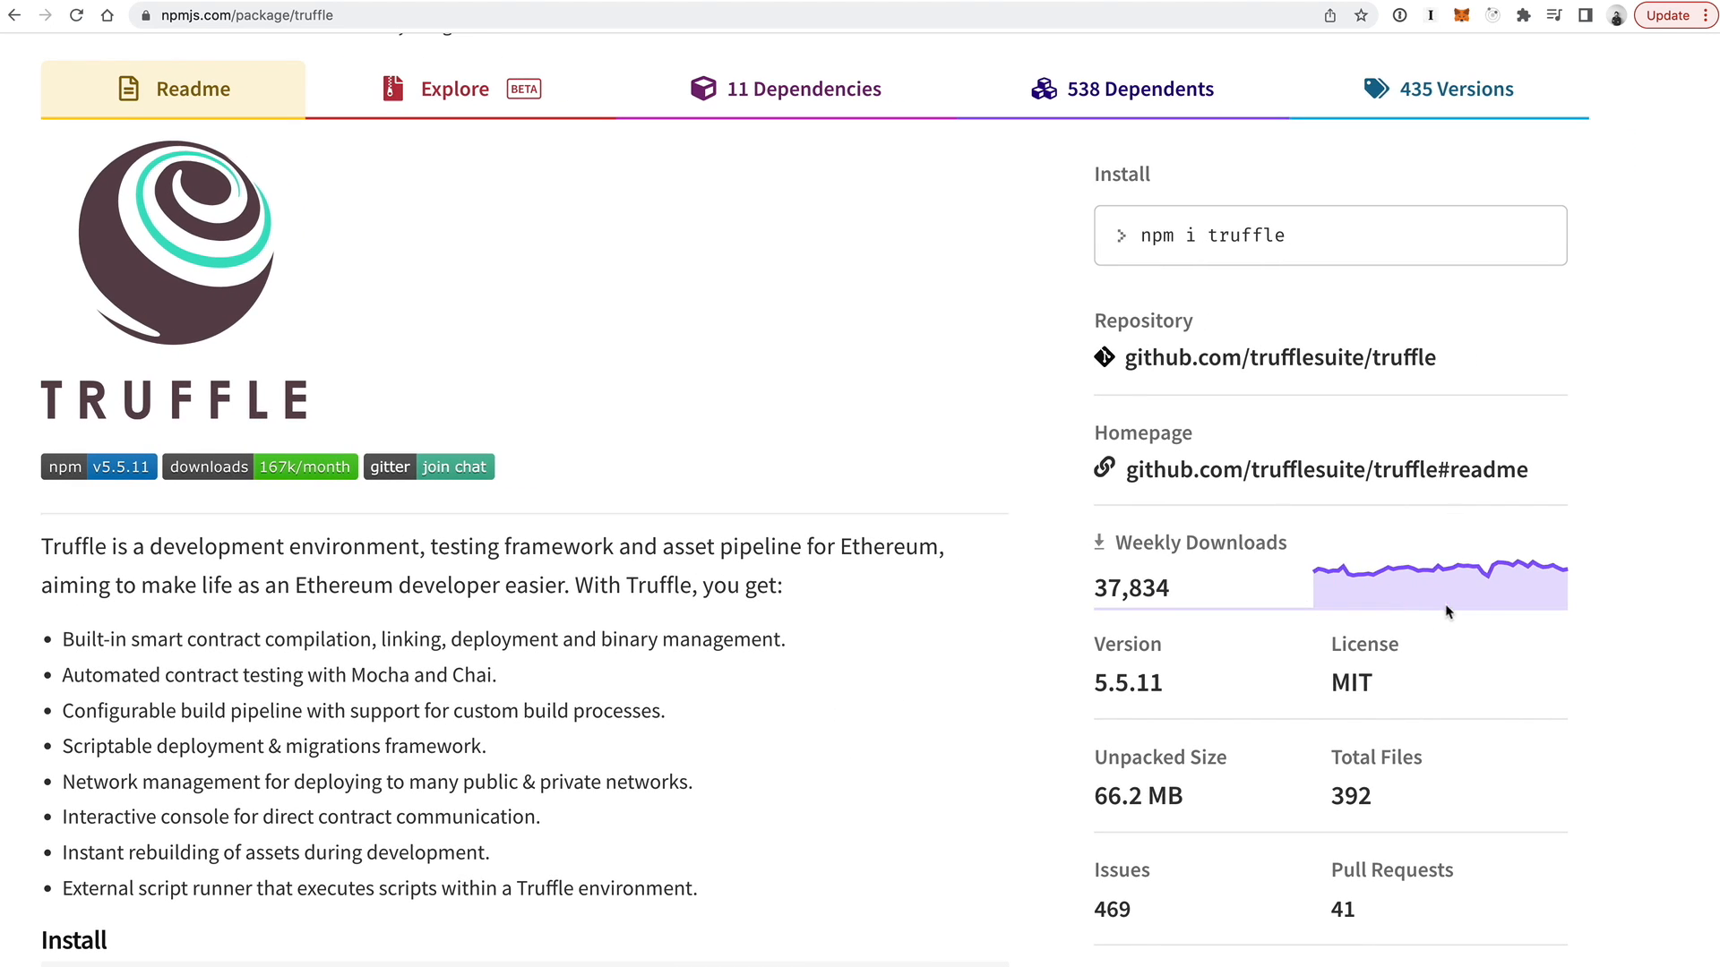
mouse_move(1347, 577)
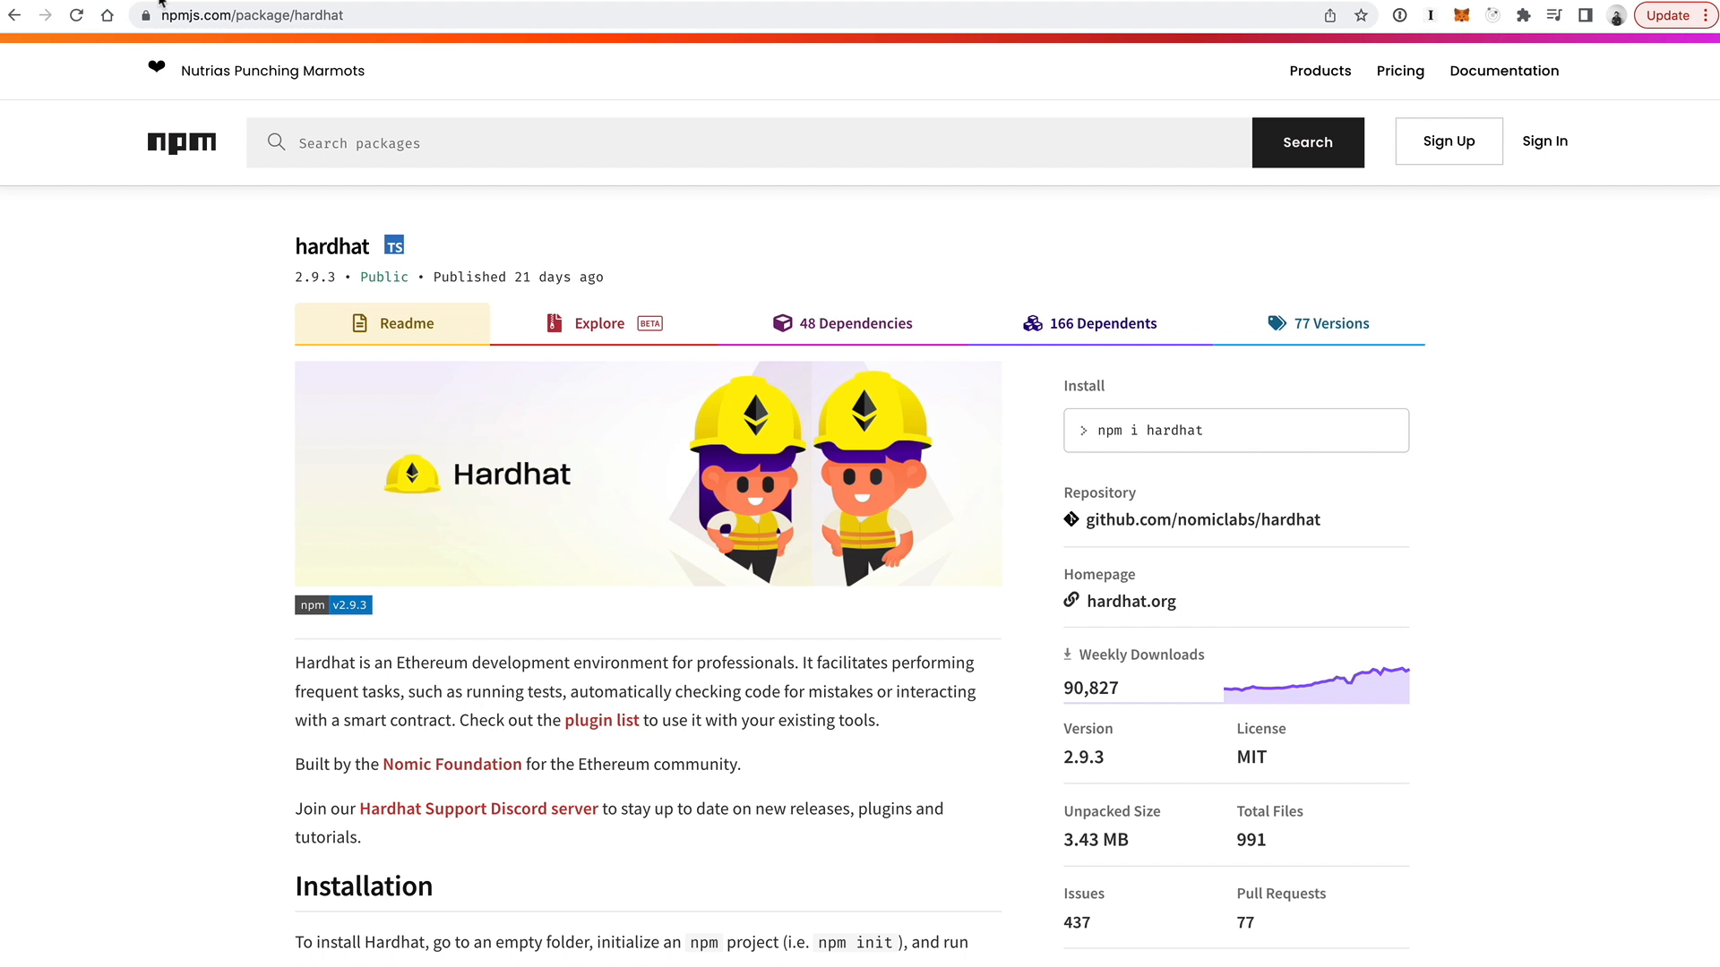
mouse_move(1468, 670)
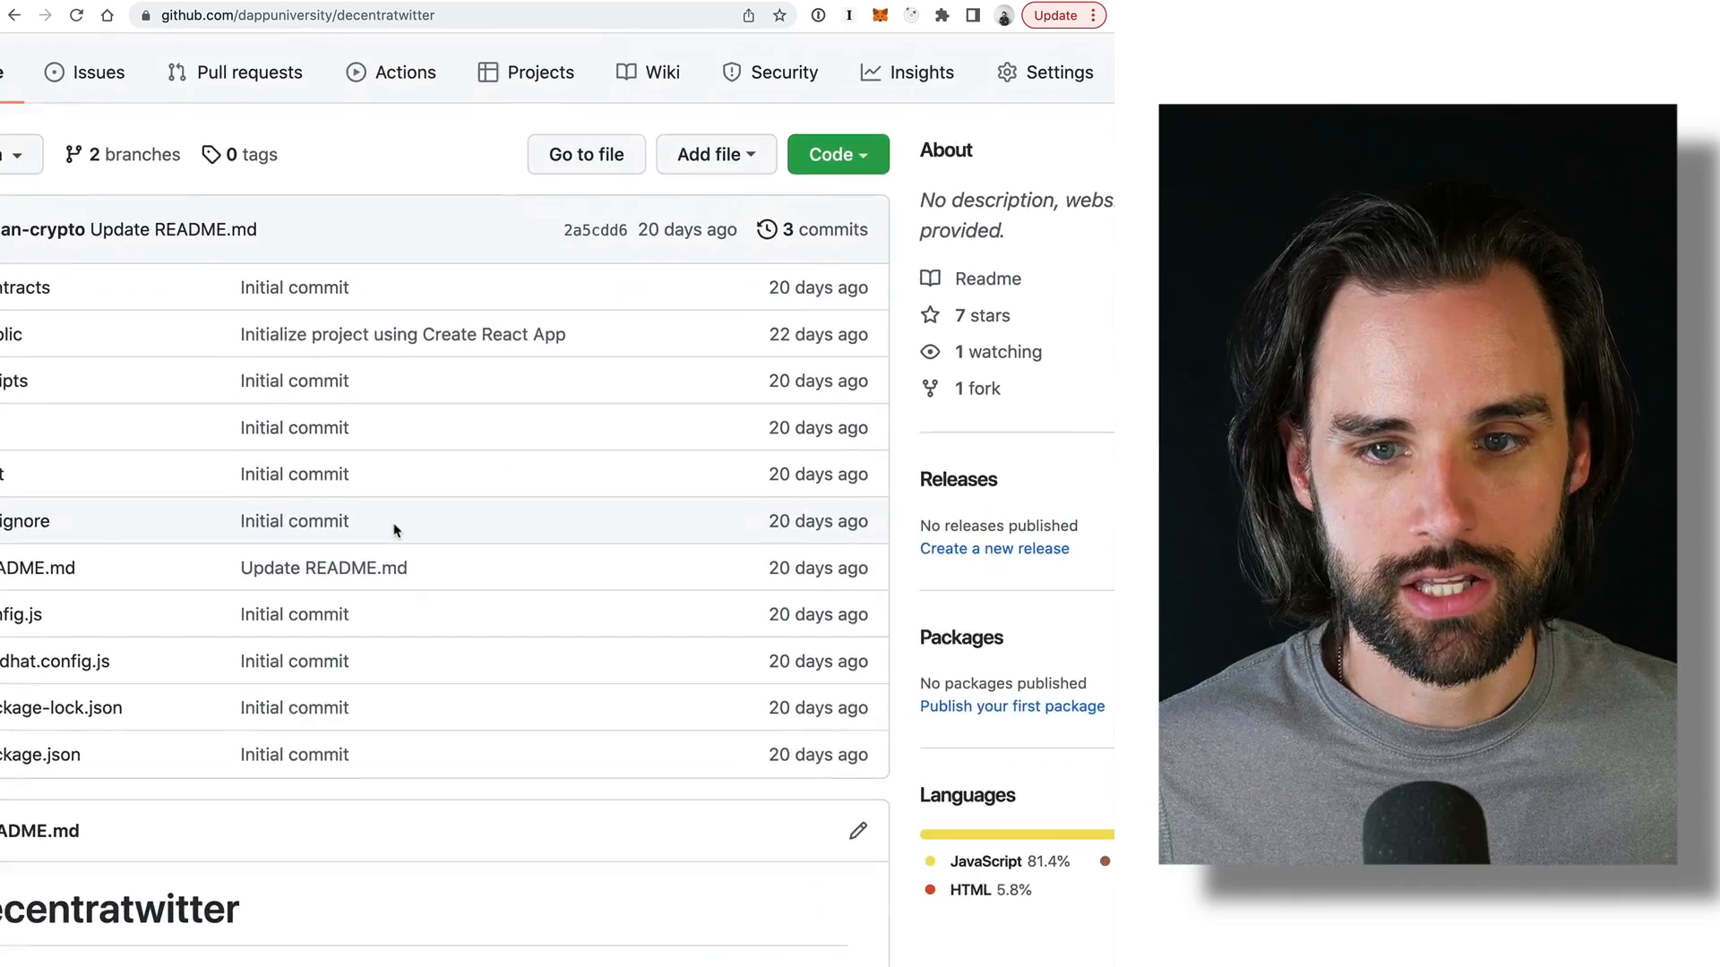
Load the decentratwitter and eth_swap dappuniversity repositories via the address bar.
scroll(down, 3)
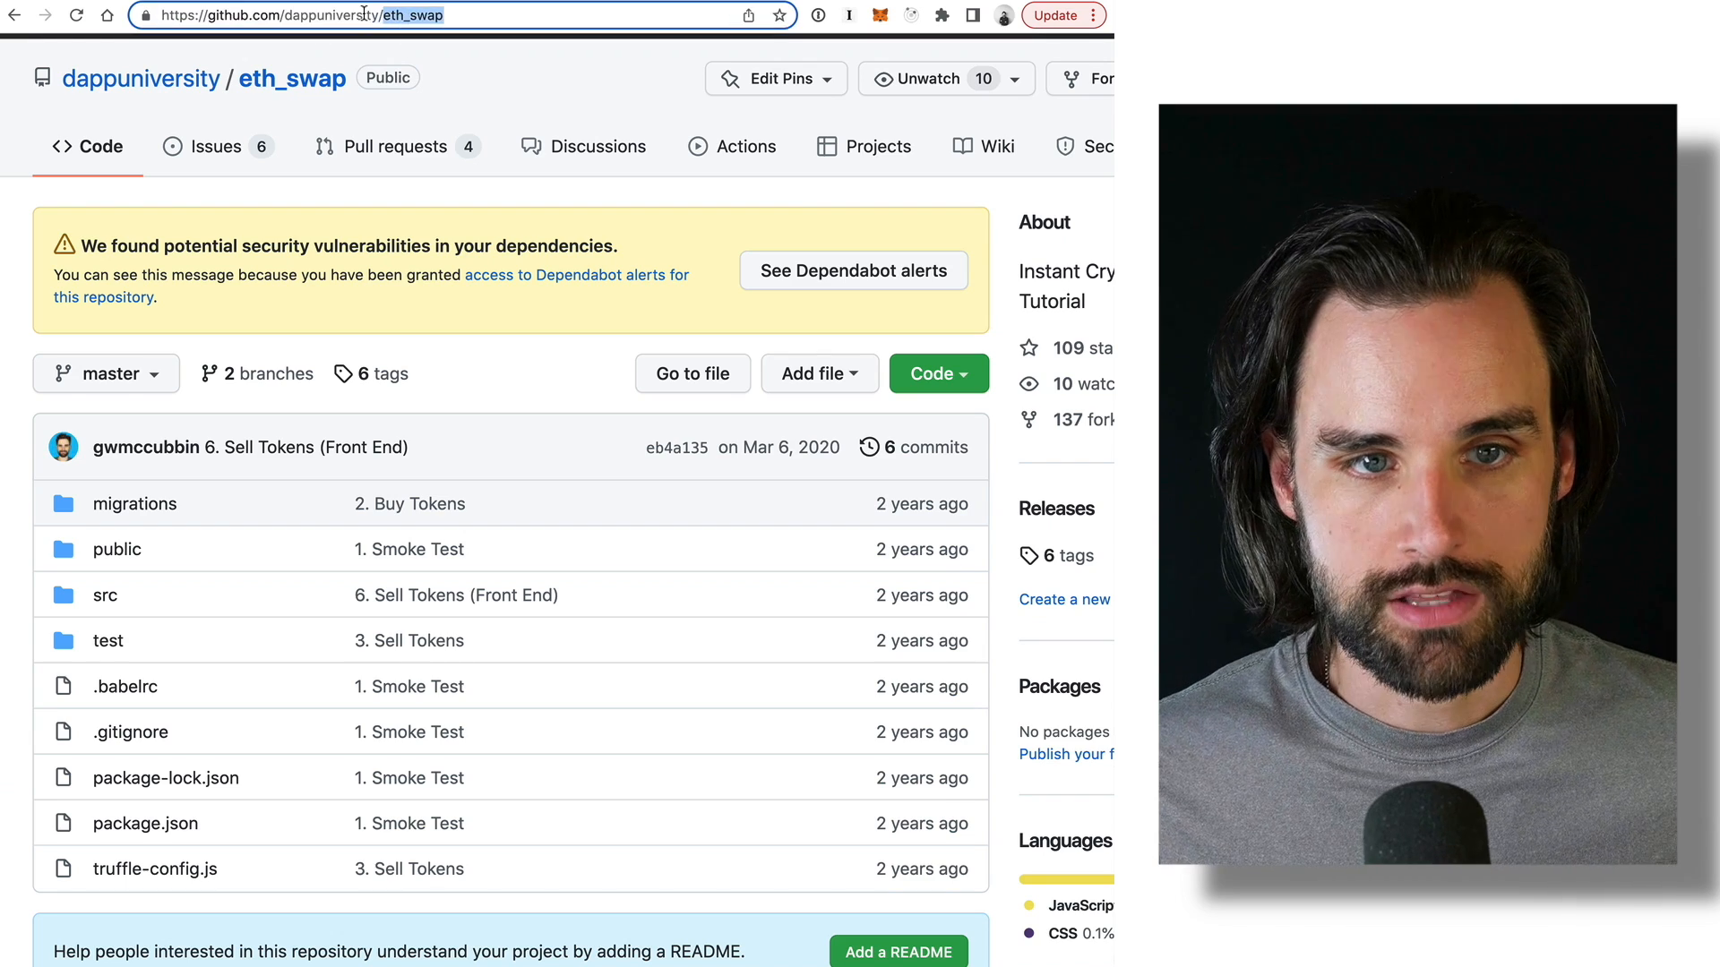
text(decentratwitter)
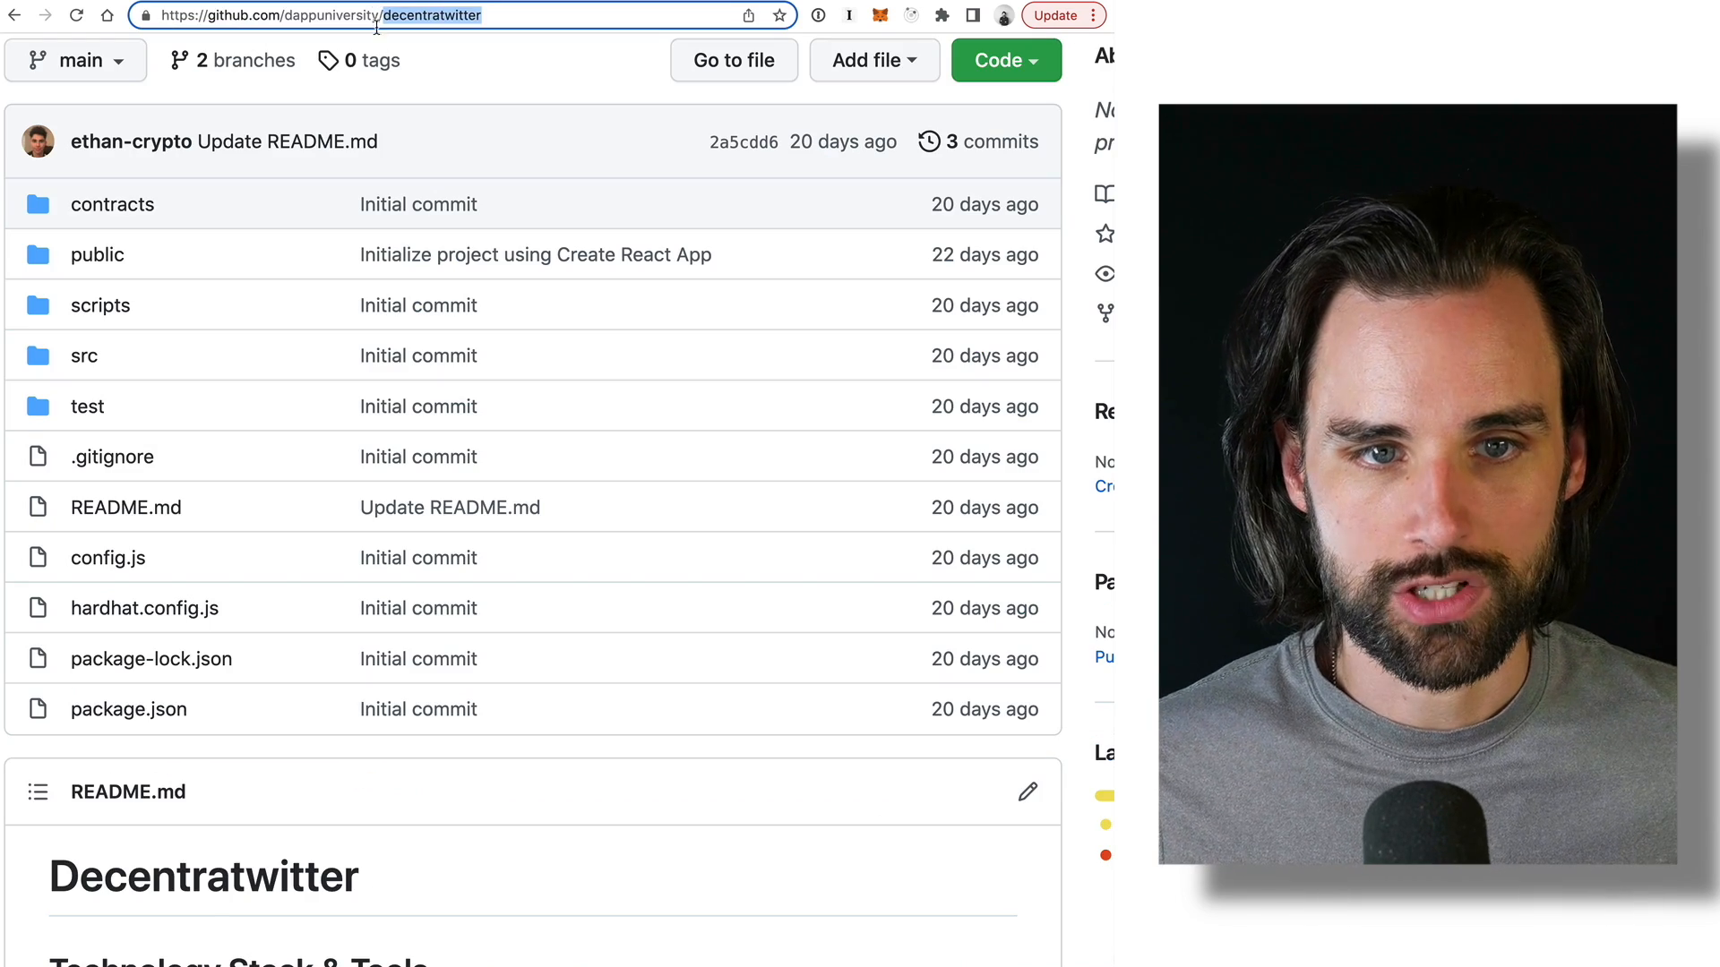
text(eth_swap)
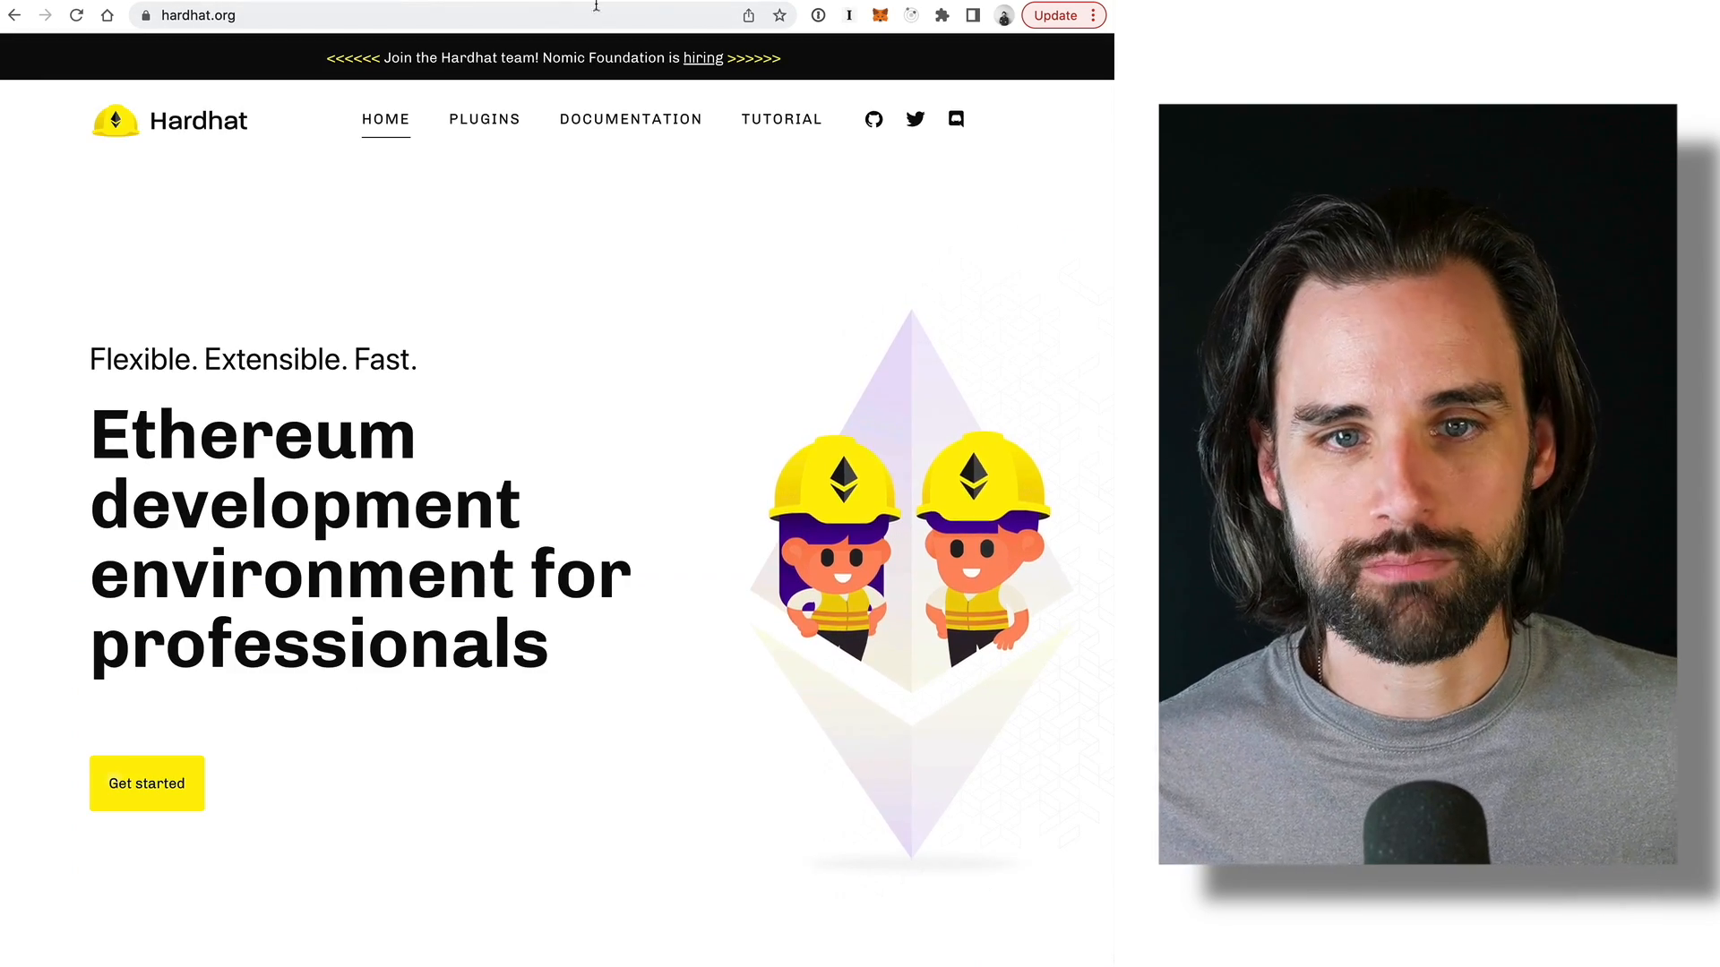
Read the 'Debugging with Hardhat Network' tutorial down through its console.log examples.
click(781, 119)
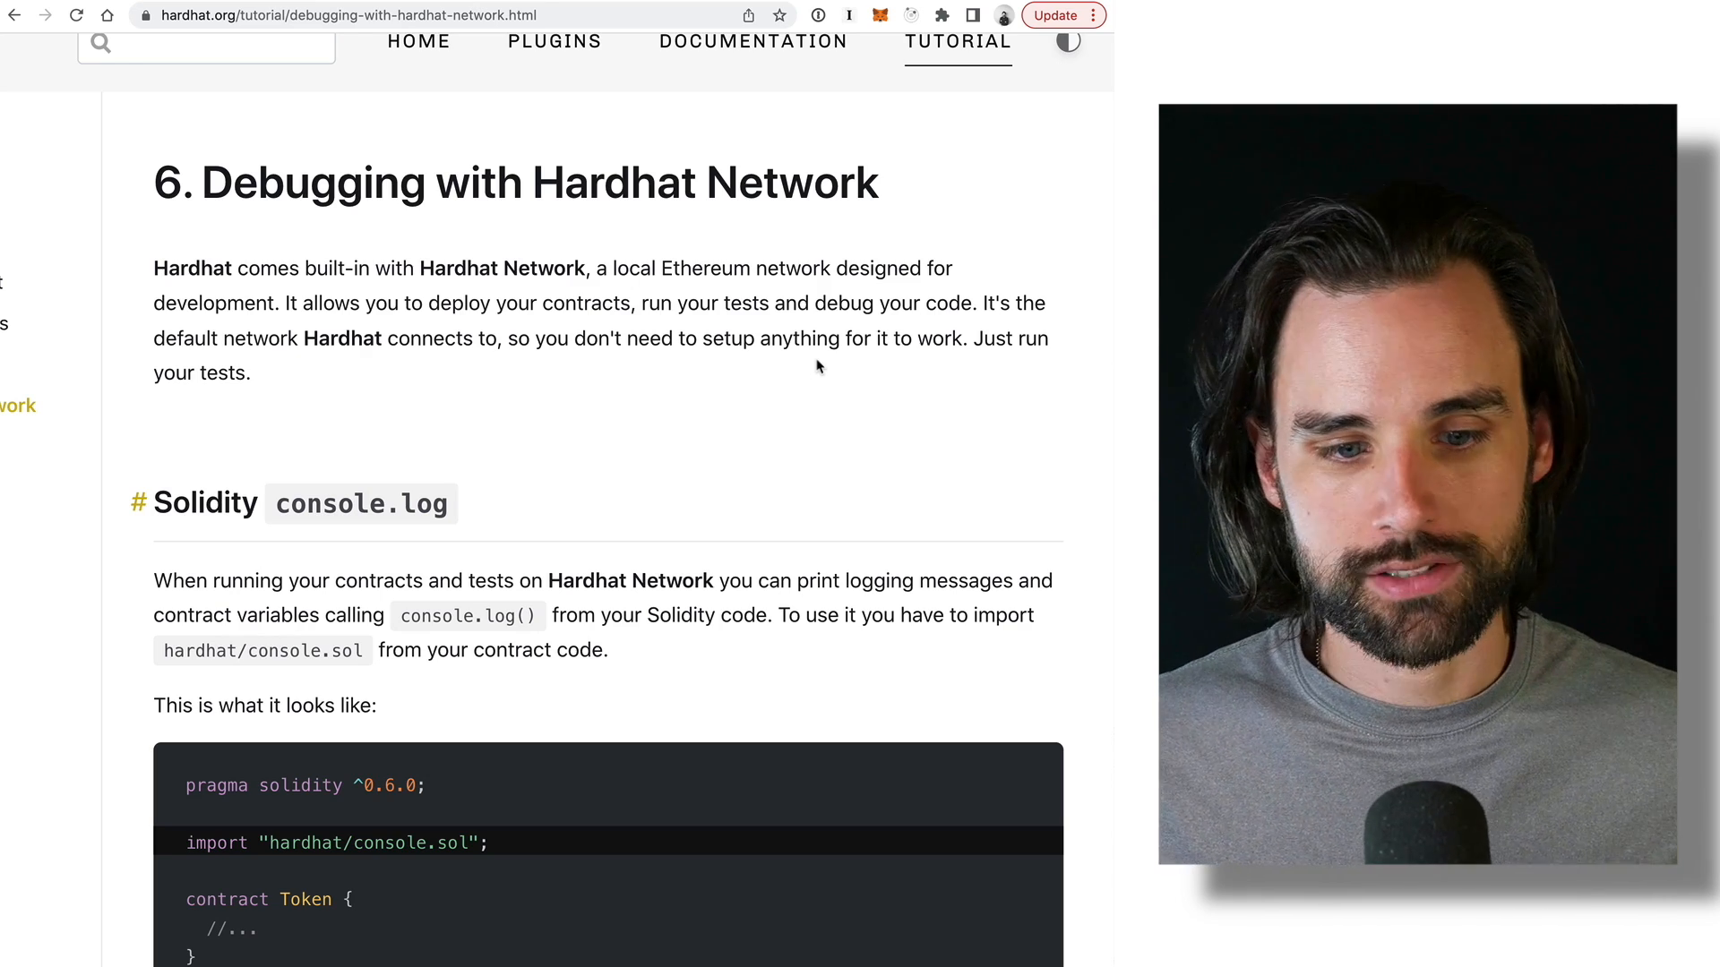
scroll(down, 3)
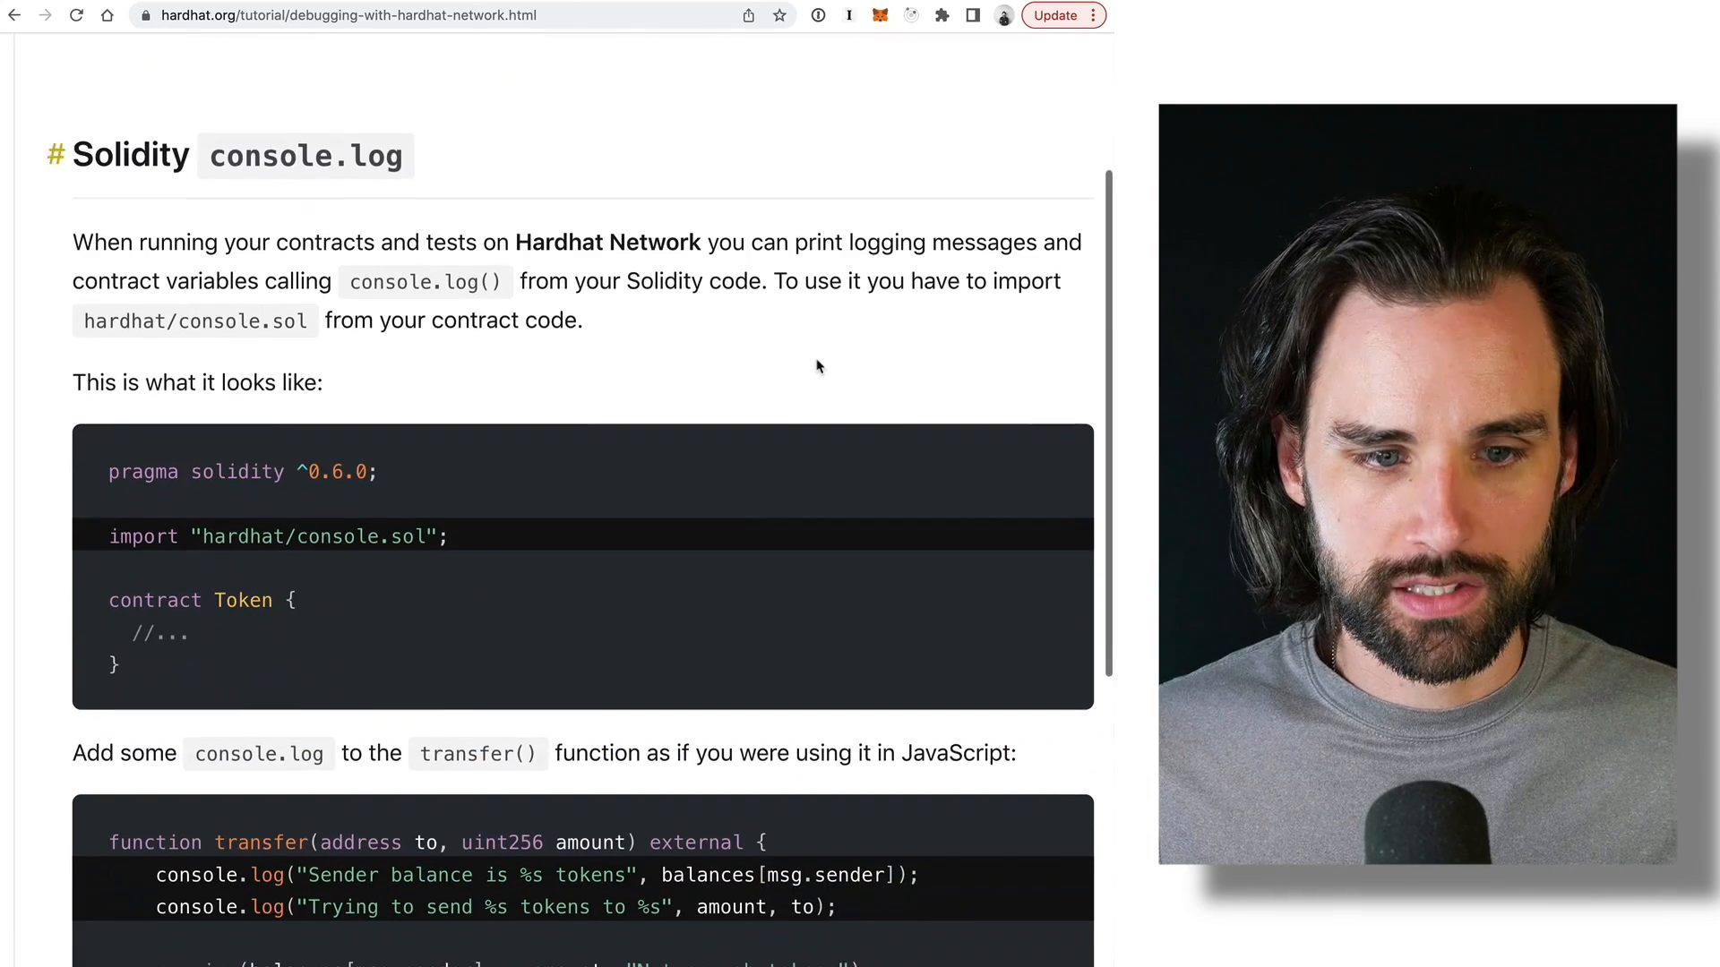
scroll(down, 3)
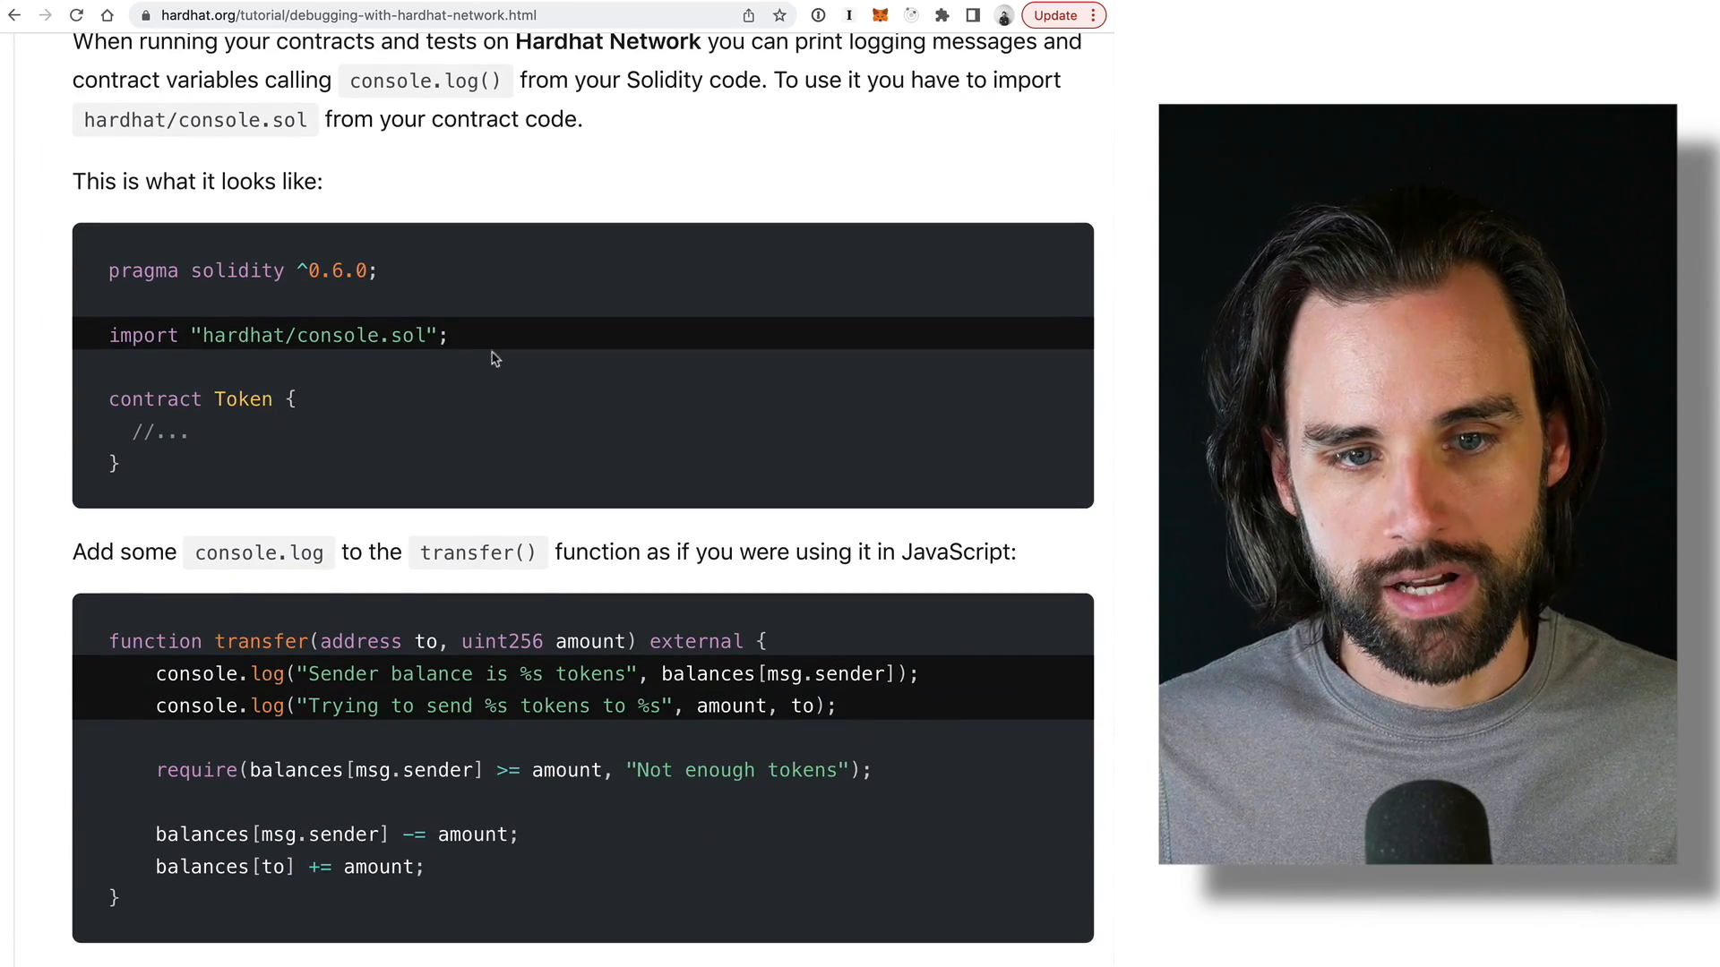
scroll(down, 3)
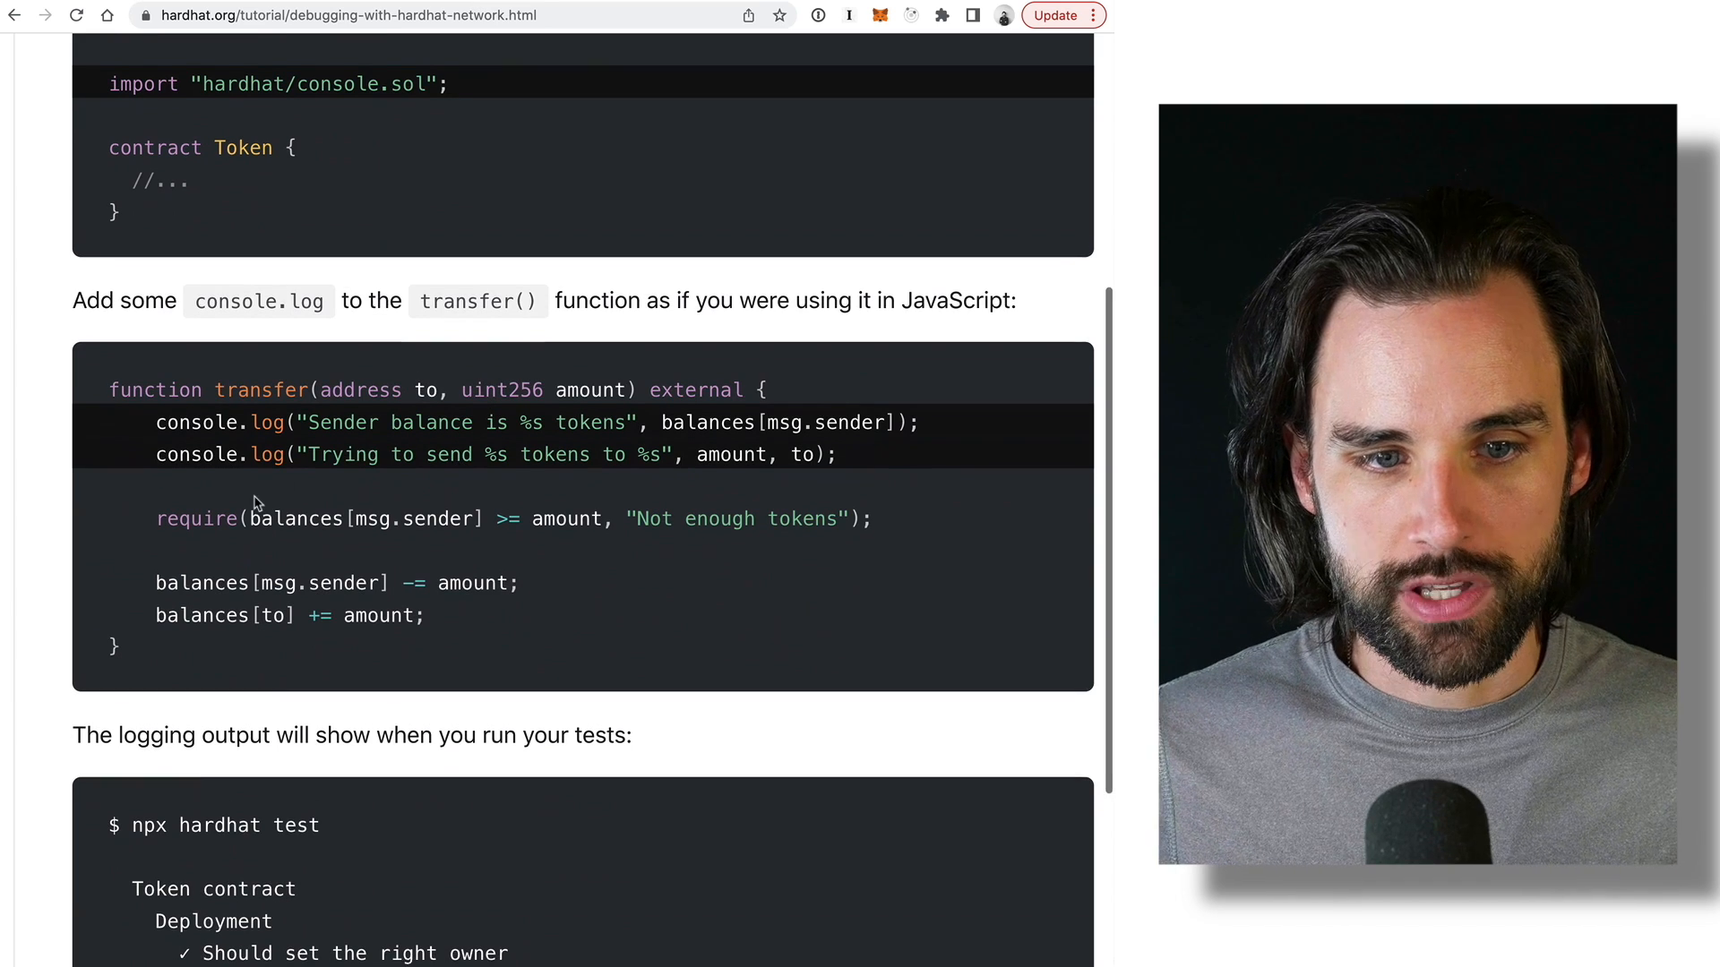
scroll(down, 3)
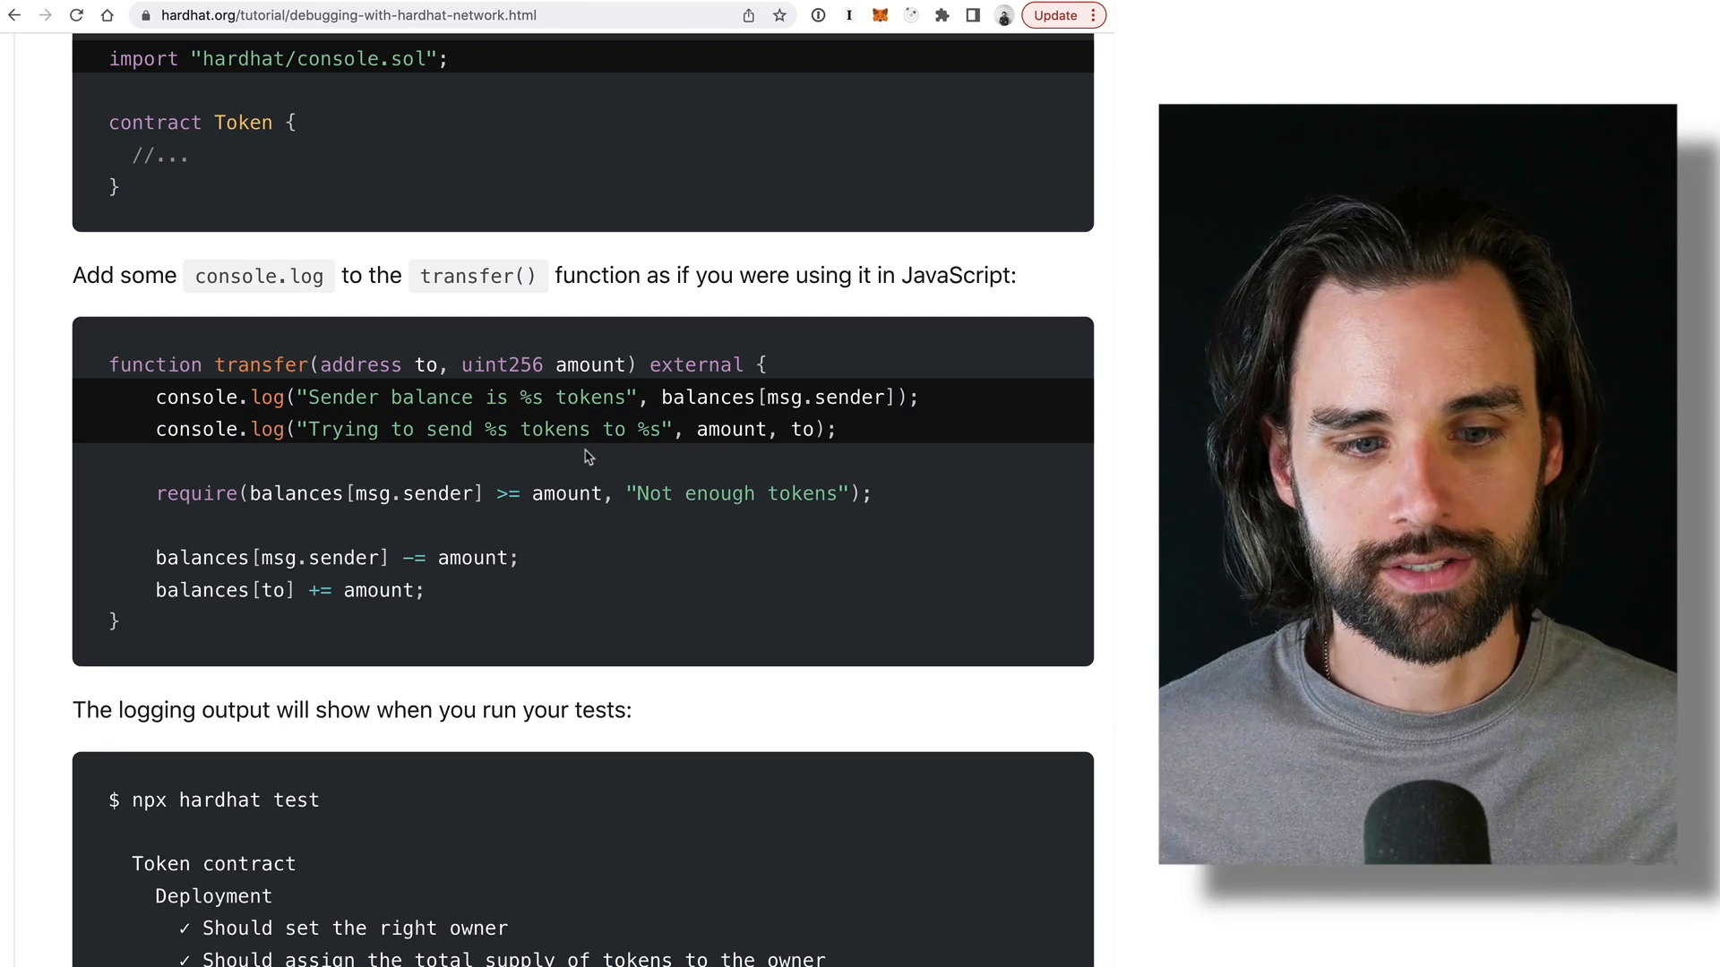
scroll(down, 3)
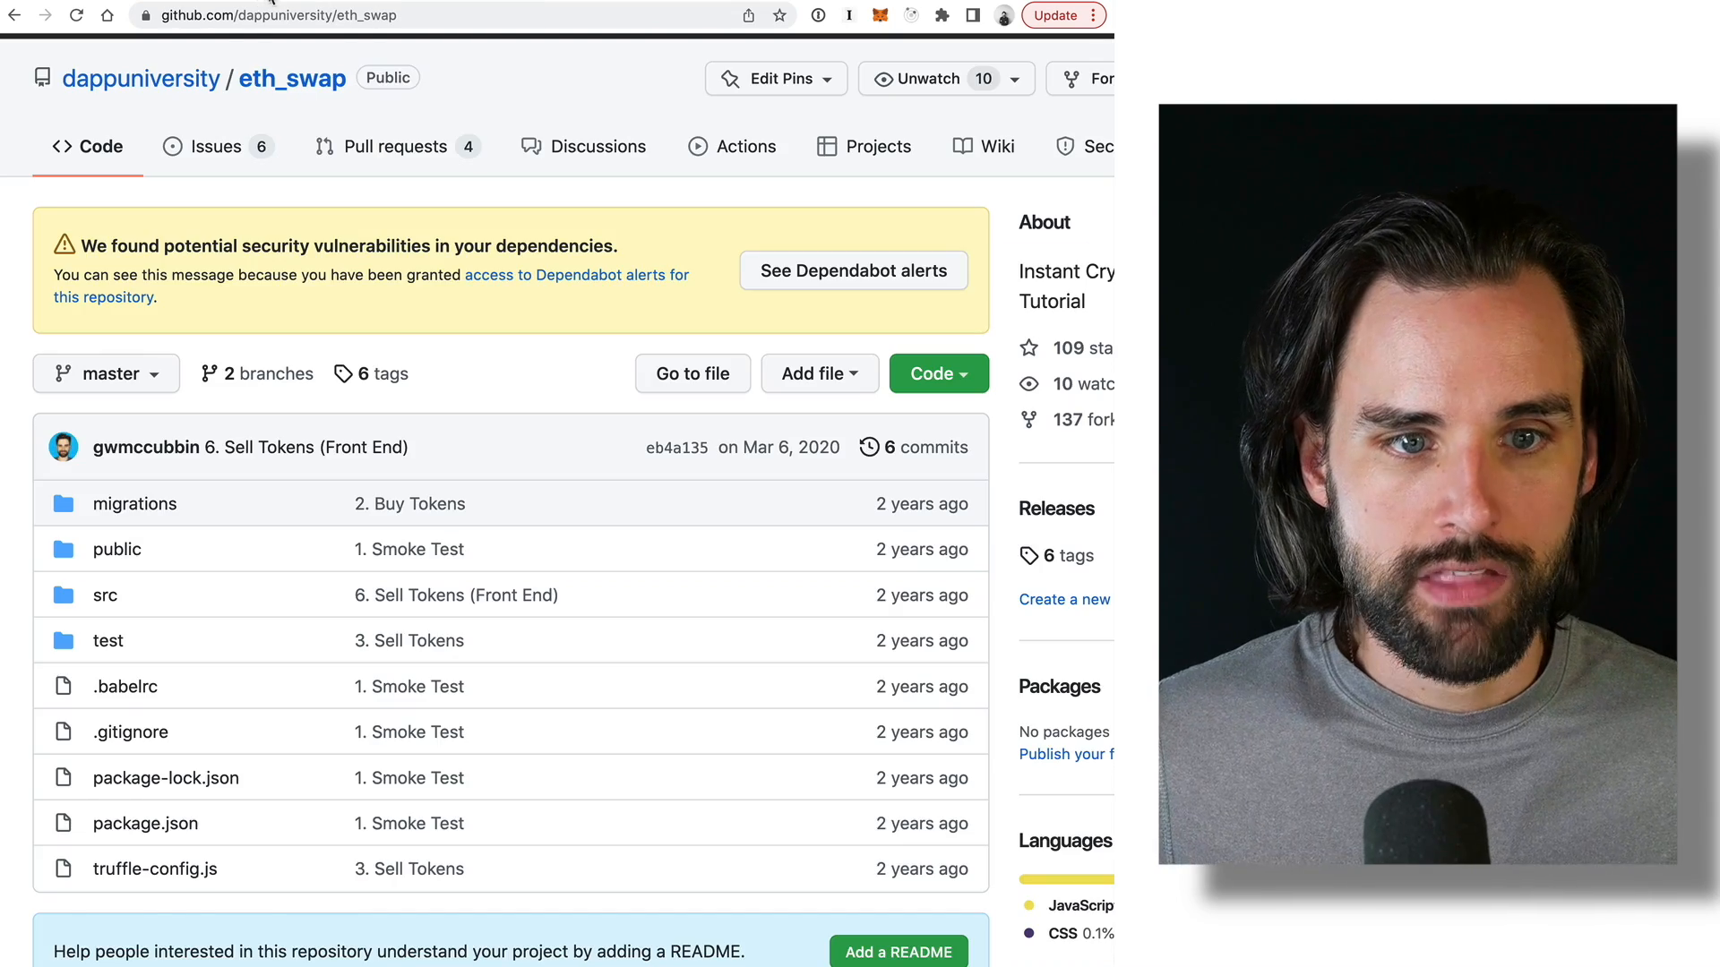
Go to github.com/dappuniversity/decentratwitter and browse its contracts folder for Decentratwitter.sol.
text(https://github.com/dappuniversity/decentratwitter)
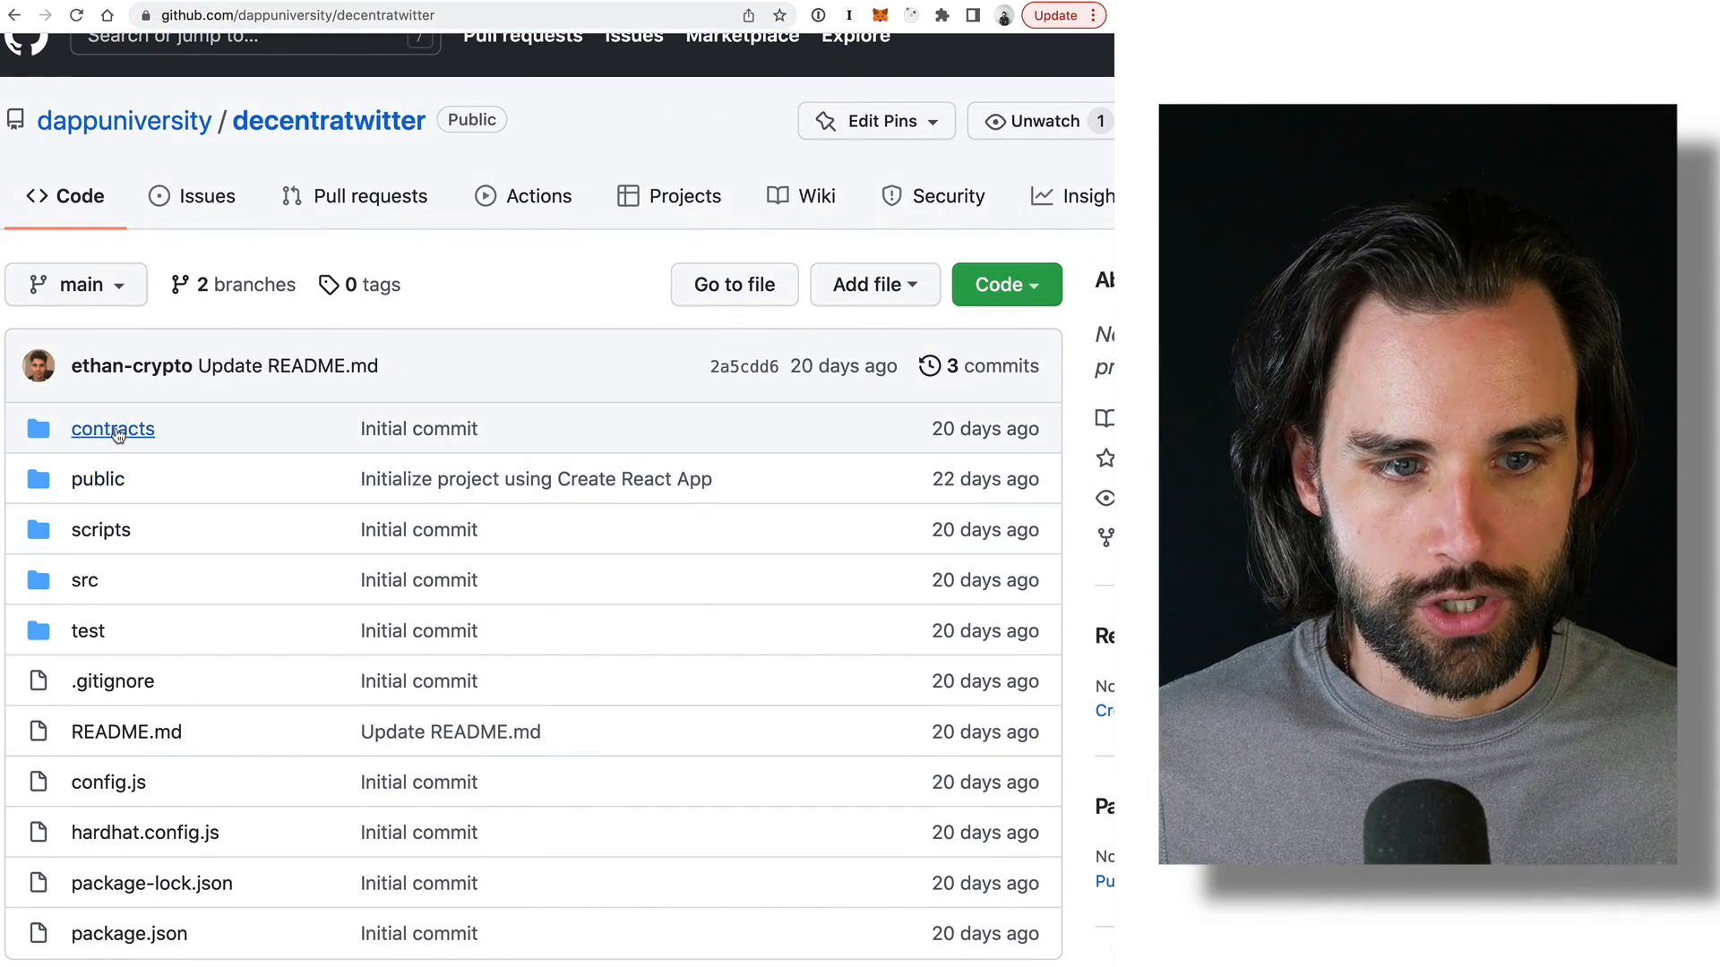
click(111, 430)
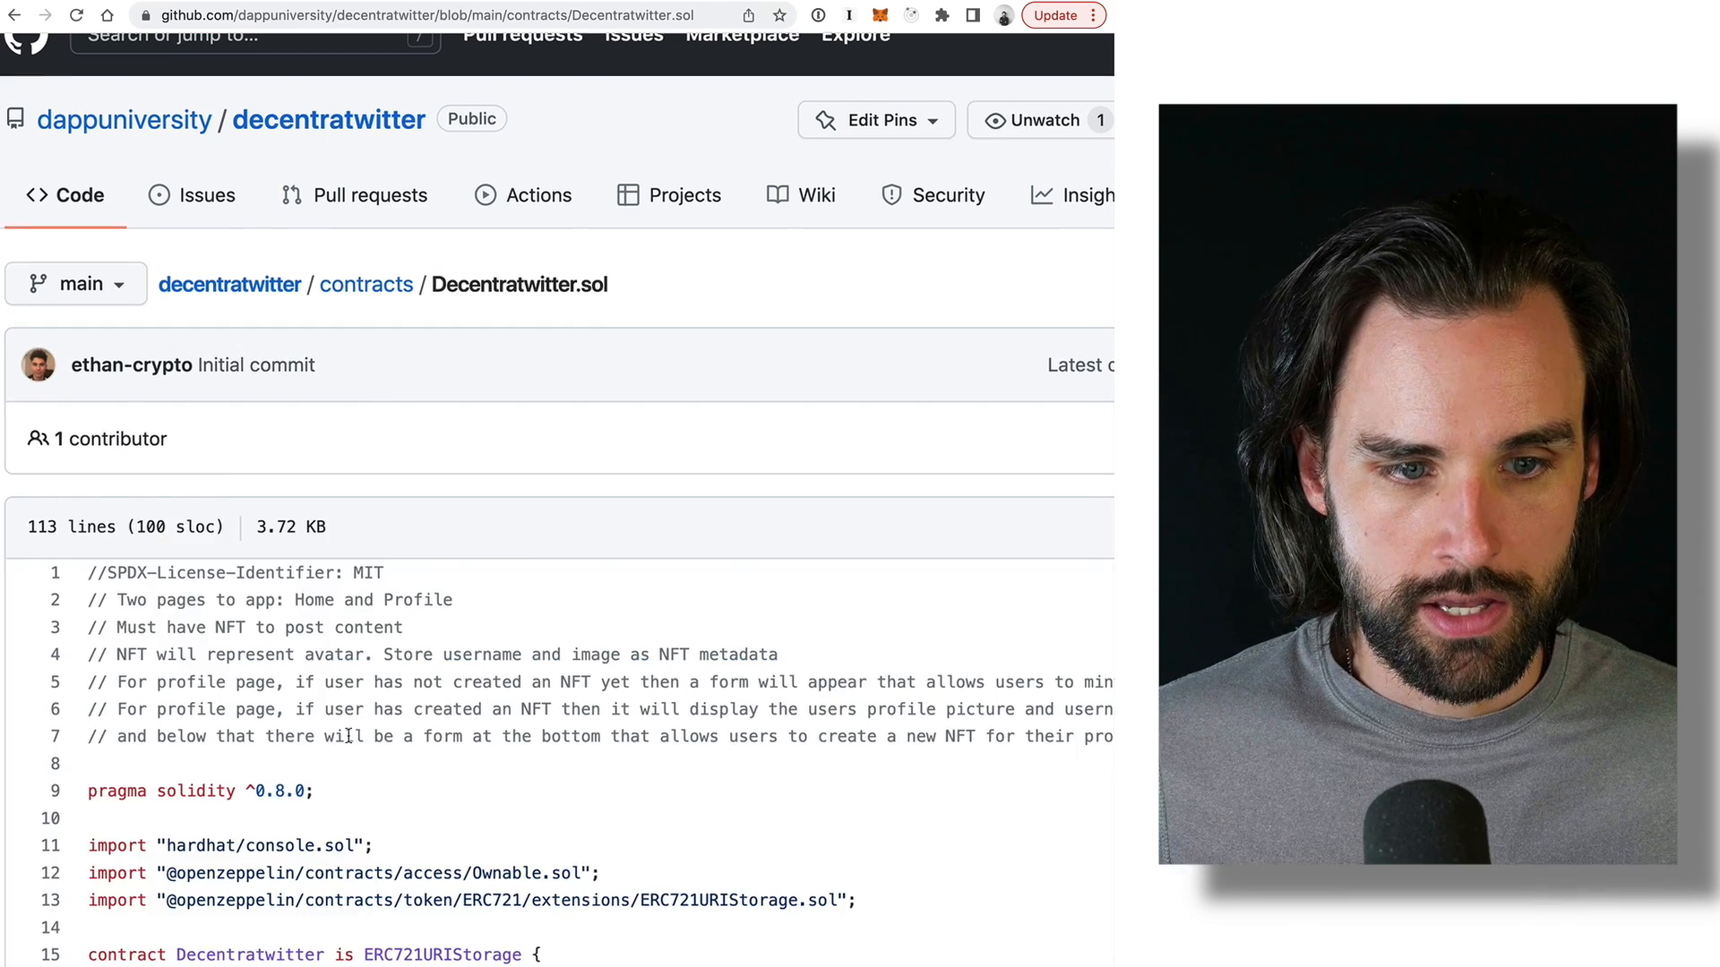
scroll(down, 3)
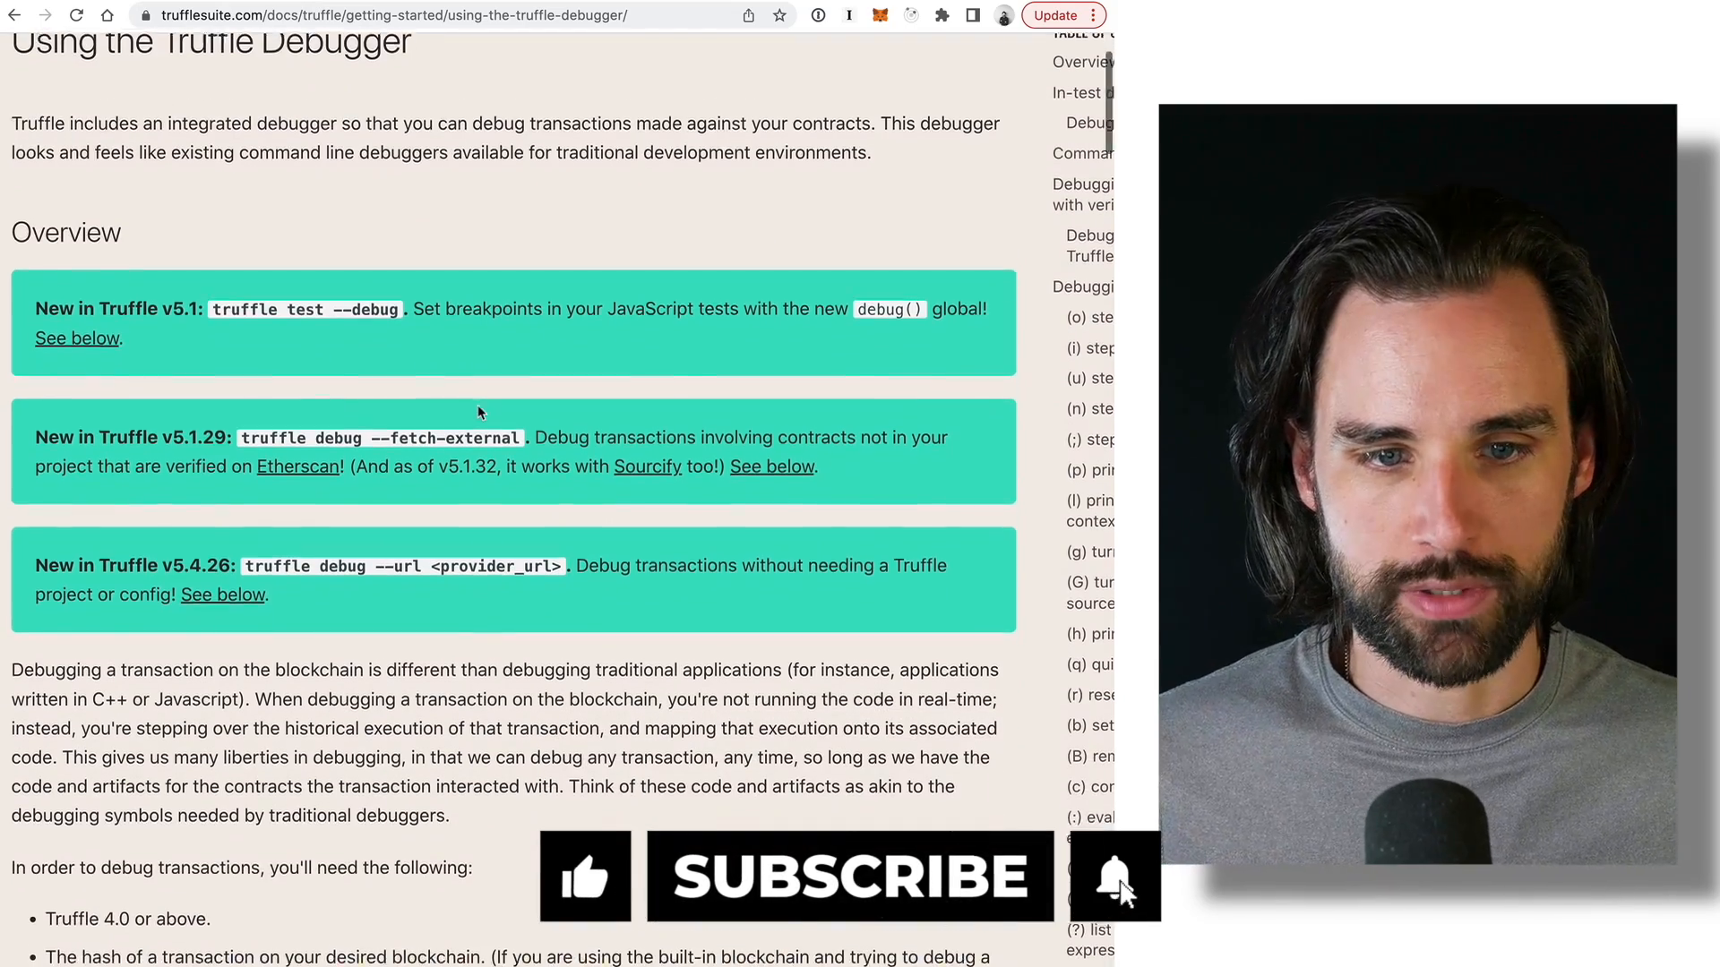
Scroll the 'Using the Truffle Debugger' page through in-test debugging and the truffle debug command.
scroll(down, 3)
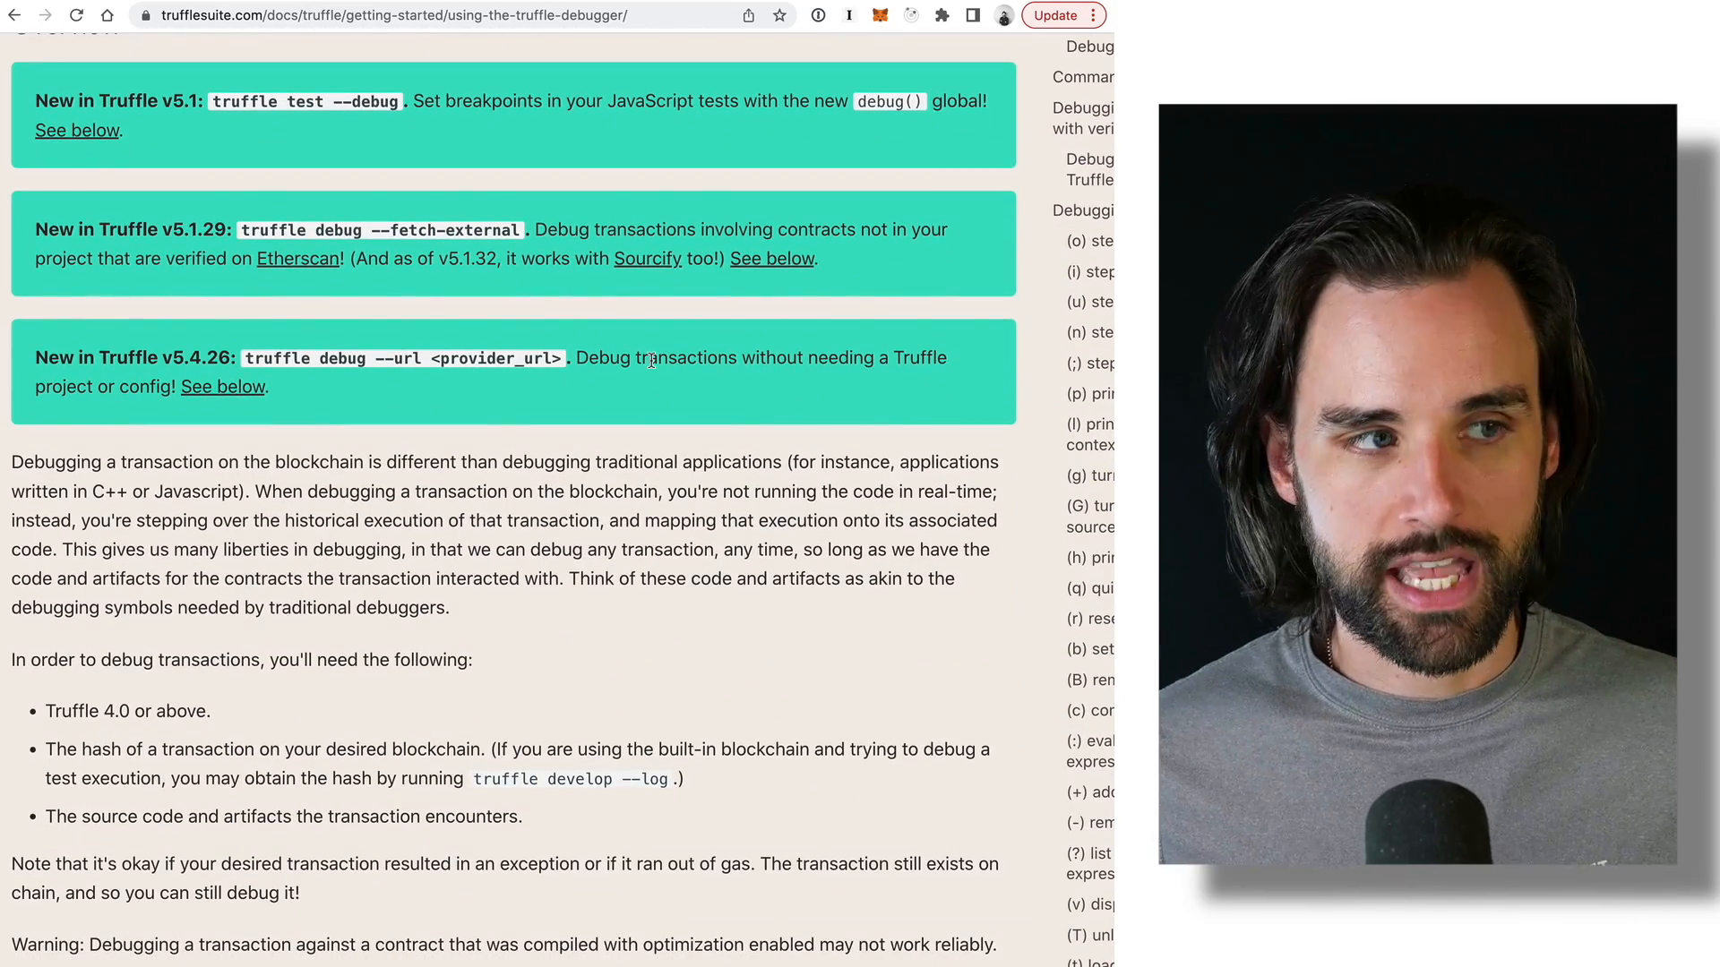
scroll(down, 3)
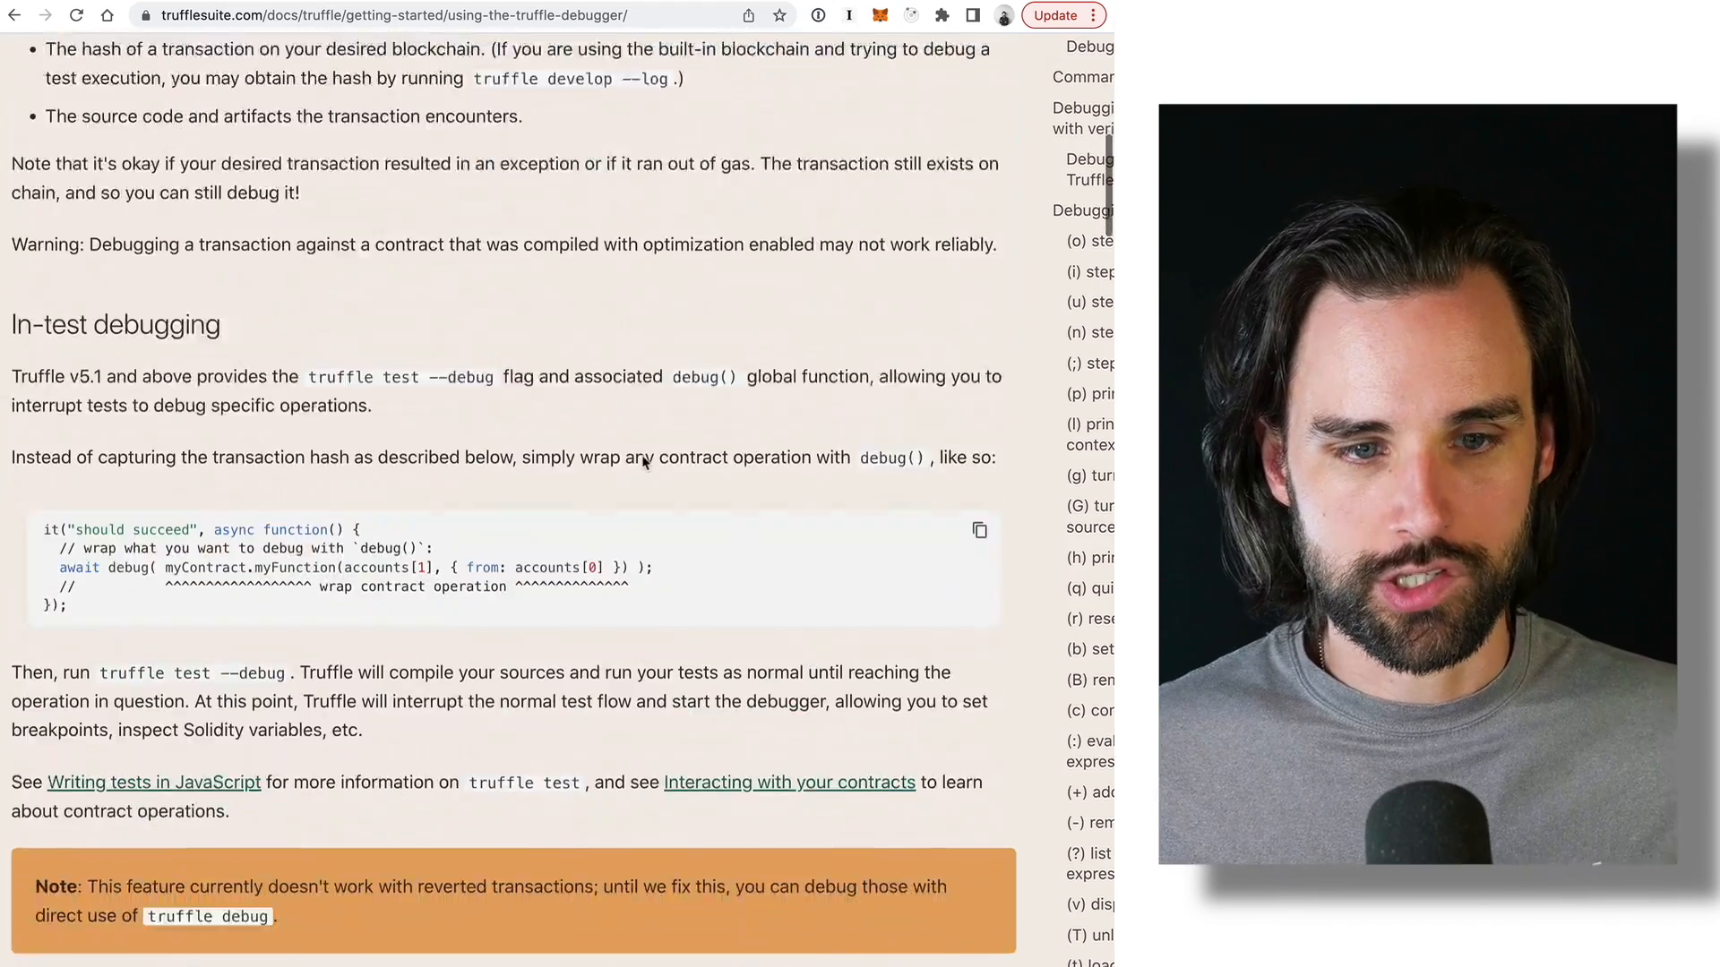
scroll(down, 3)
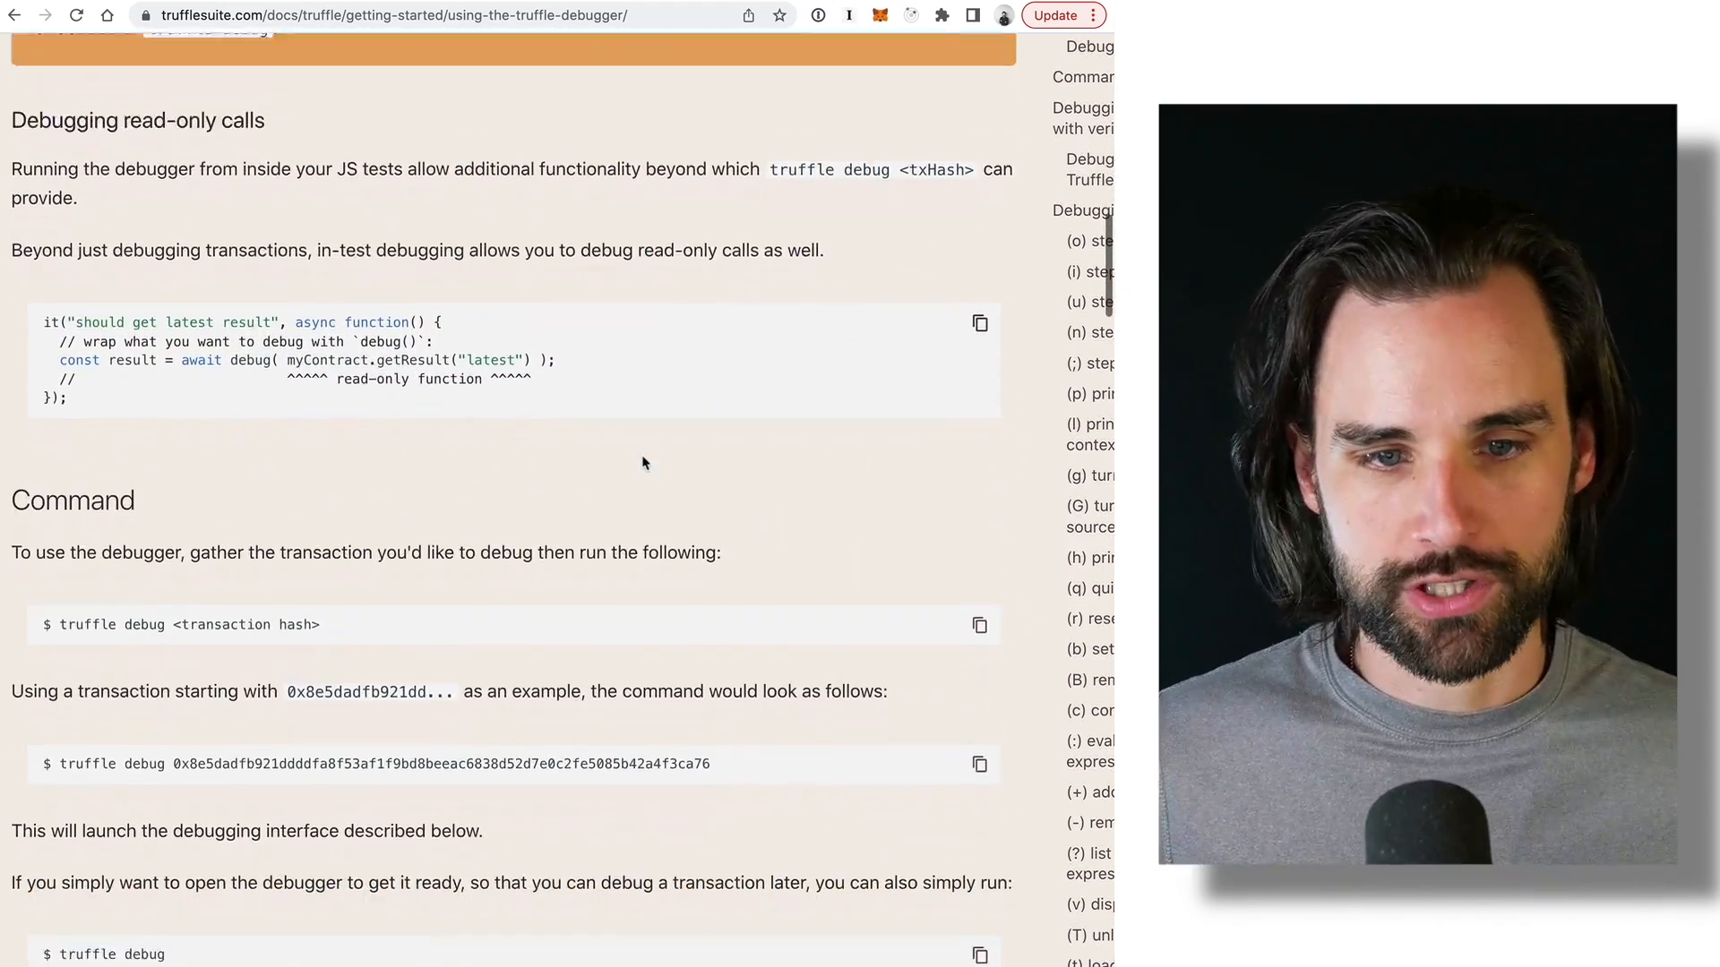
scroll(down, 3)
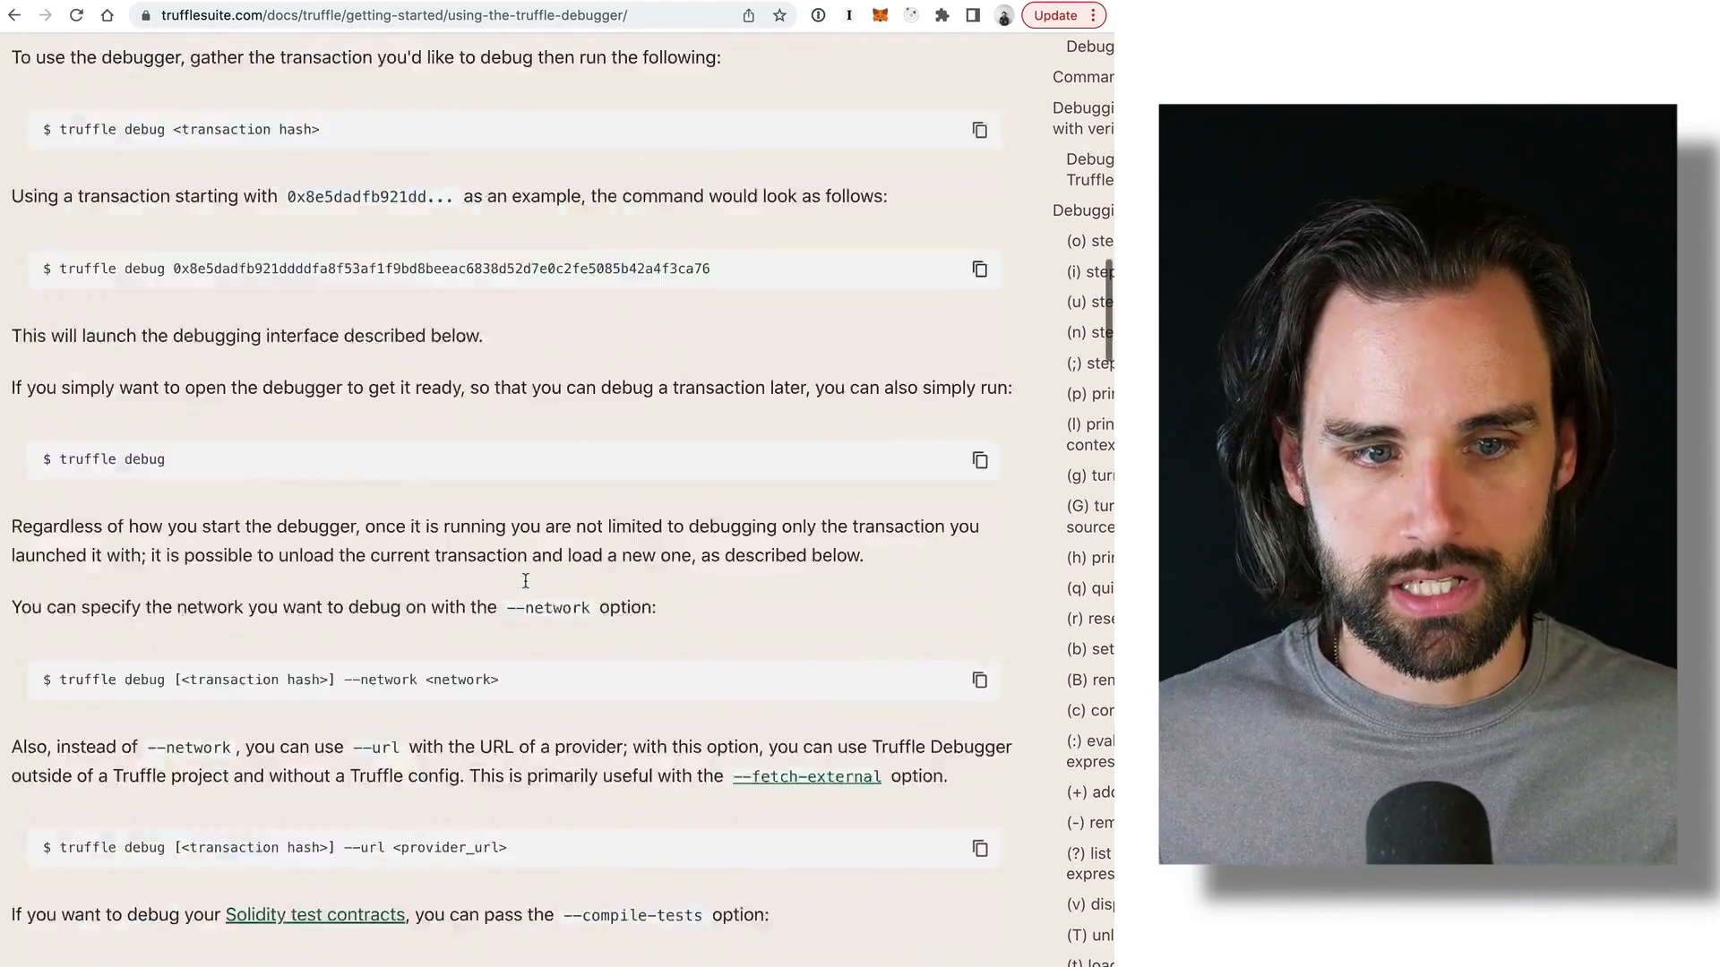
scroll(down, 3)
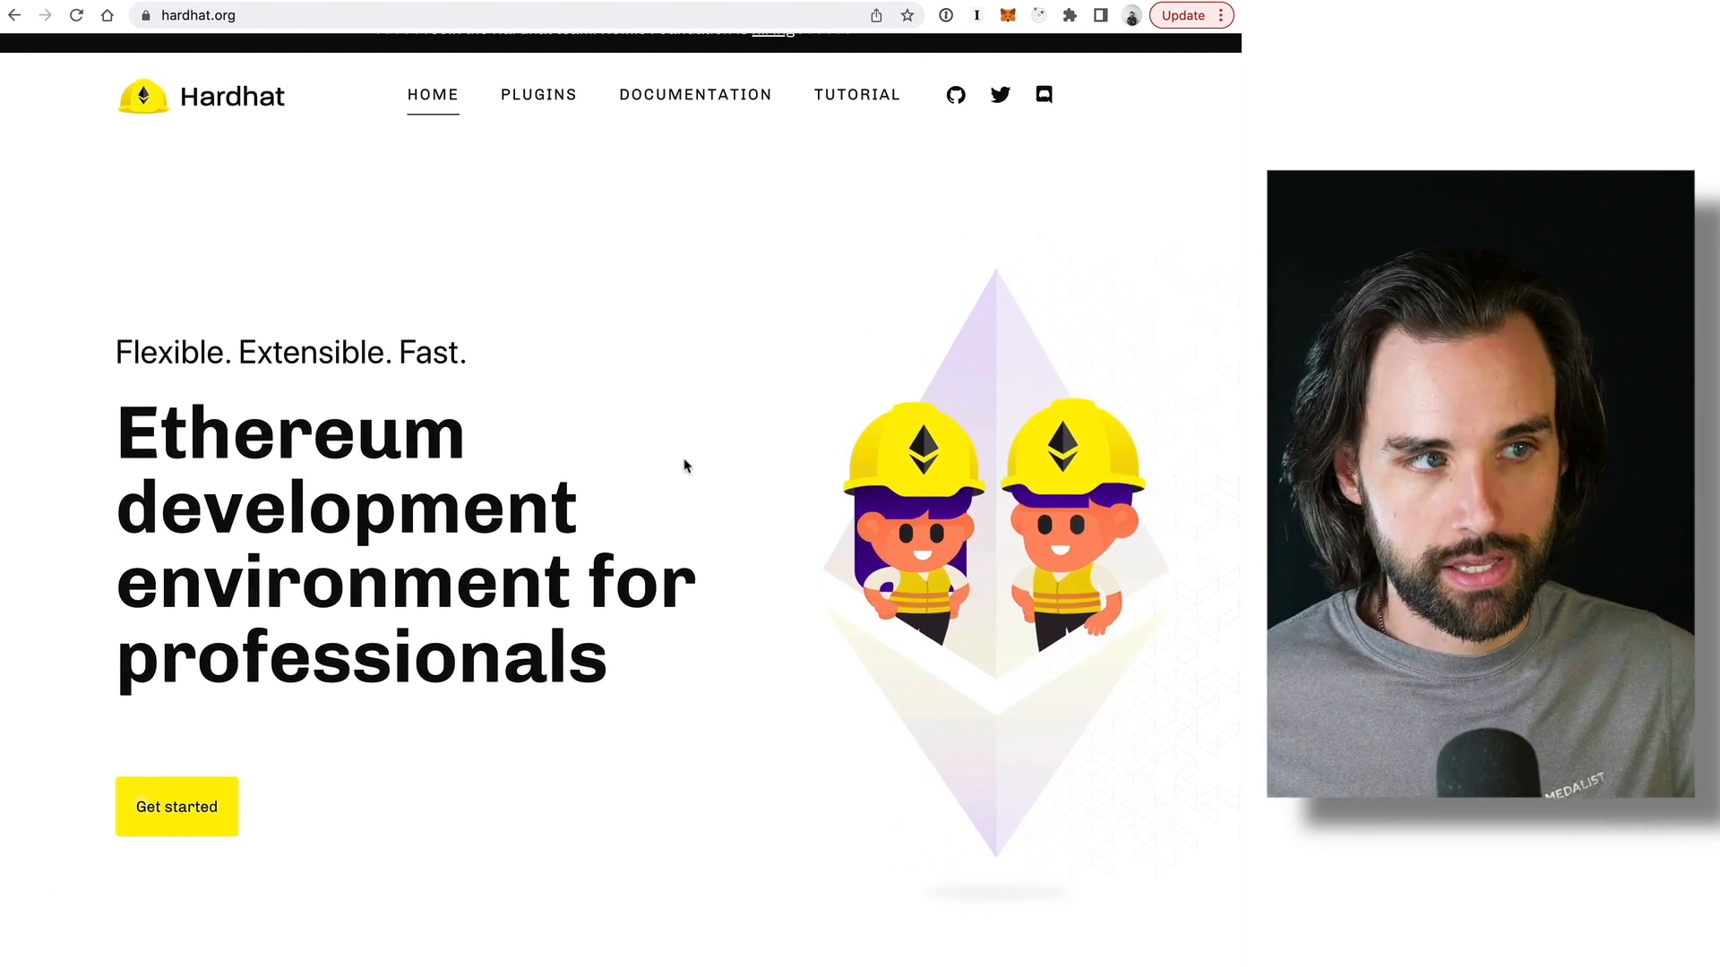
Go to the Hardhat plugins page and scroll through the official Nomic Labs plugins list.
click(537, 95)
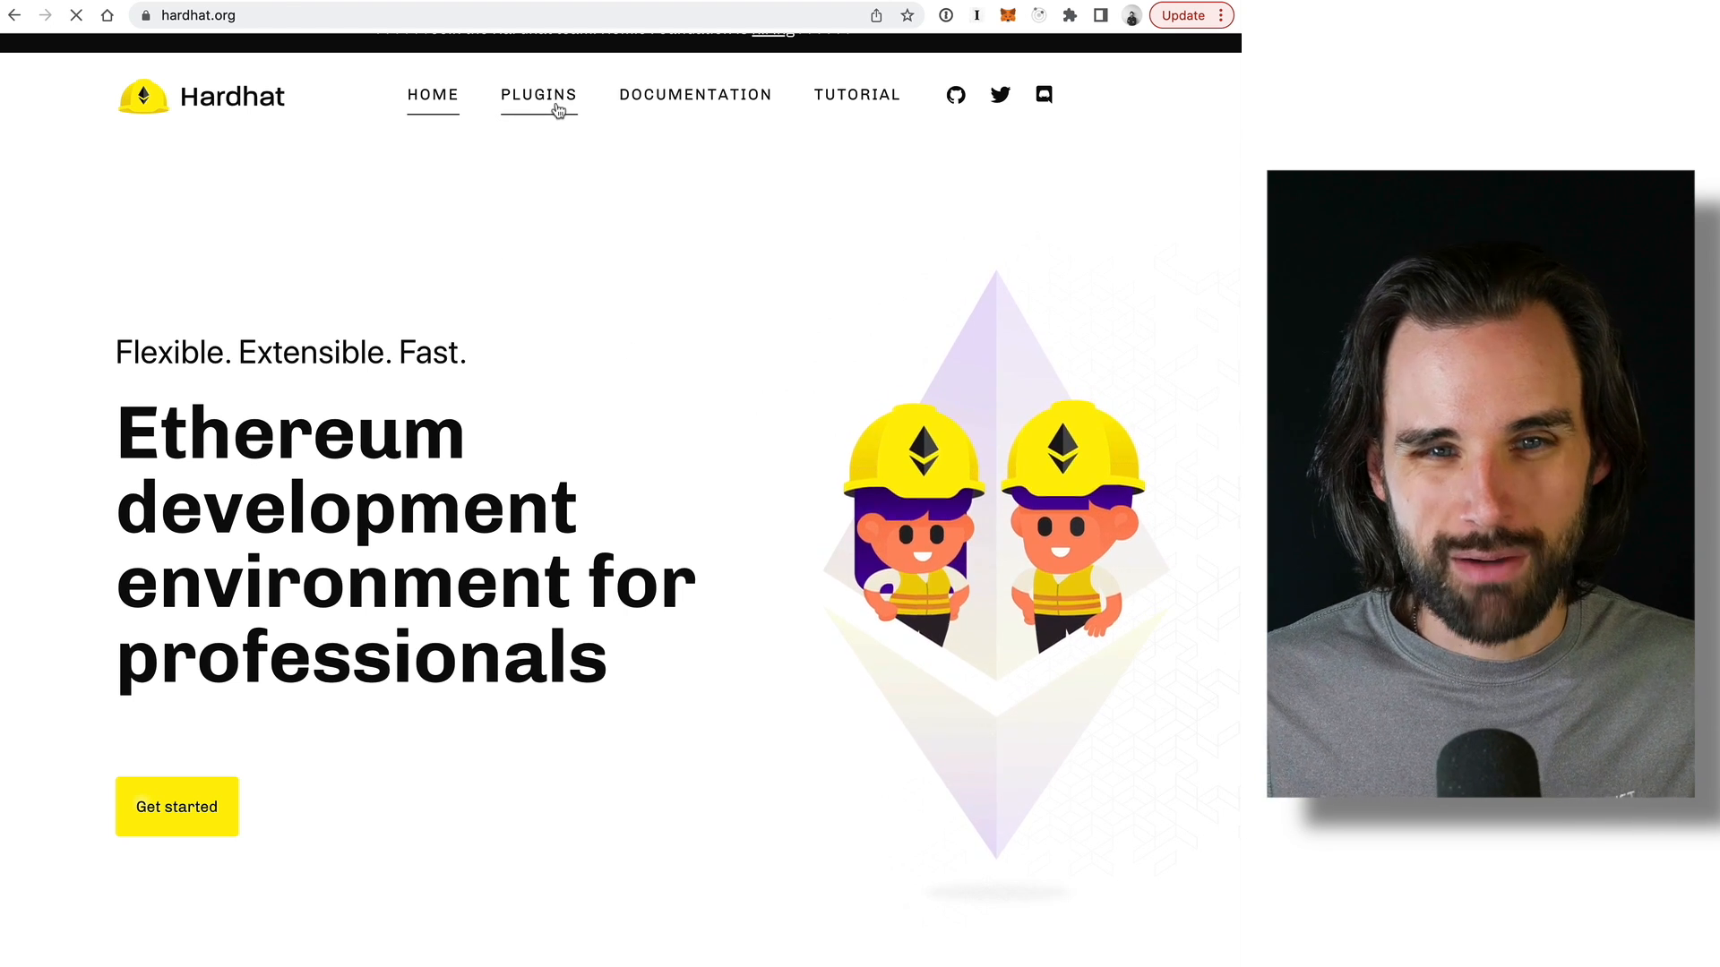
click(537, 95)
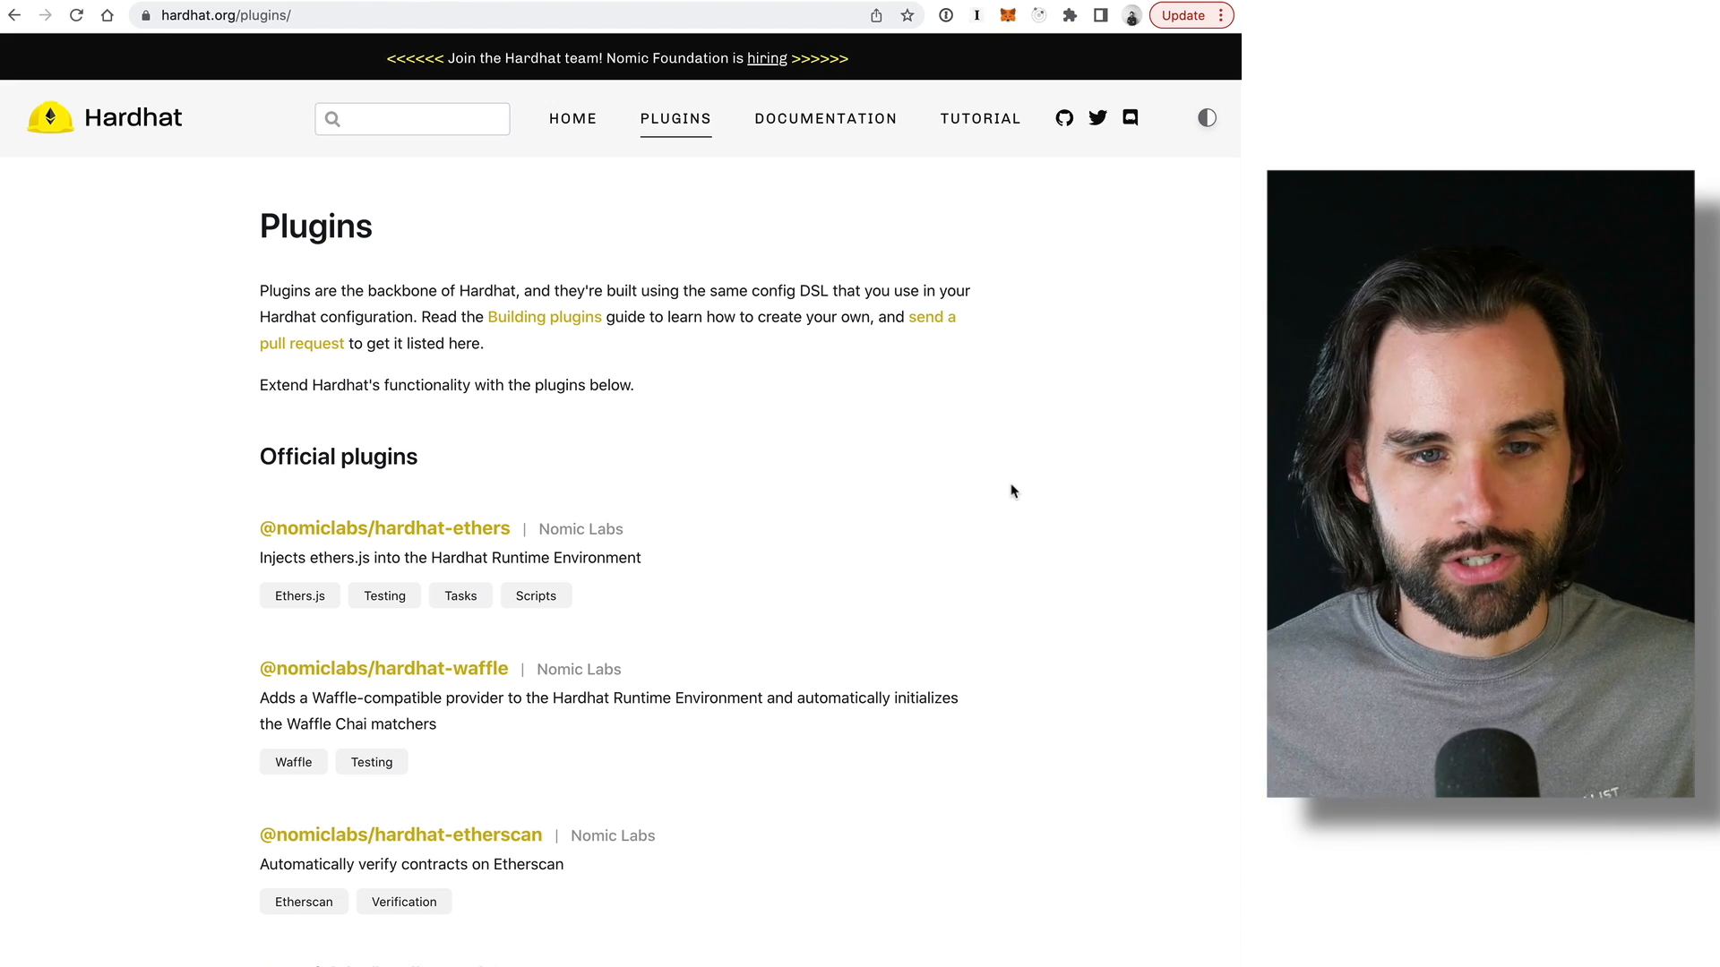
scroll(down, 3)
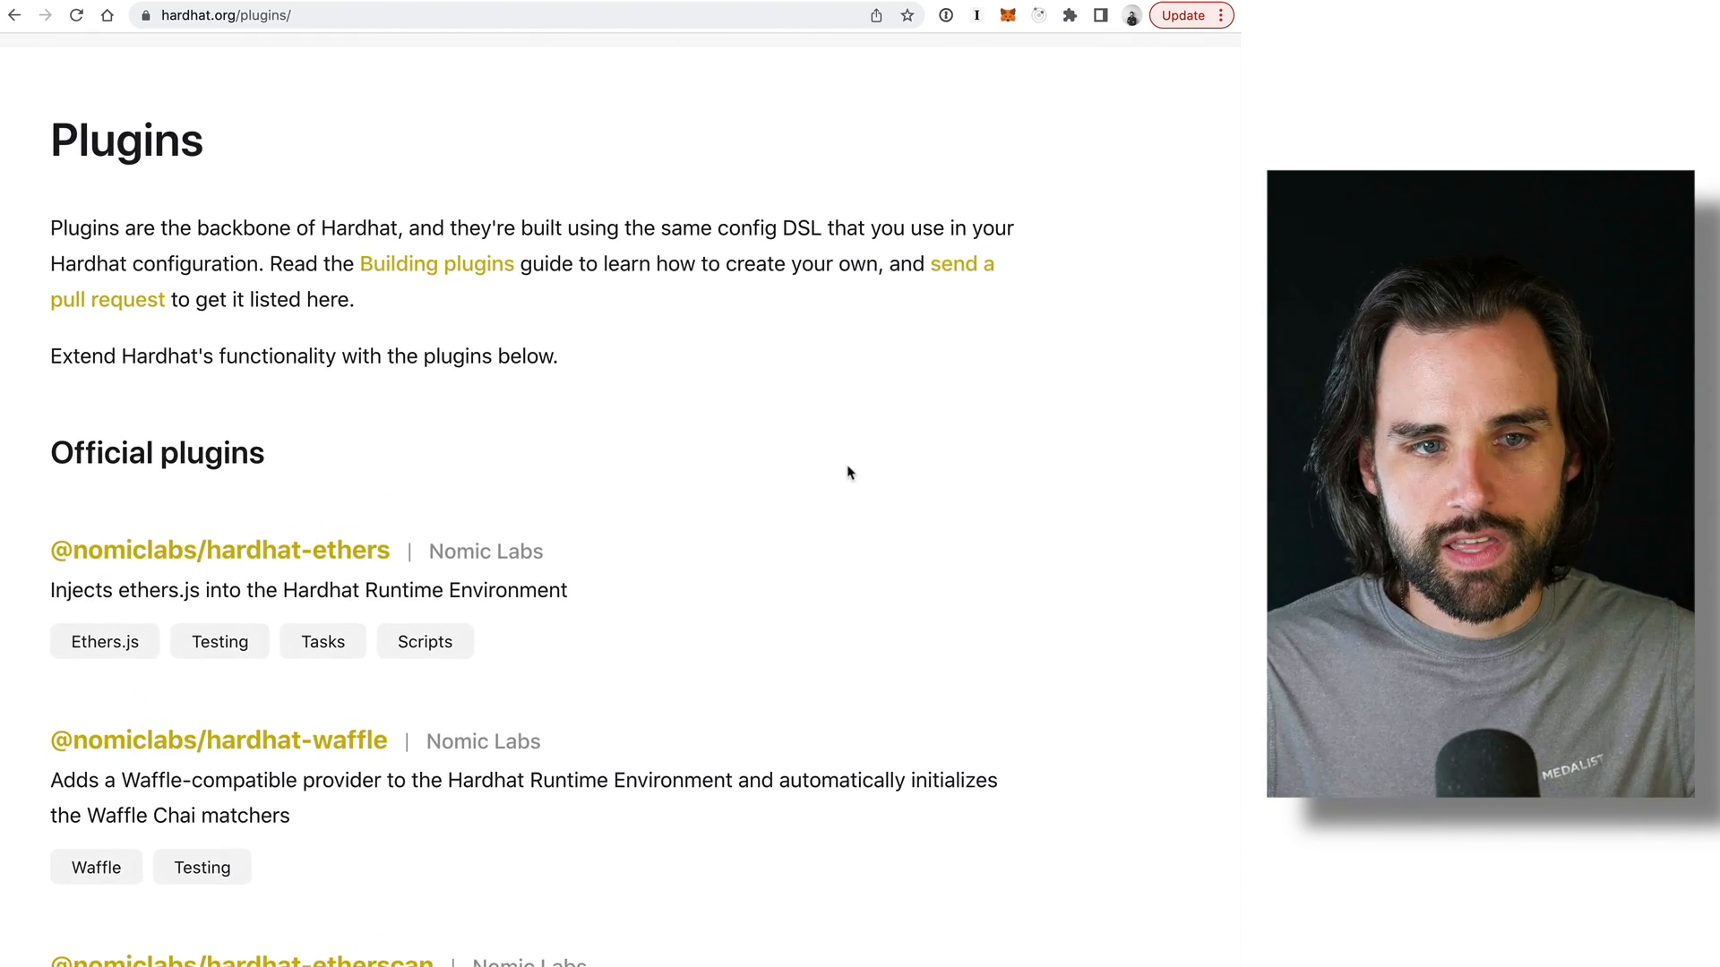
scroll(down, 3)
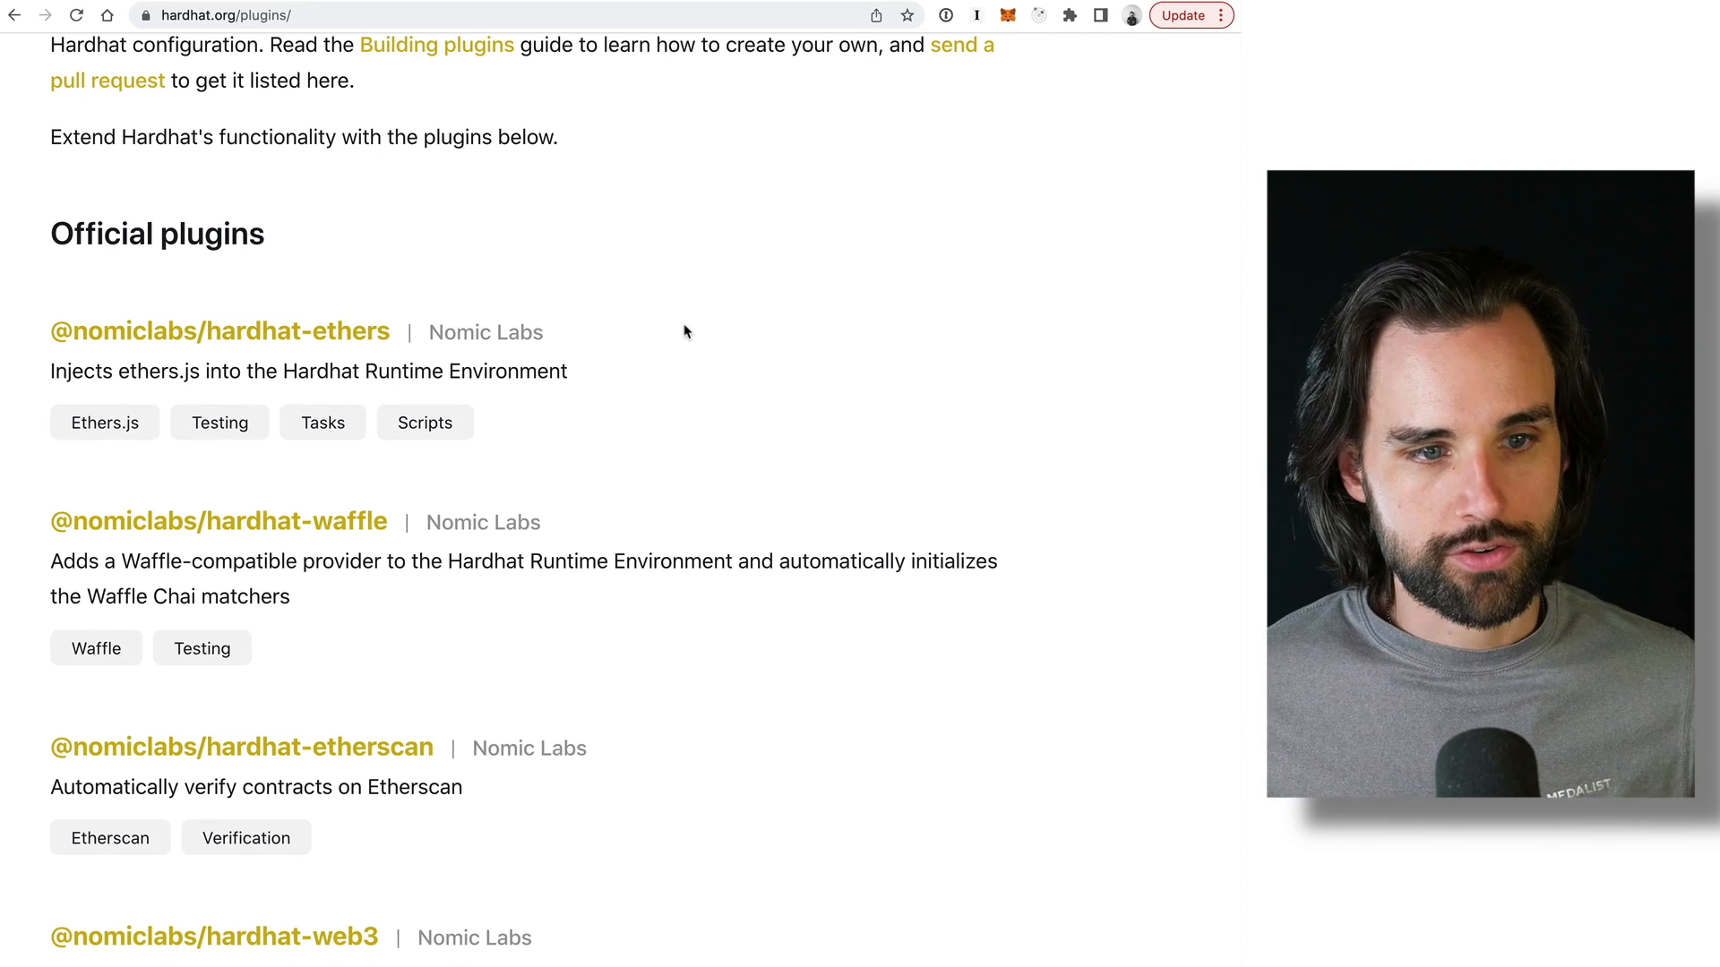
scroll(down, 3)
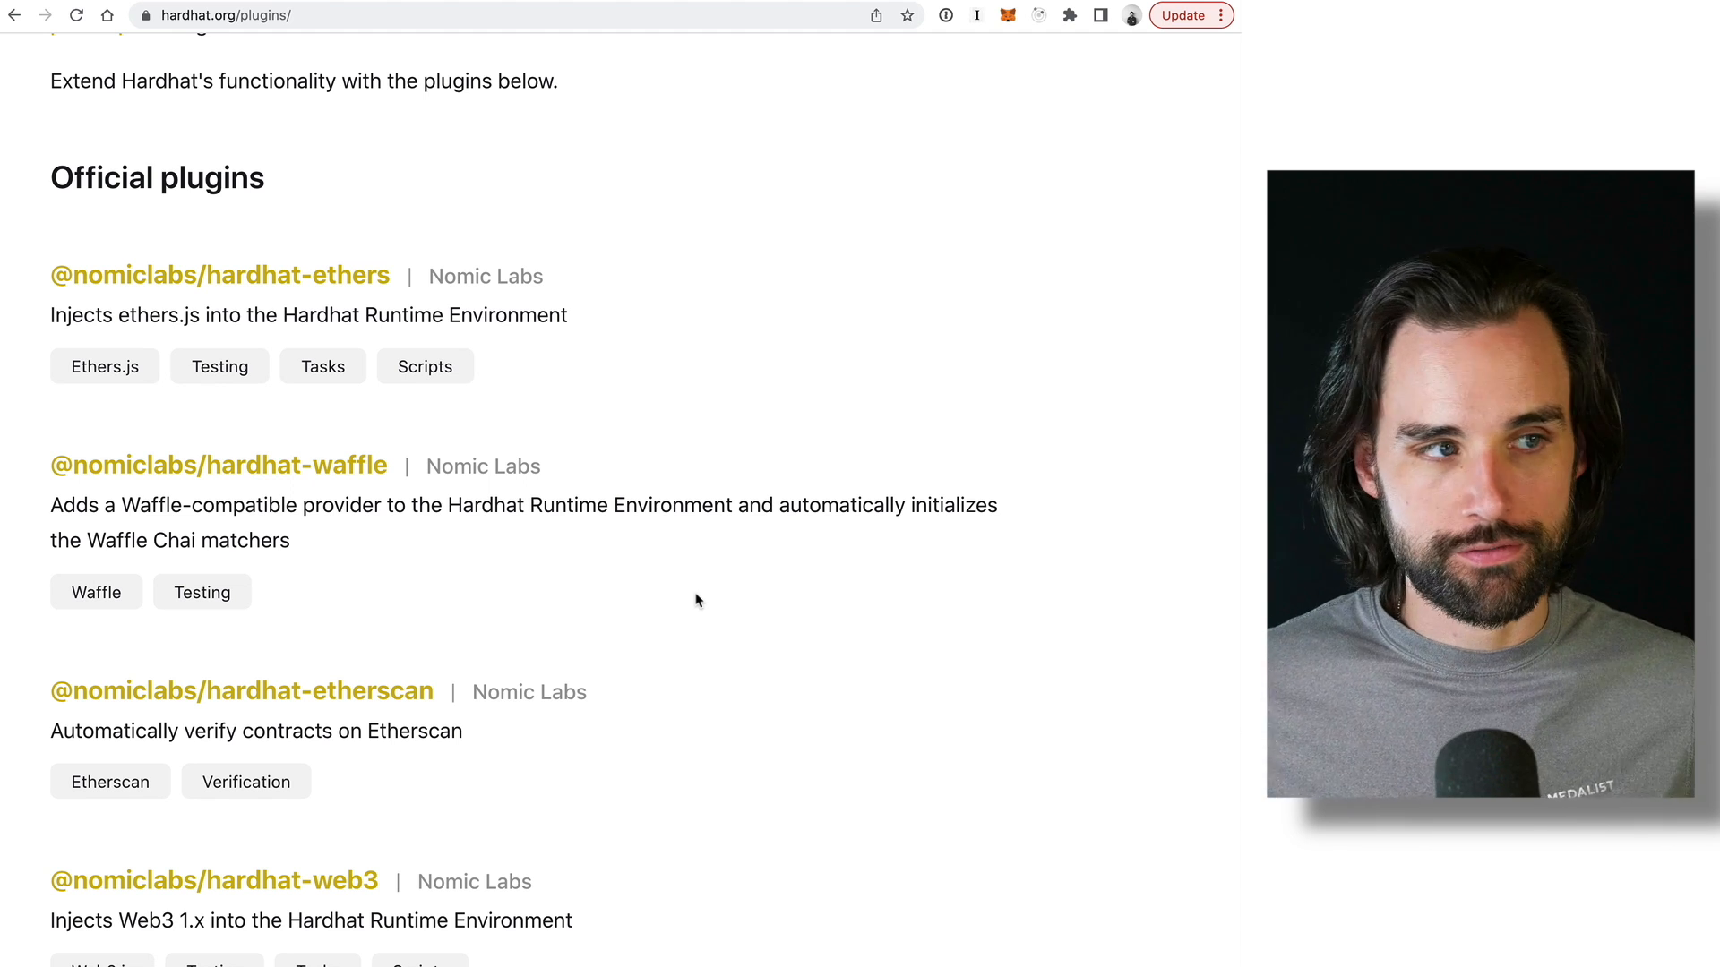
scroll(down, 3)
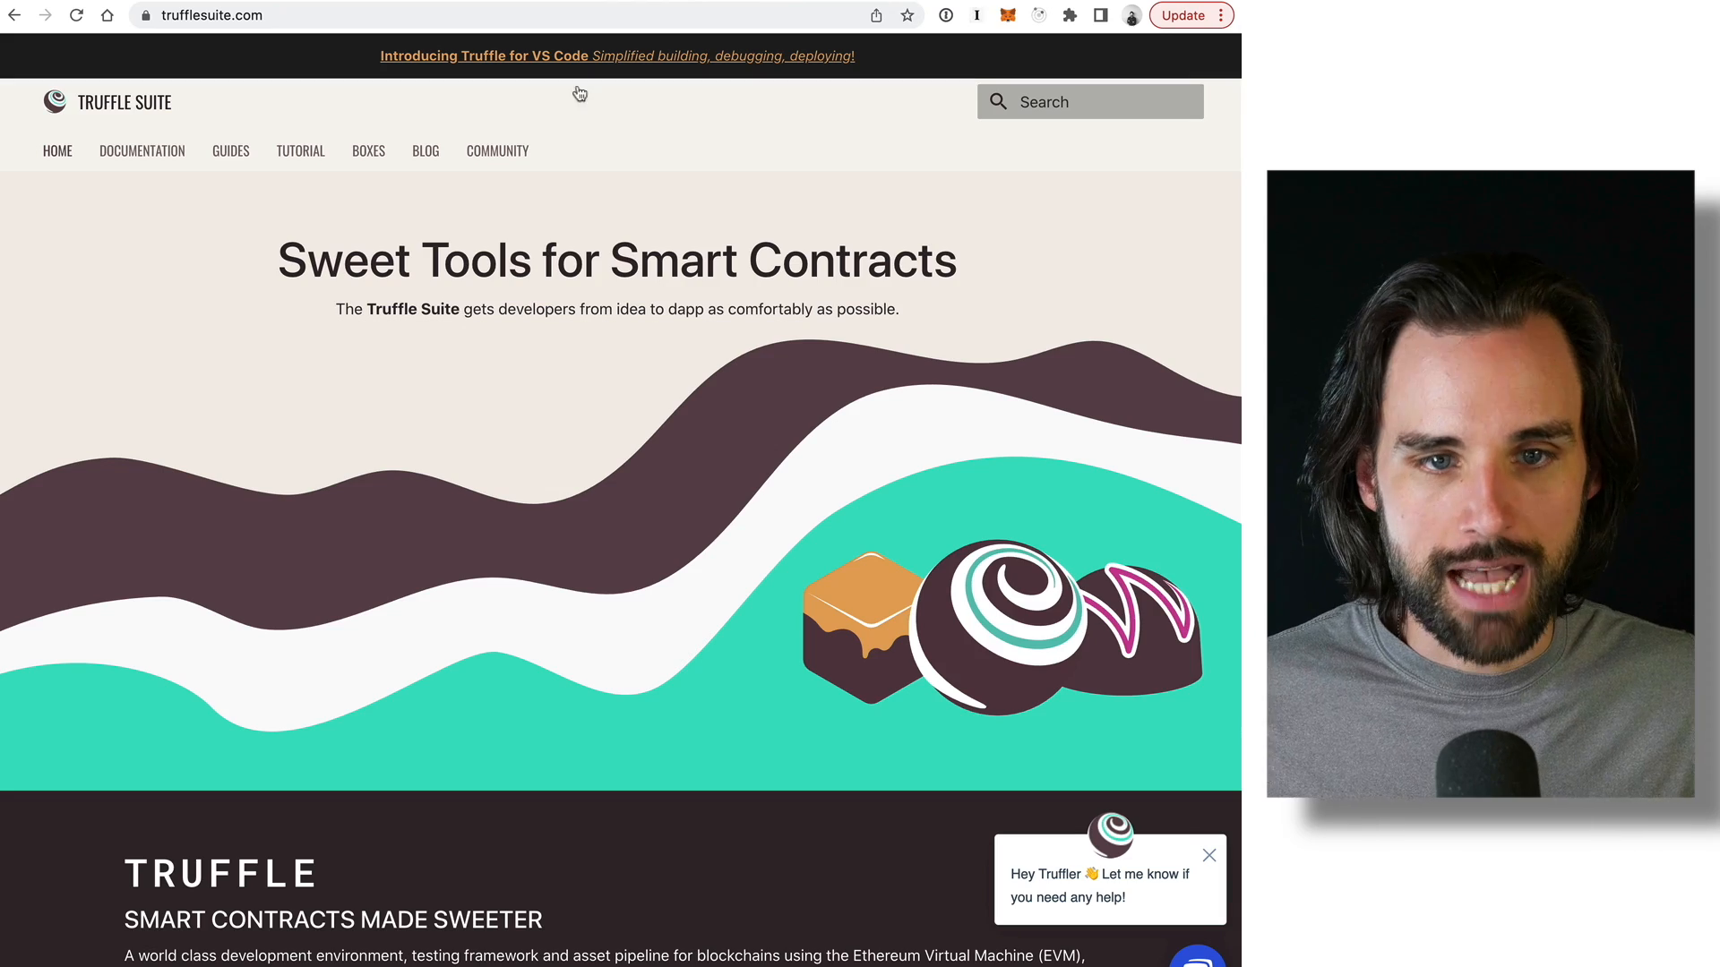
mouse_move(310, 158)
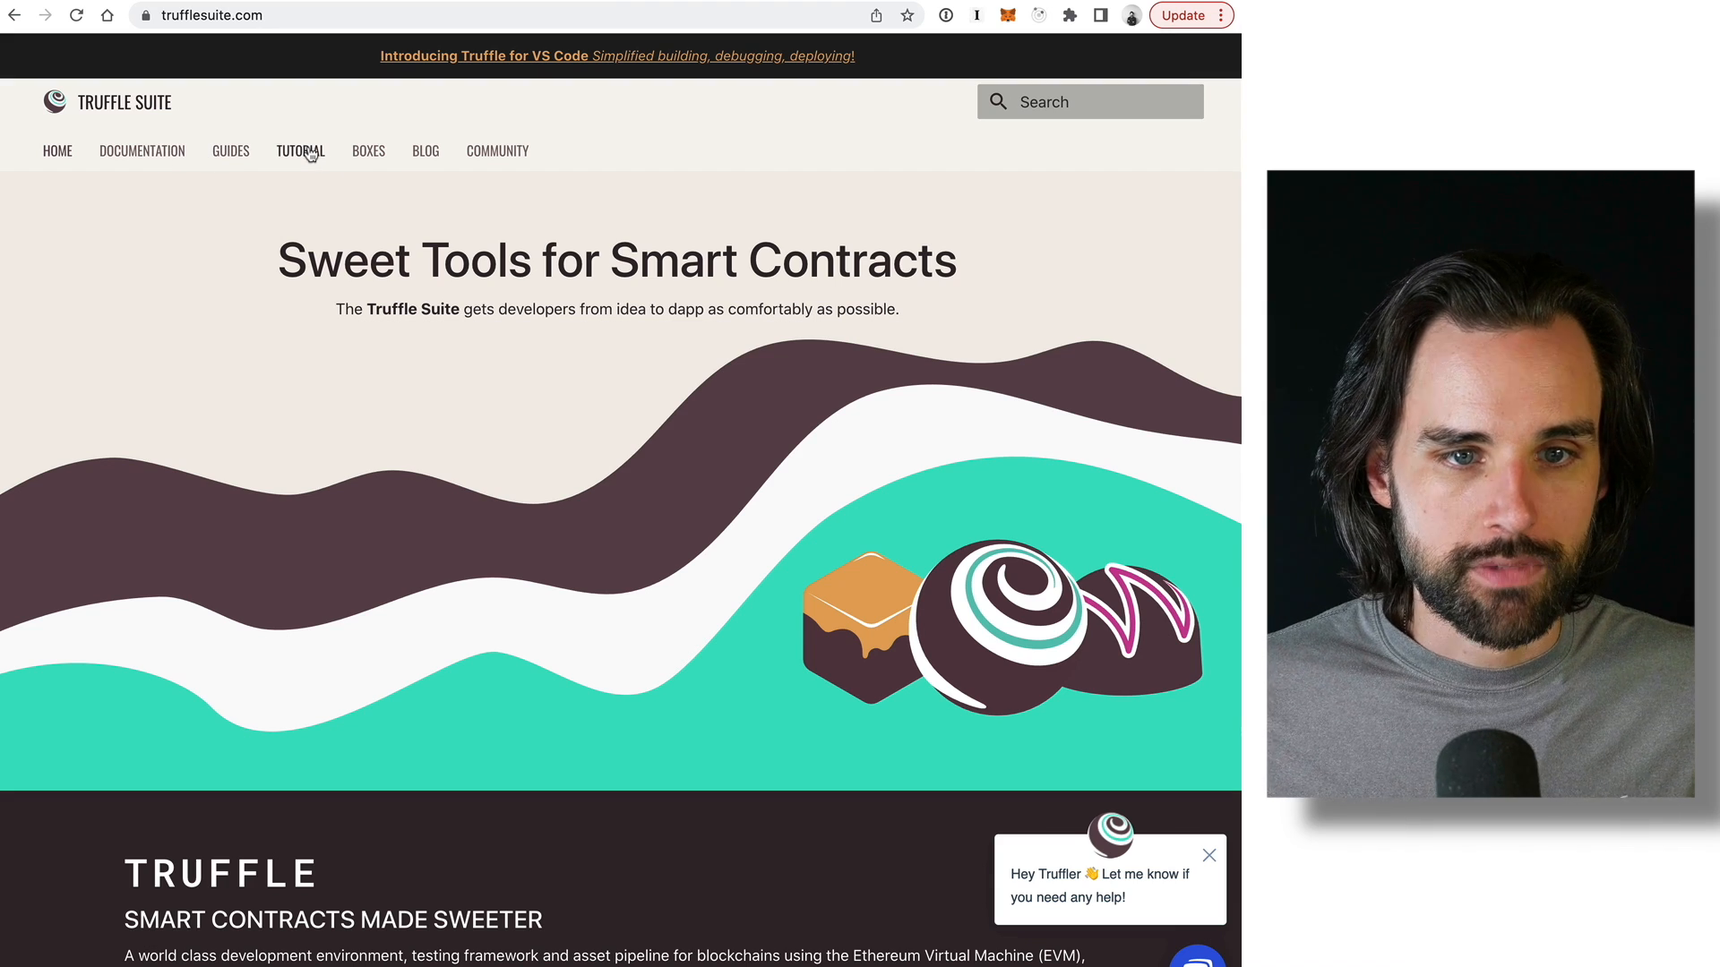
View the Truffle Pet Shop tutorial overview, then navigate back to hardhat.org/plugins/.
click(301, 151)
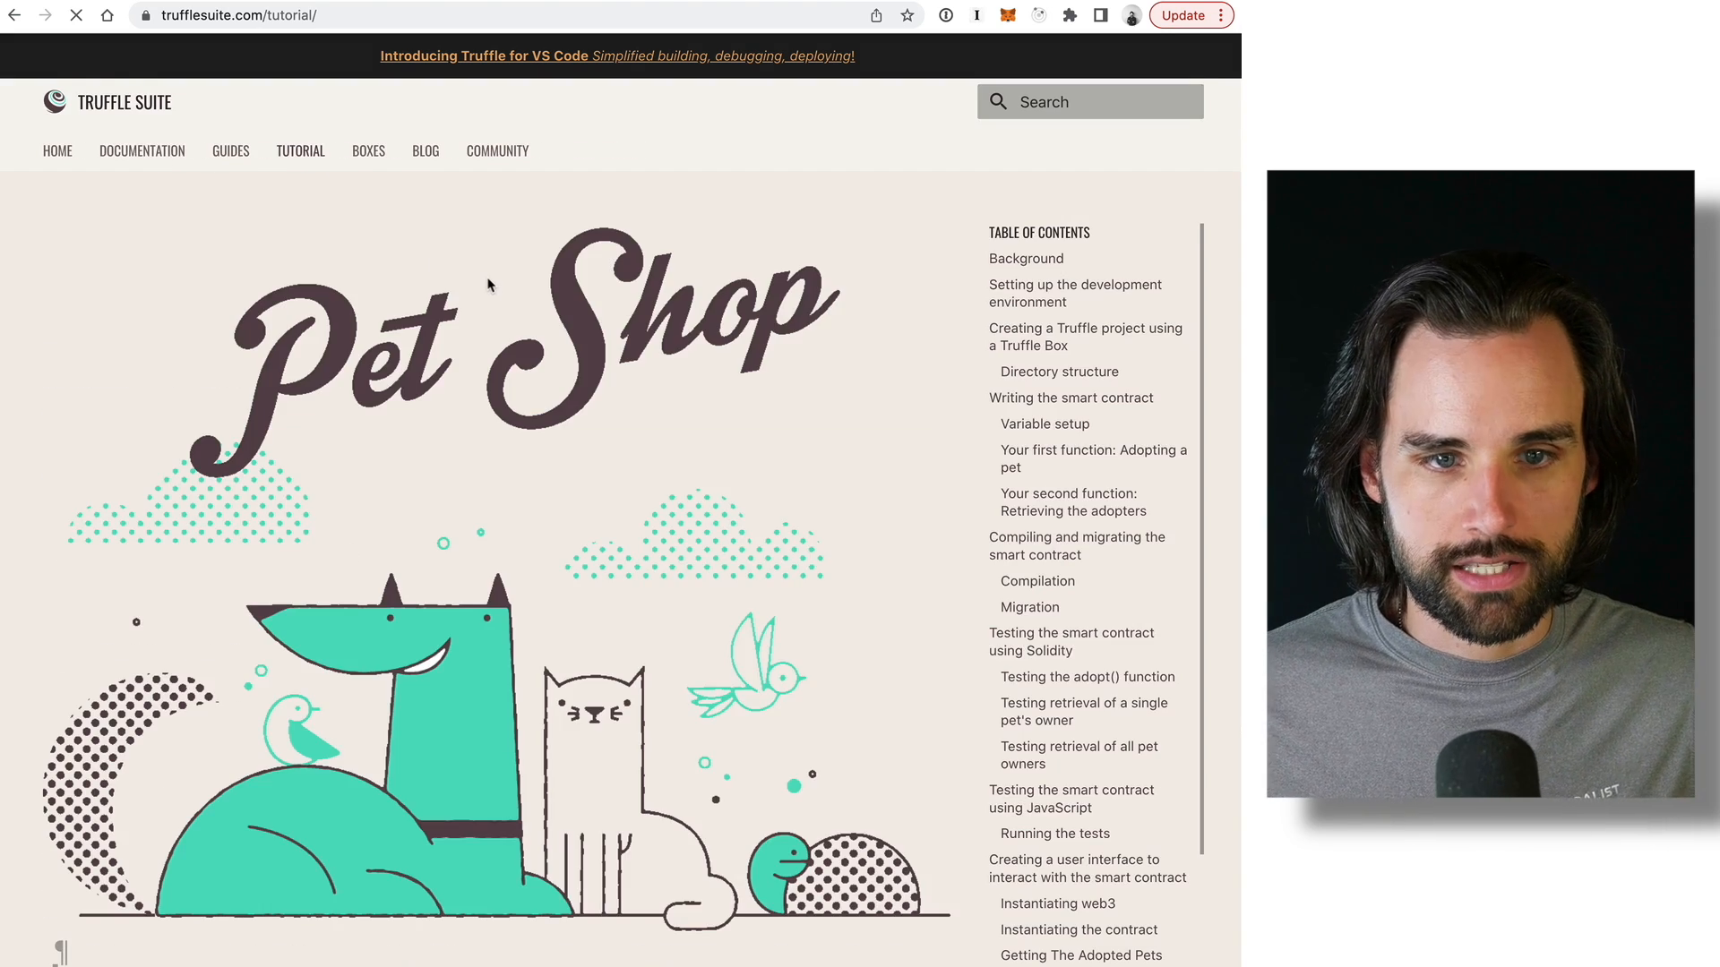
scroll(down, 3)
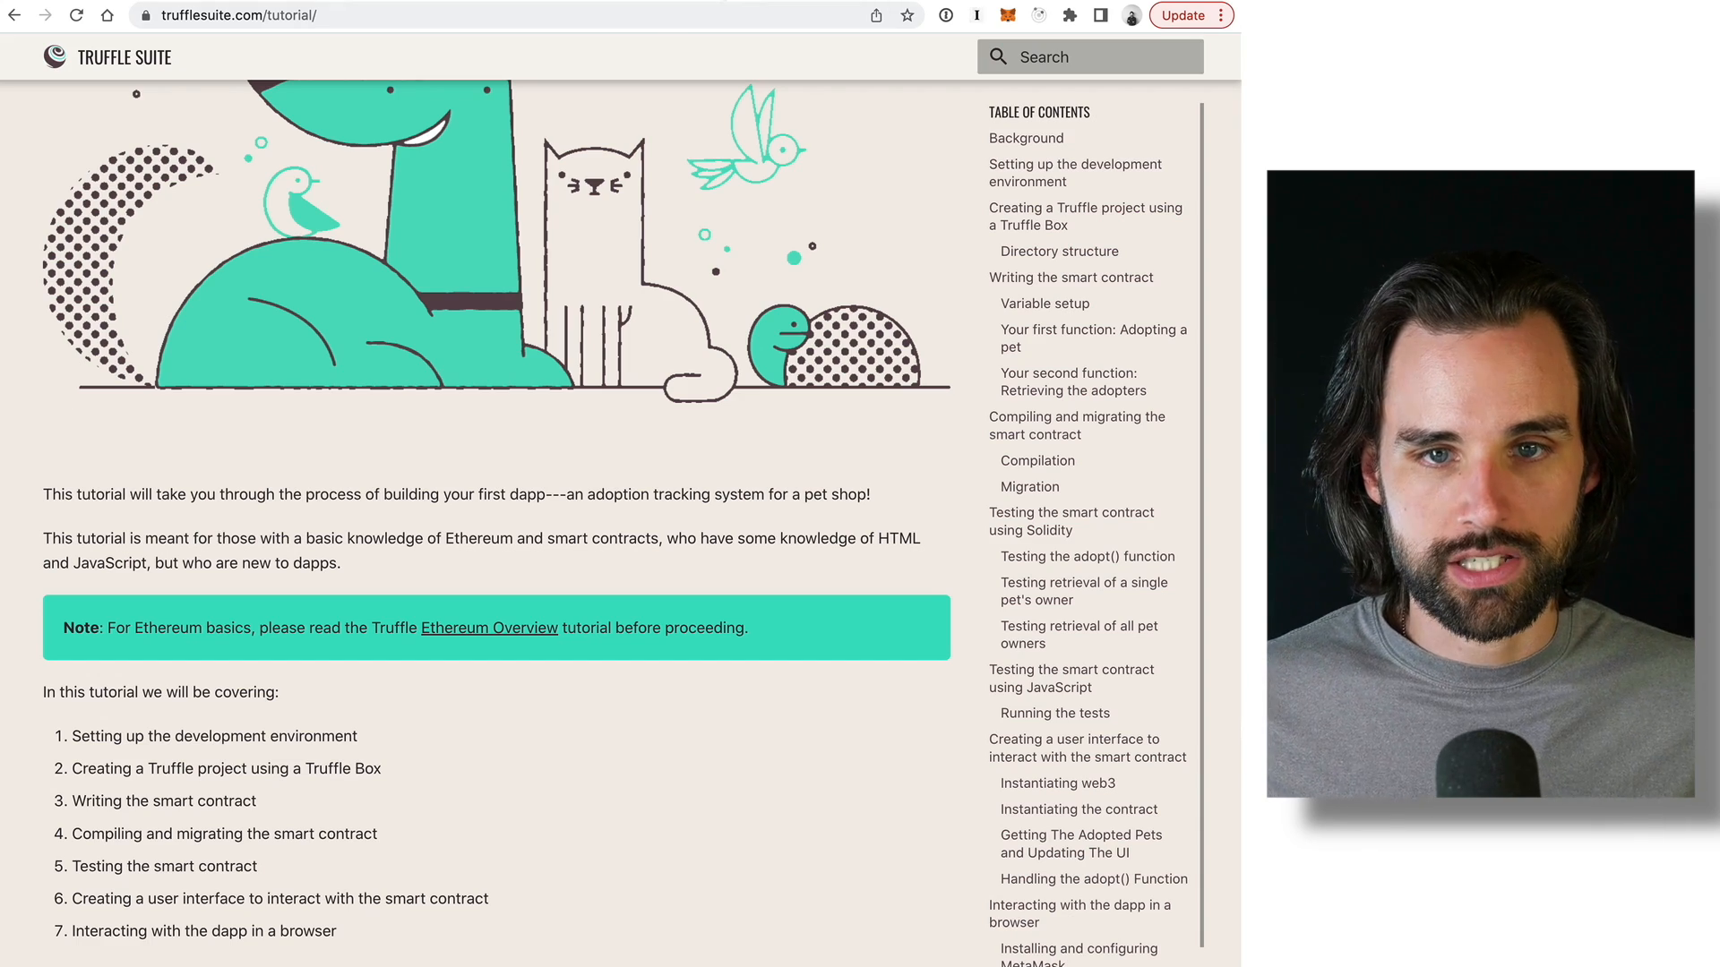
text(hardhat.org/plugins/)
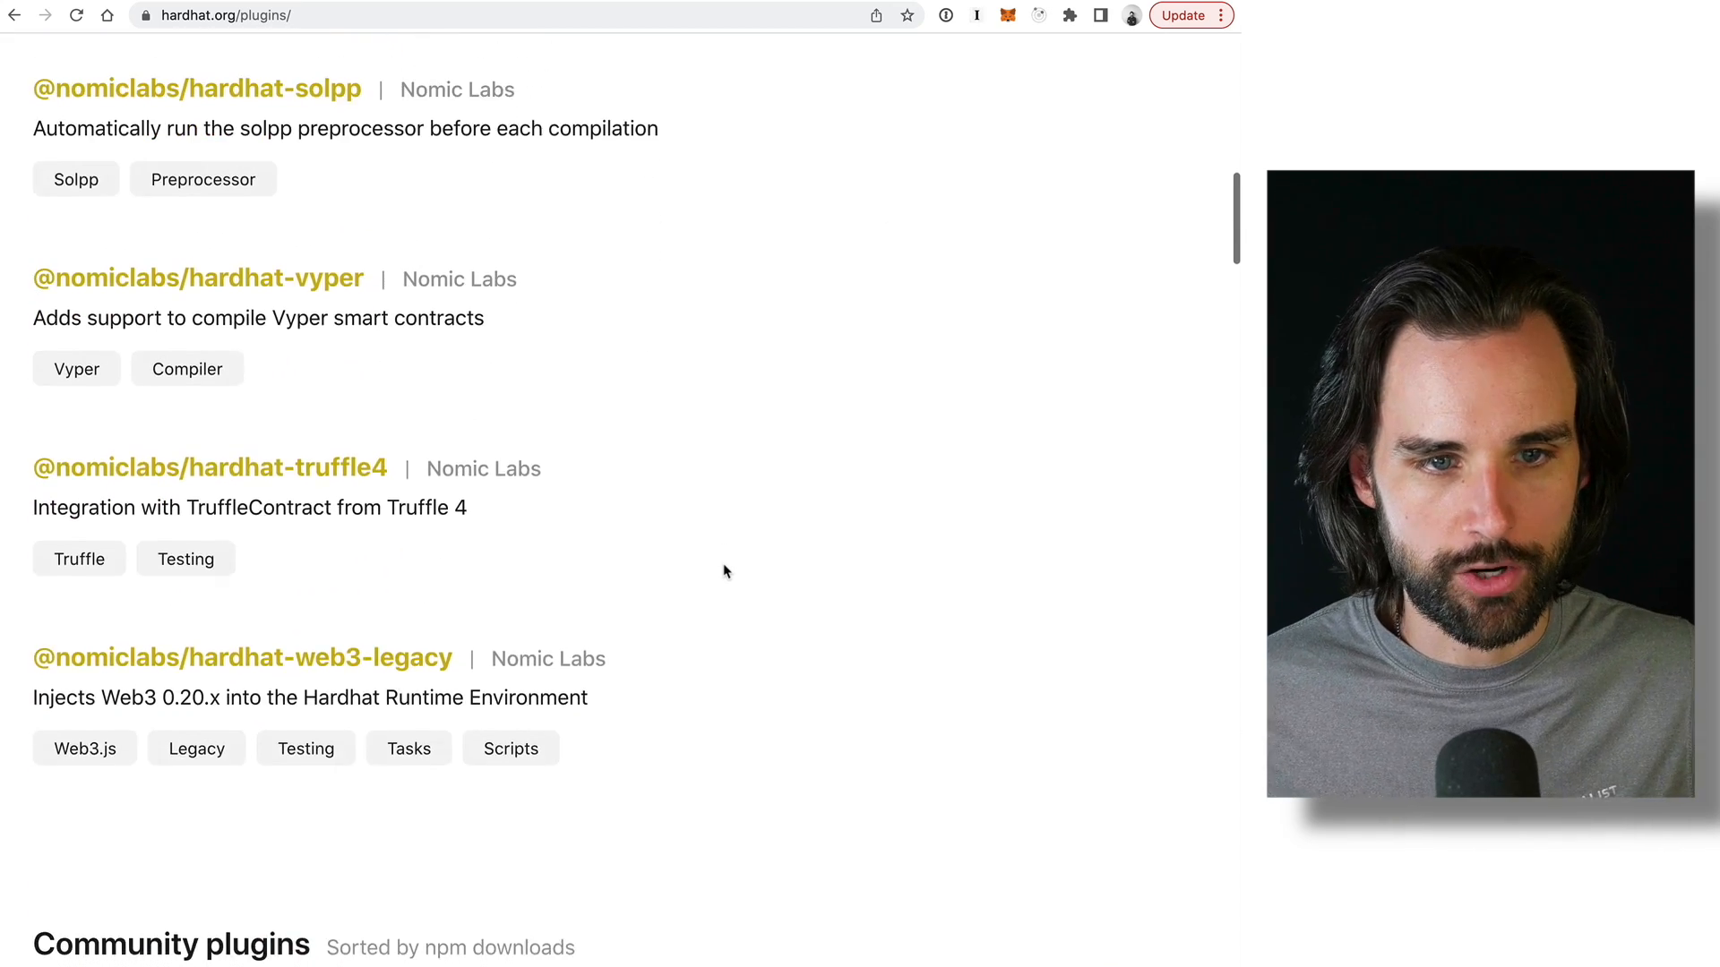
Scroll into the Community plugins section: hardhat-gas-reporter, hardhat-deploy, hardhat-contract-sizer.
scroll(down, 3)
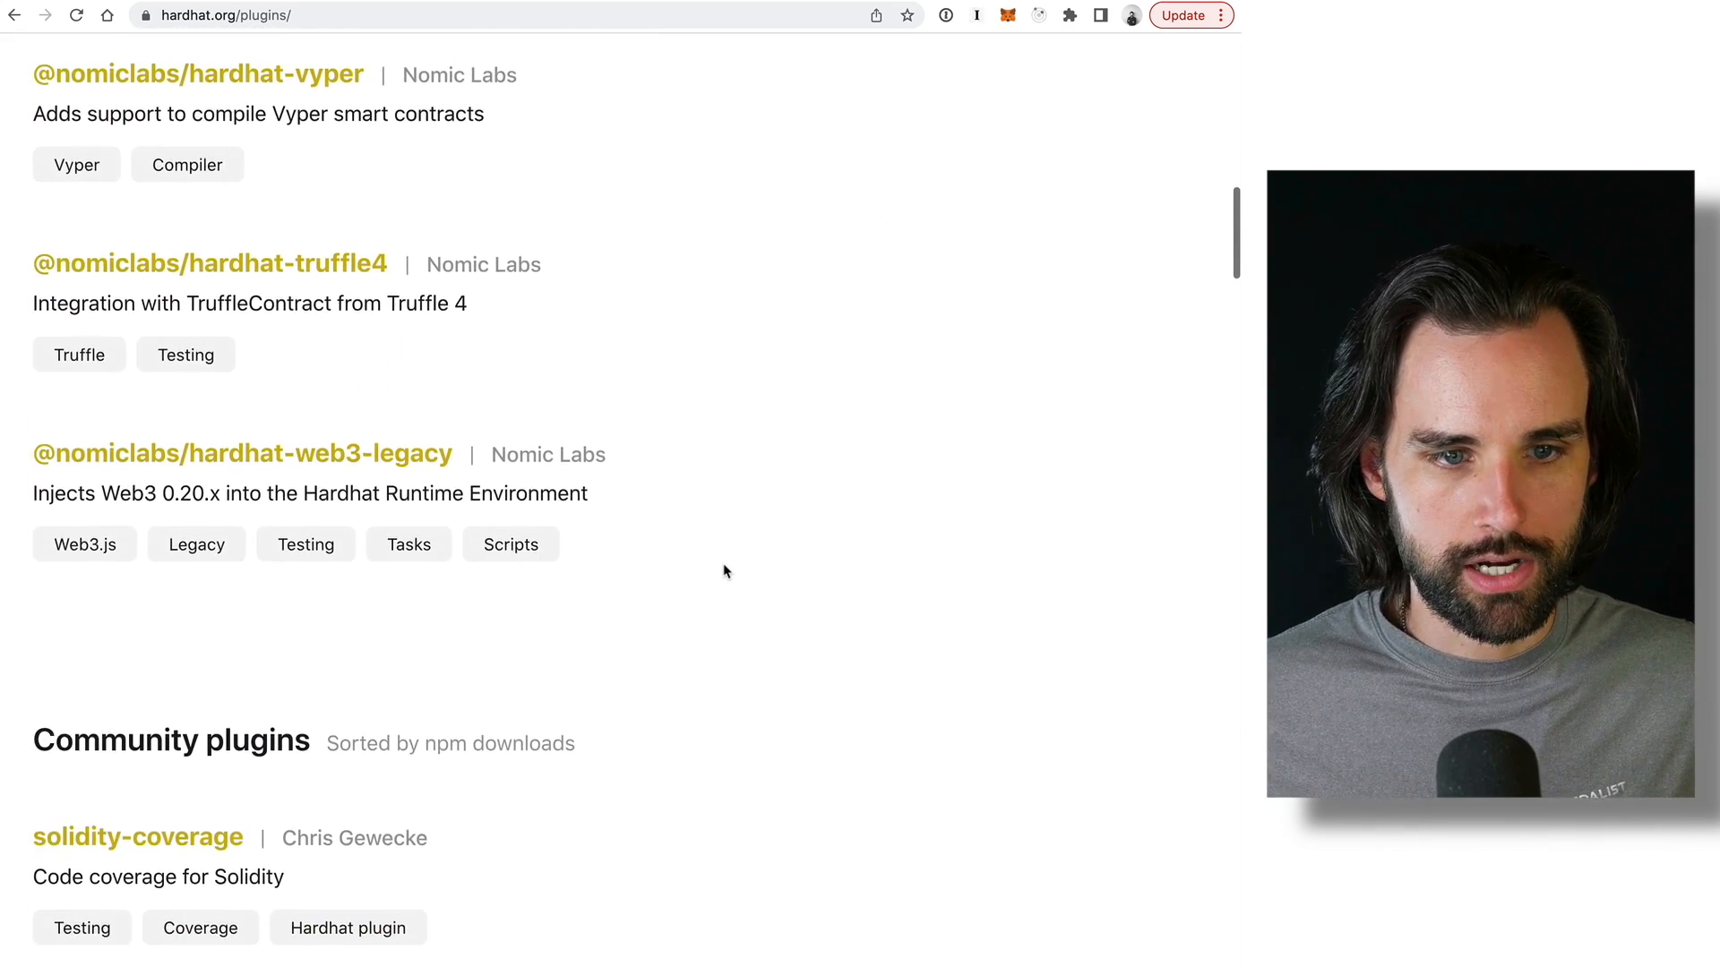
scroll(down, 3)
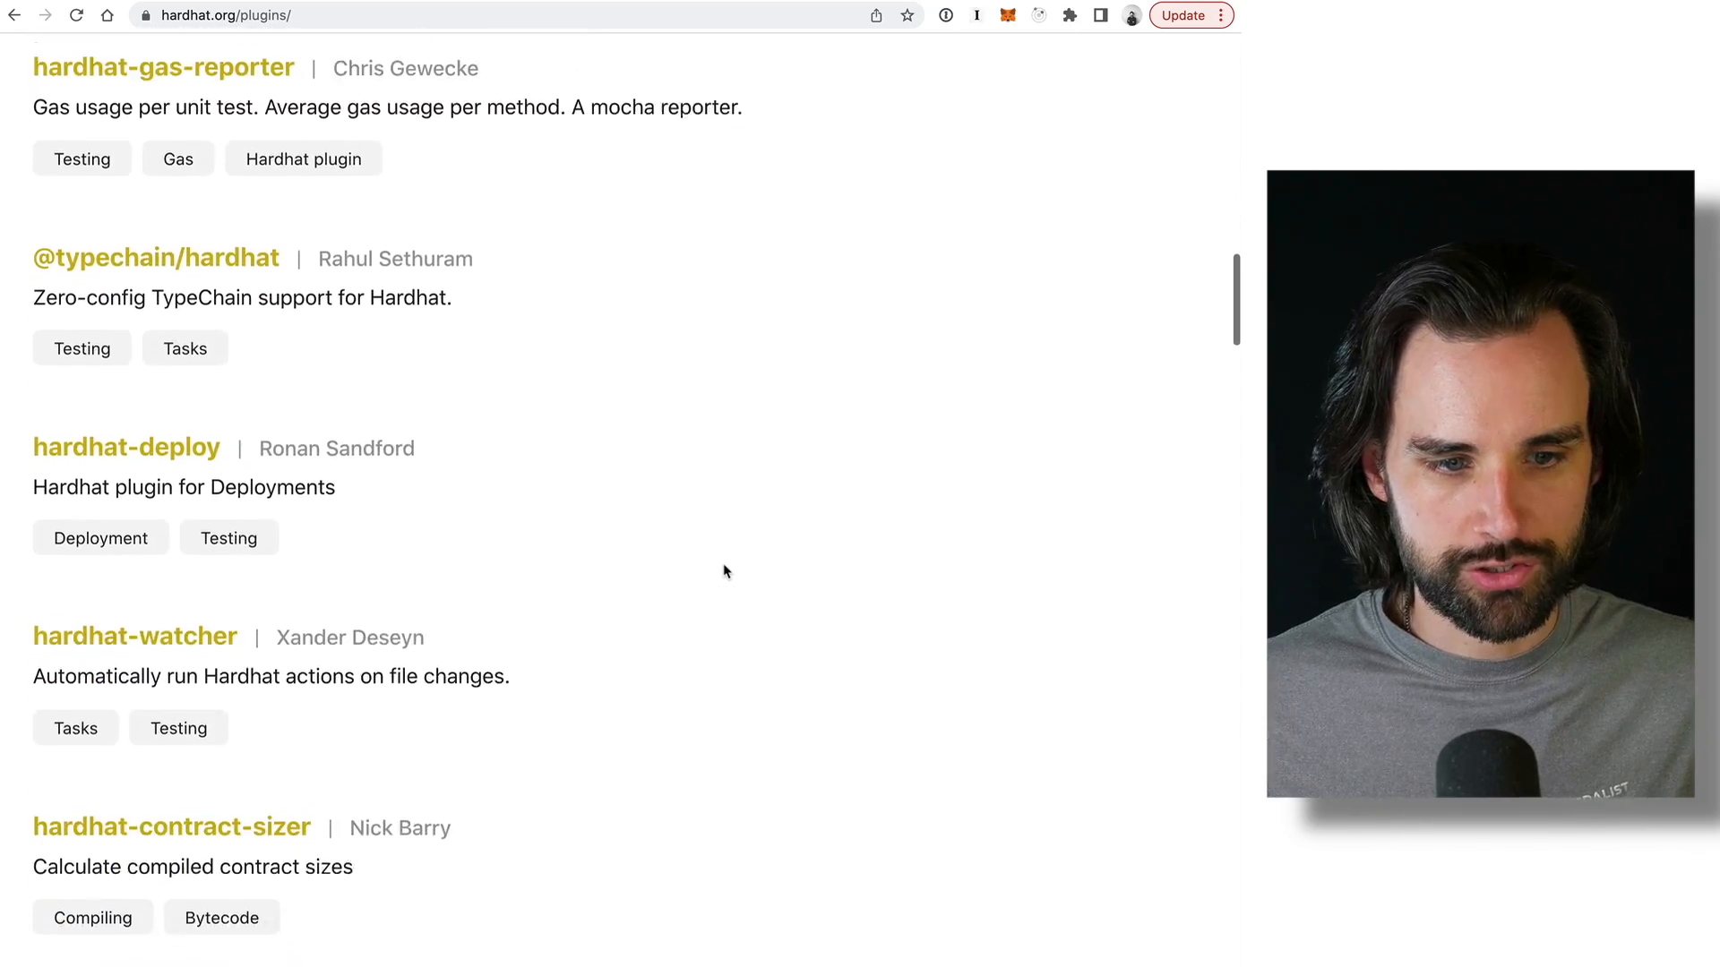
scroll(up, 3)
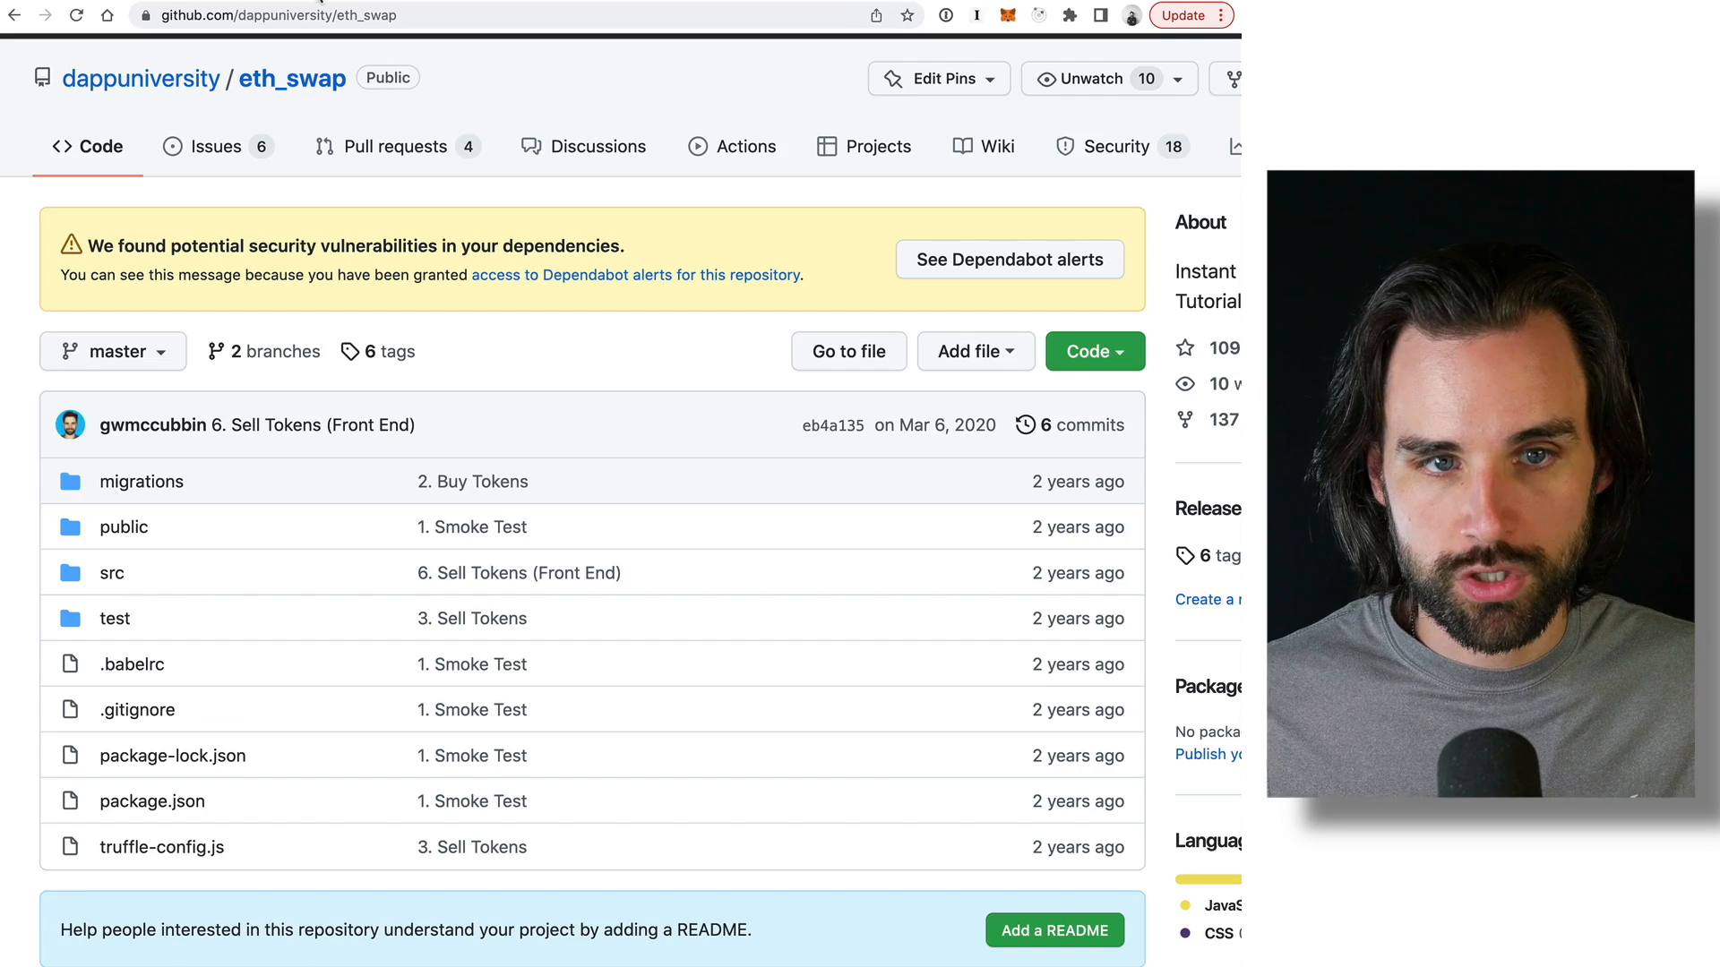
mouse_move(183, 561)
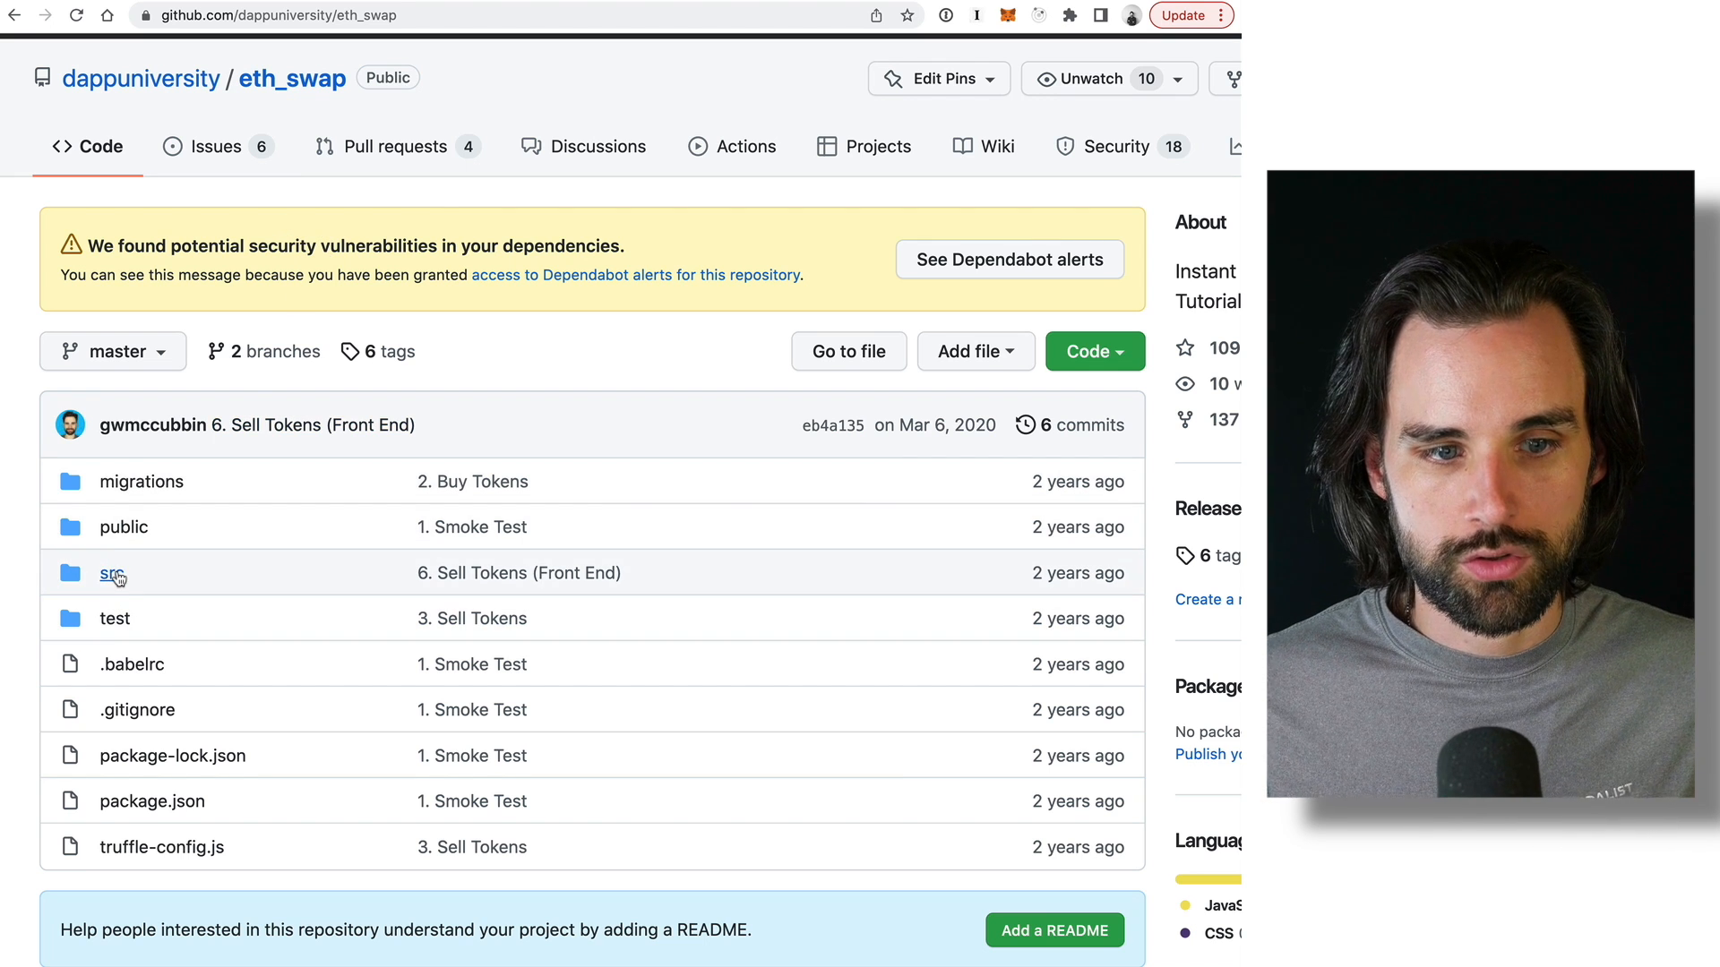
mouse_move(143, 487)
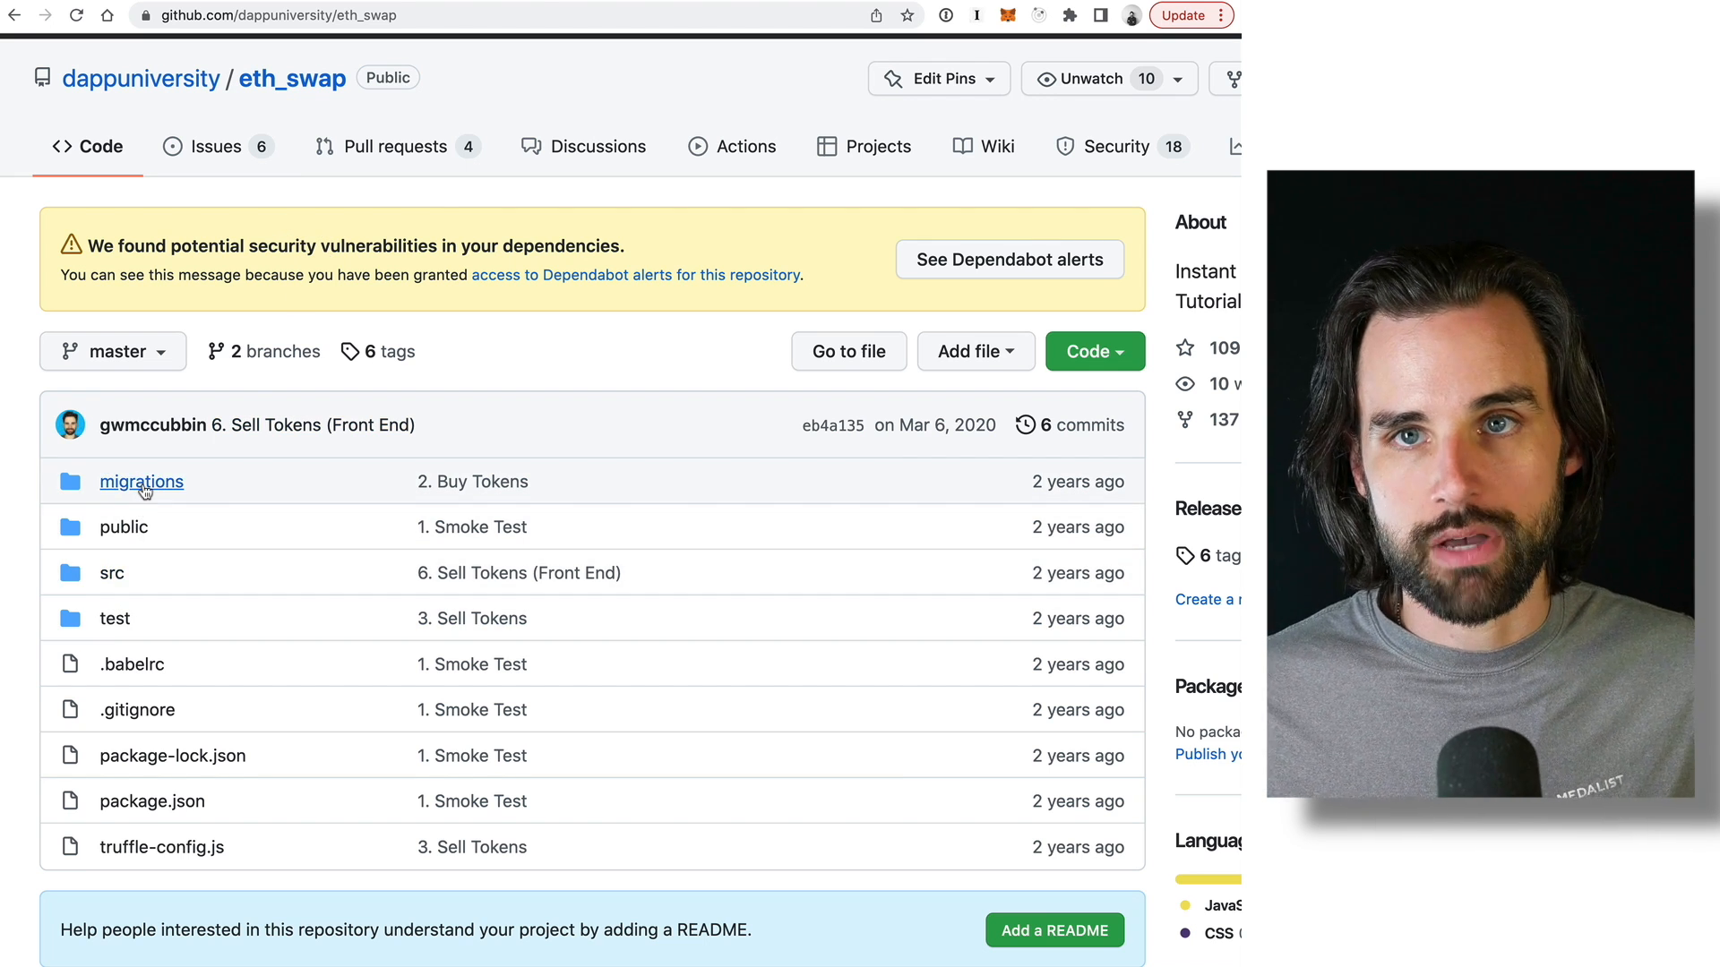
View eth_swap's migrations folder with 2_deploy_contracts.js, then move to the decentratwitter repo.
click(140, 482)
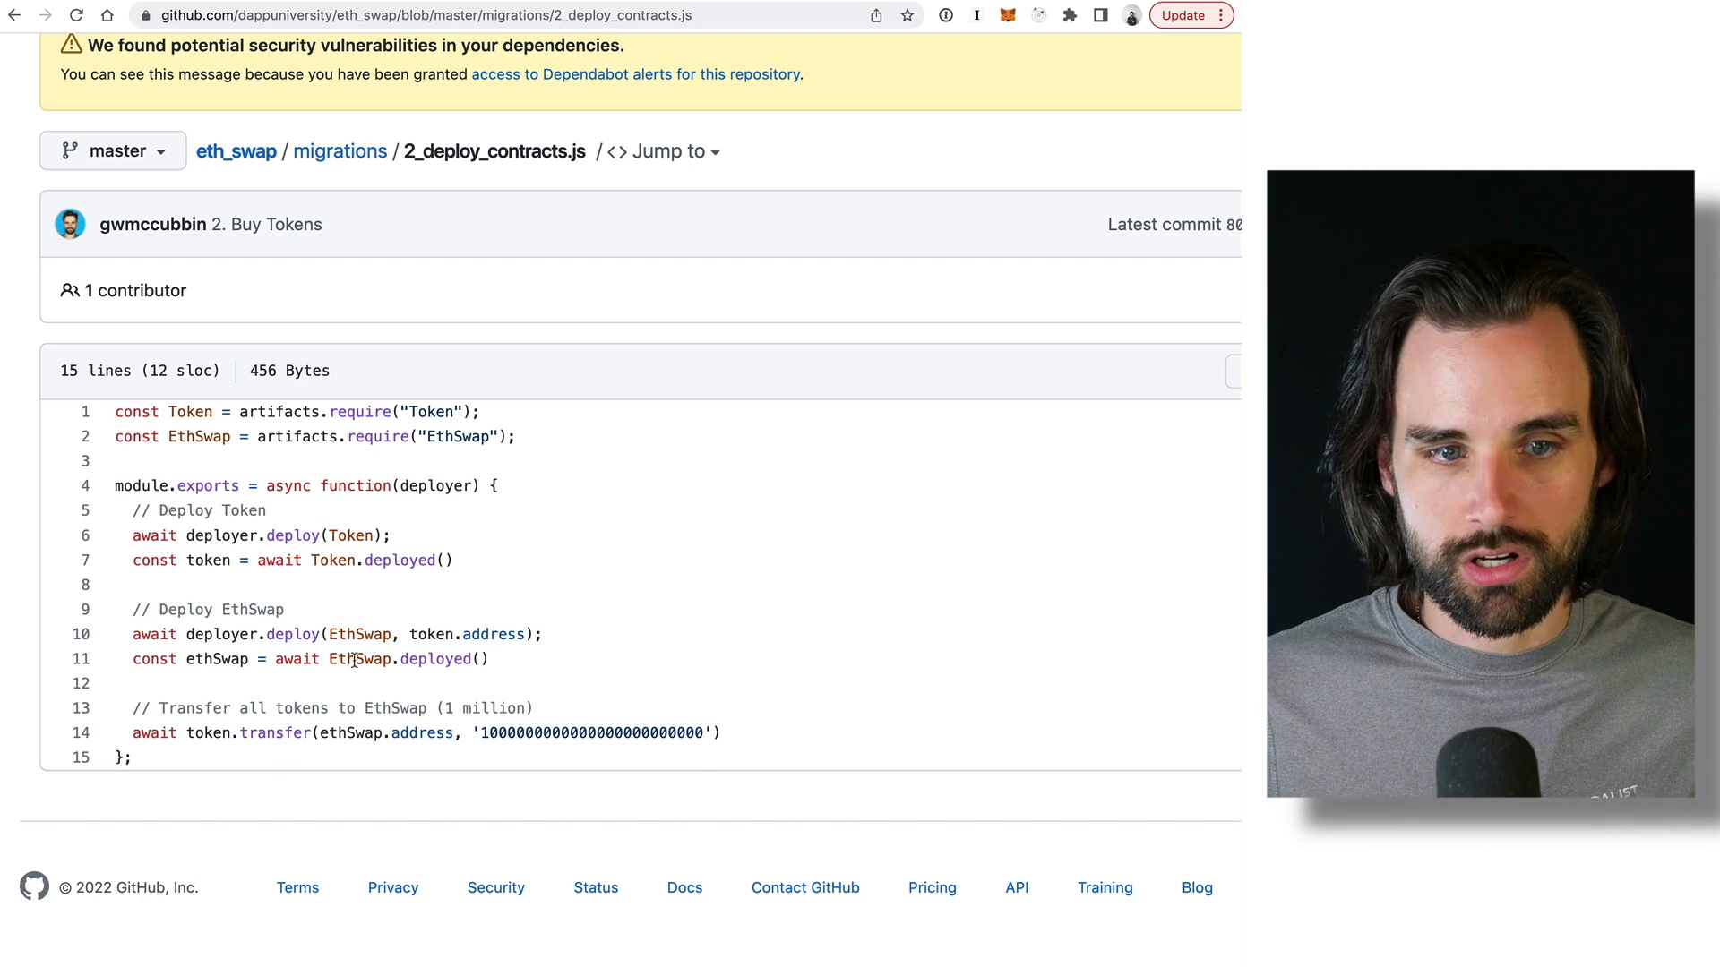
scroll(up, 3)
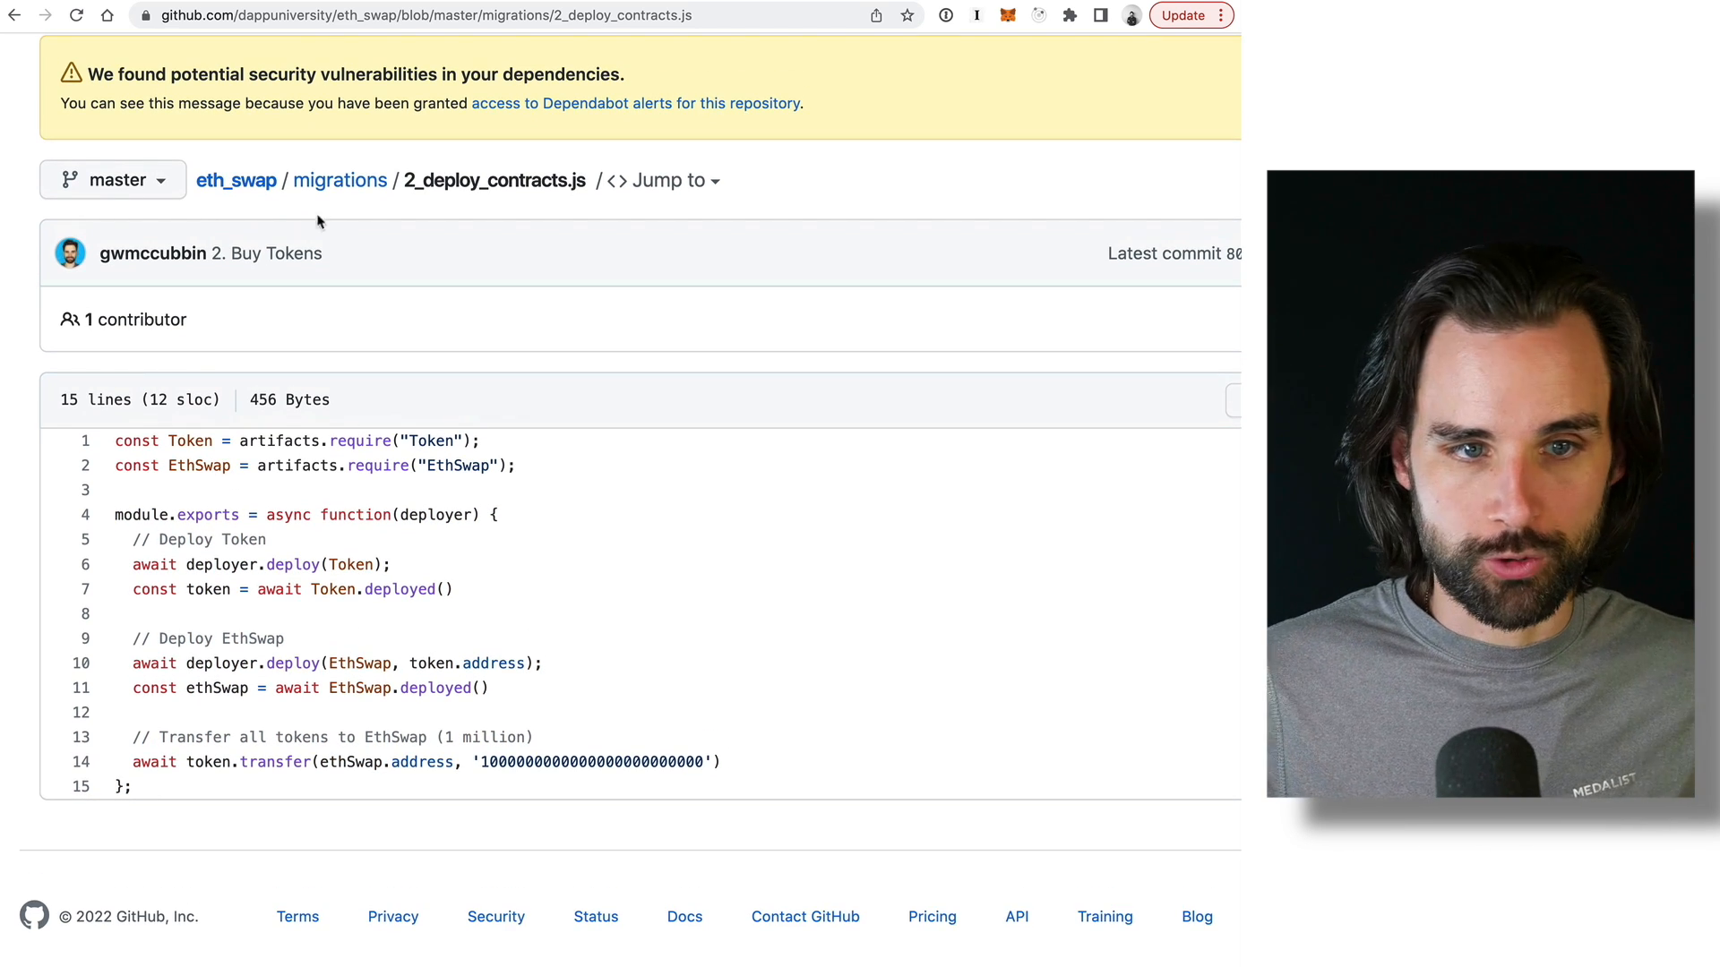
click(236, 180)
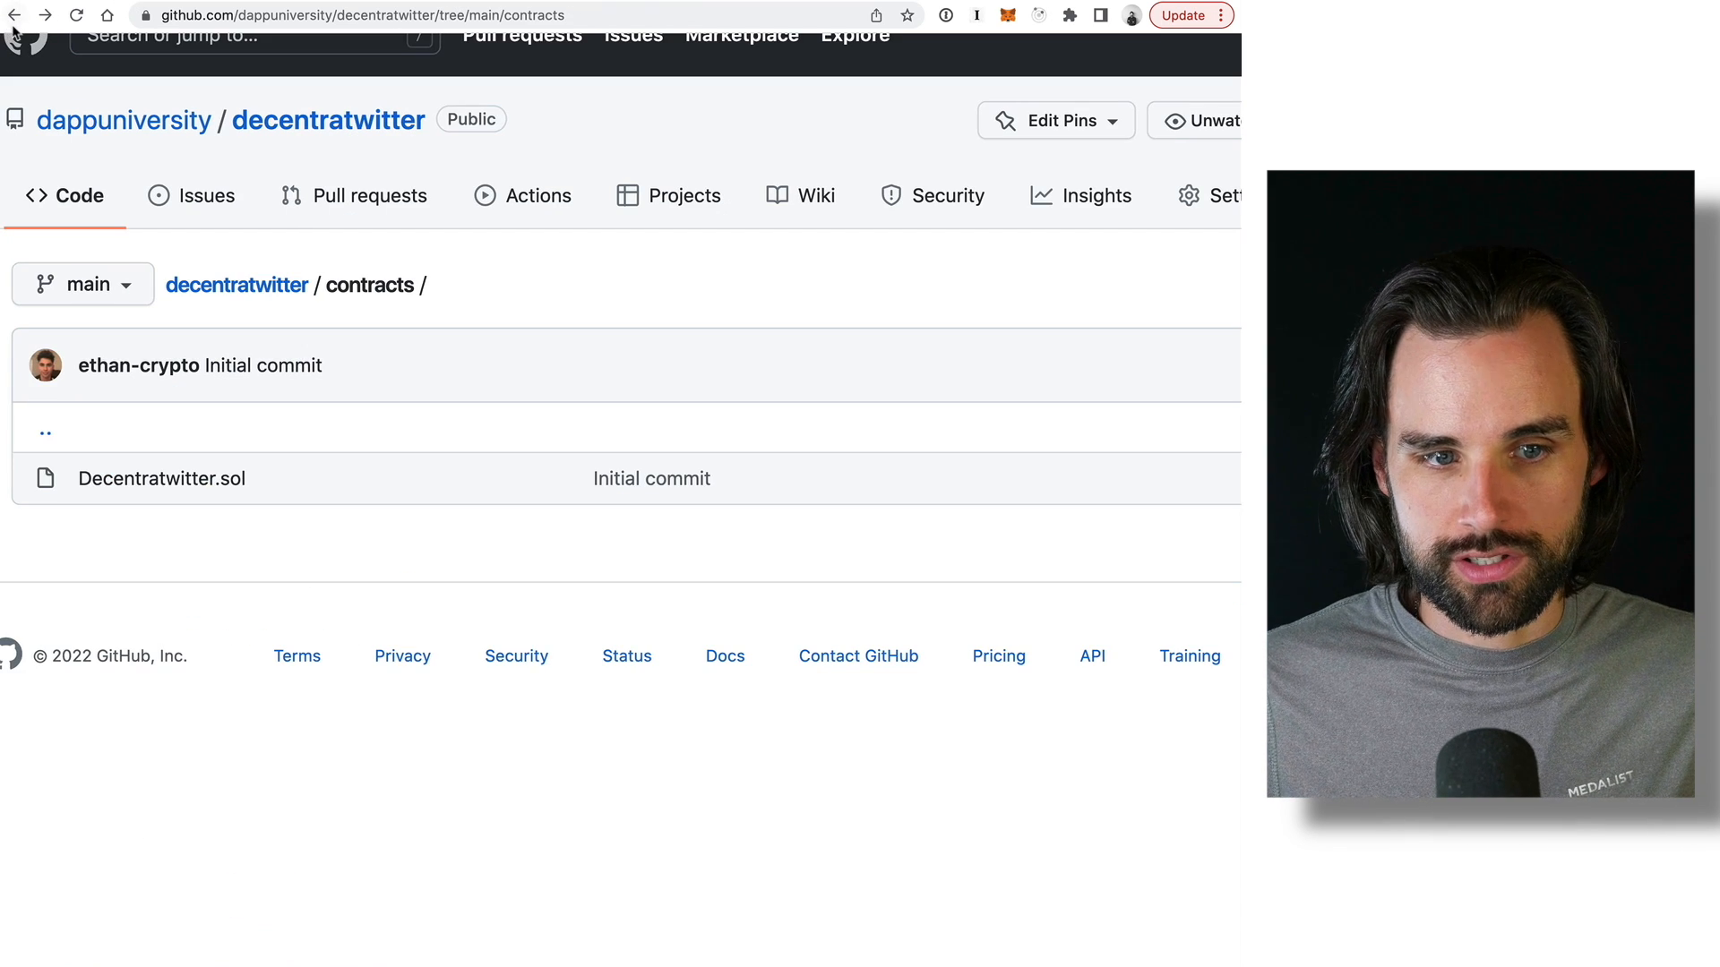
From the decentratwitter root, view scripts/deploy.js and read its Hardhat deployment code.
click(236, 285)
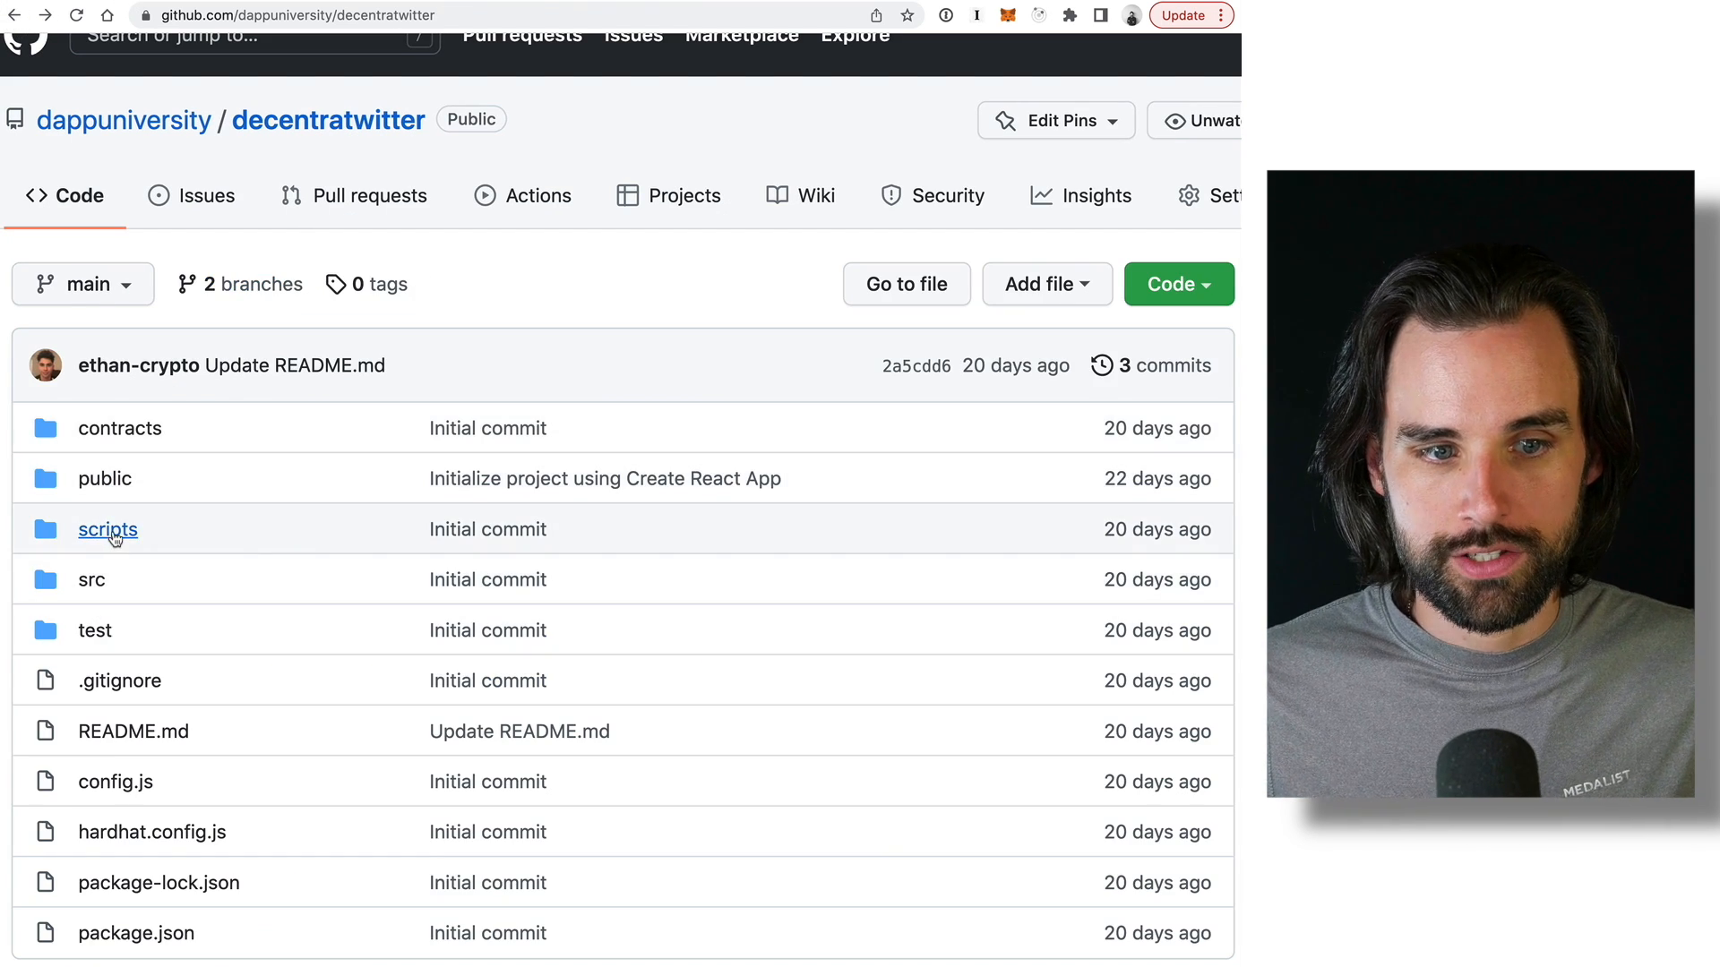
click(108, 528)
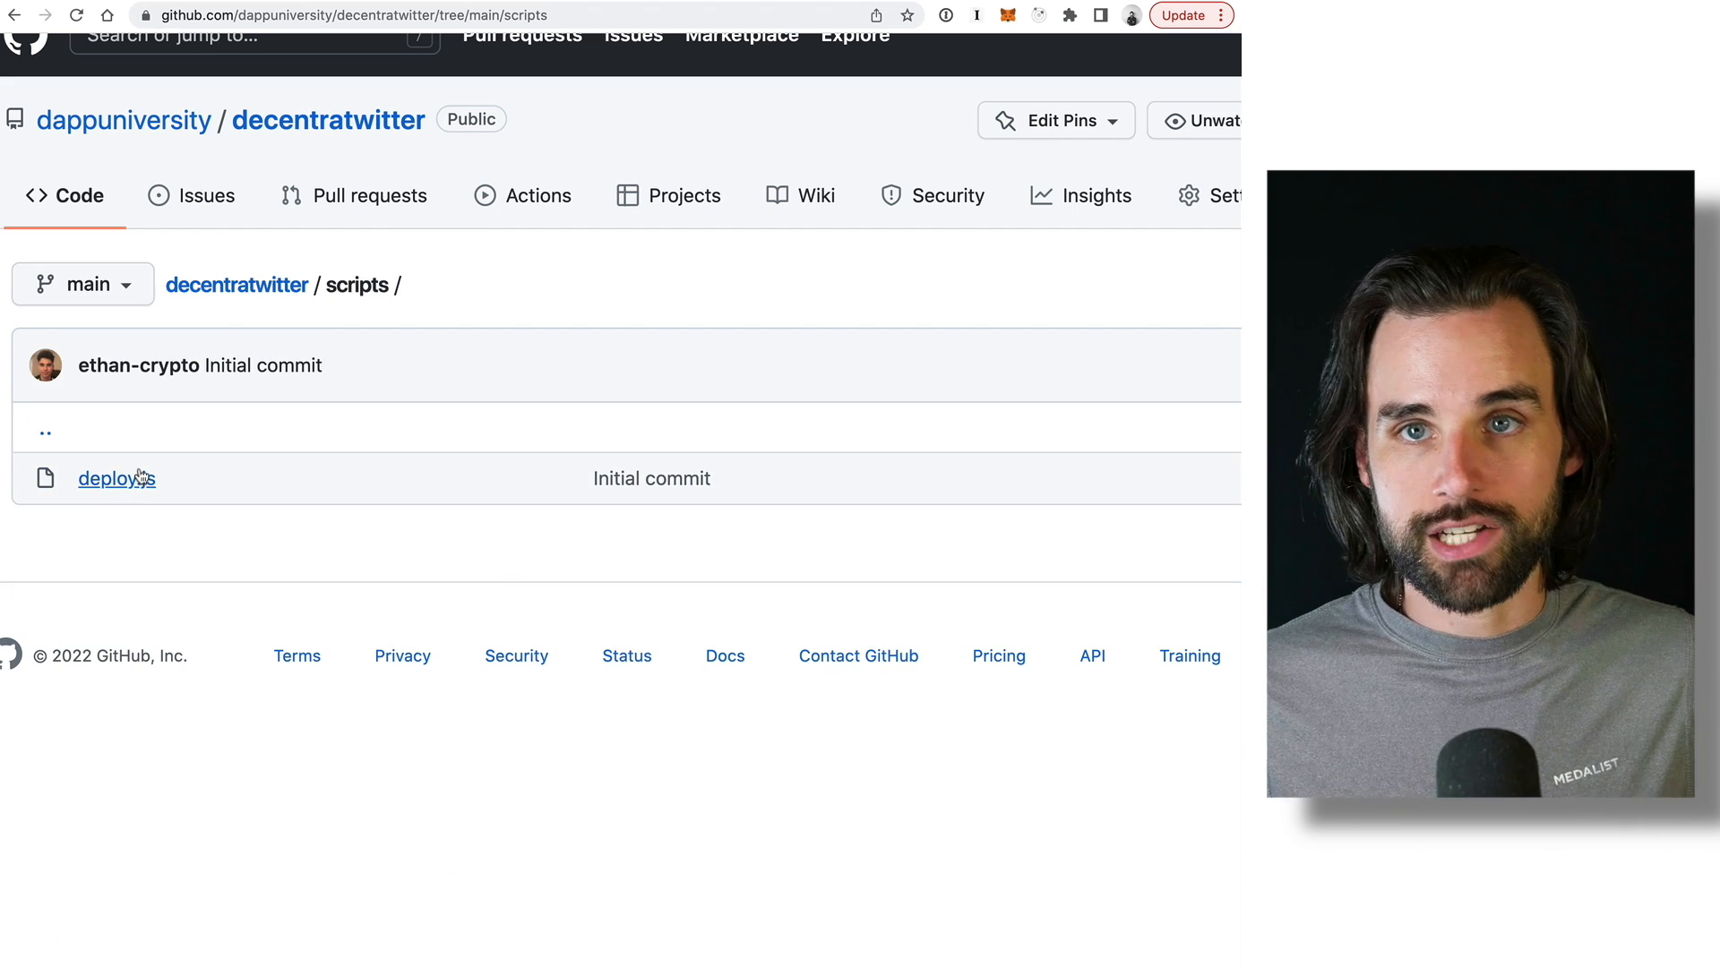
mouse_move(141, 476)
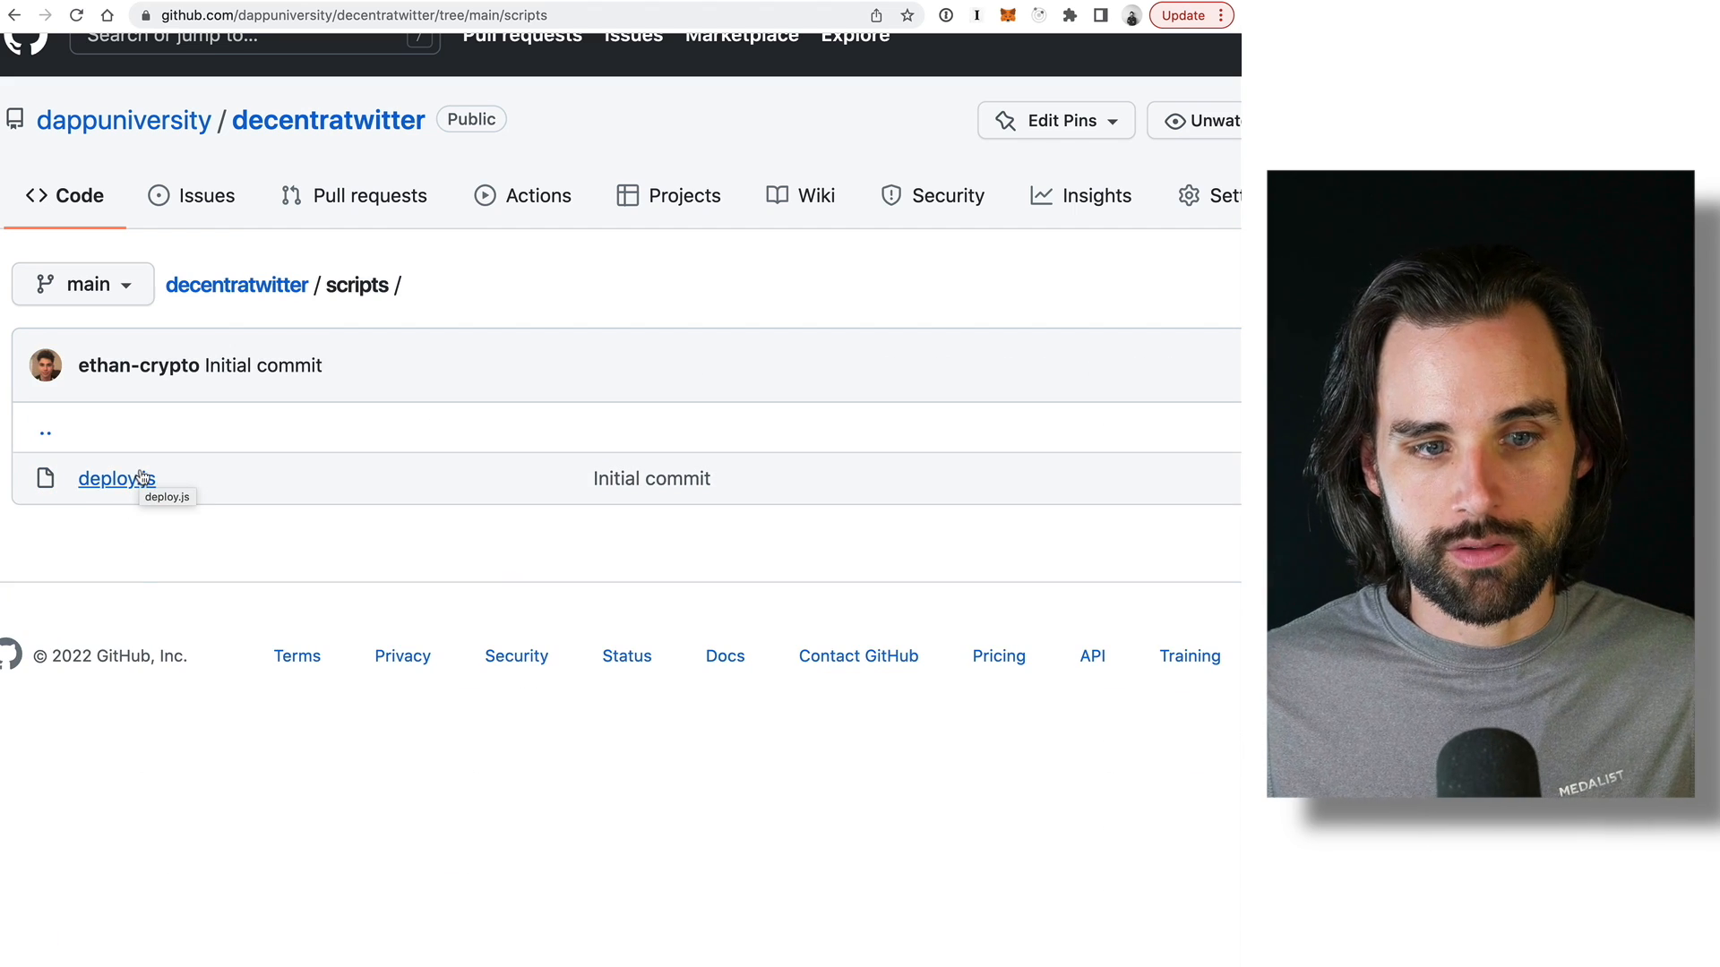
click(107, 476)
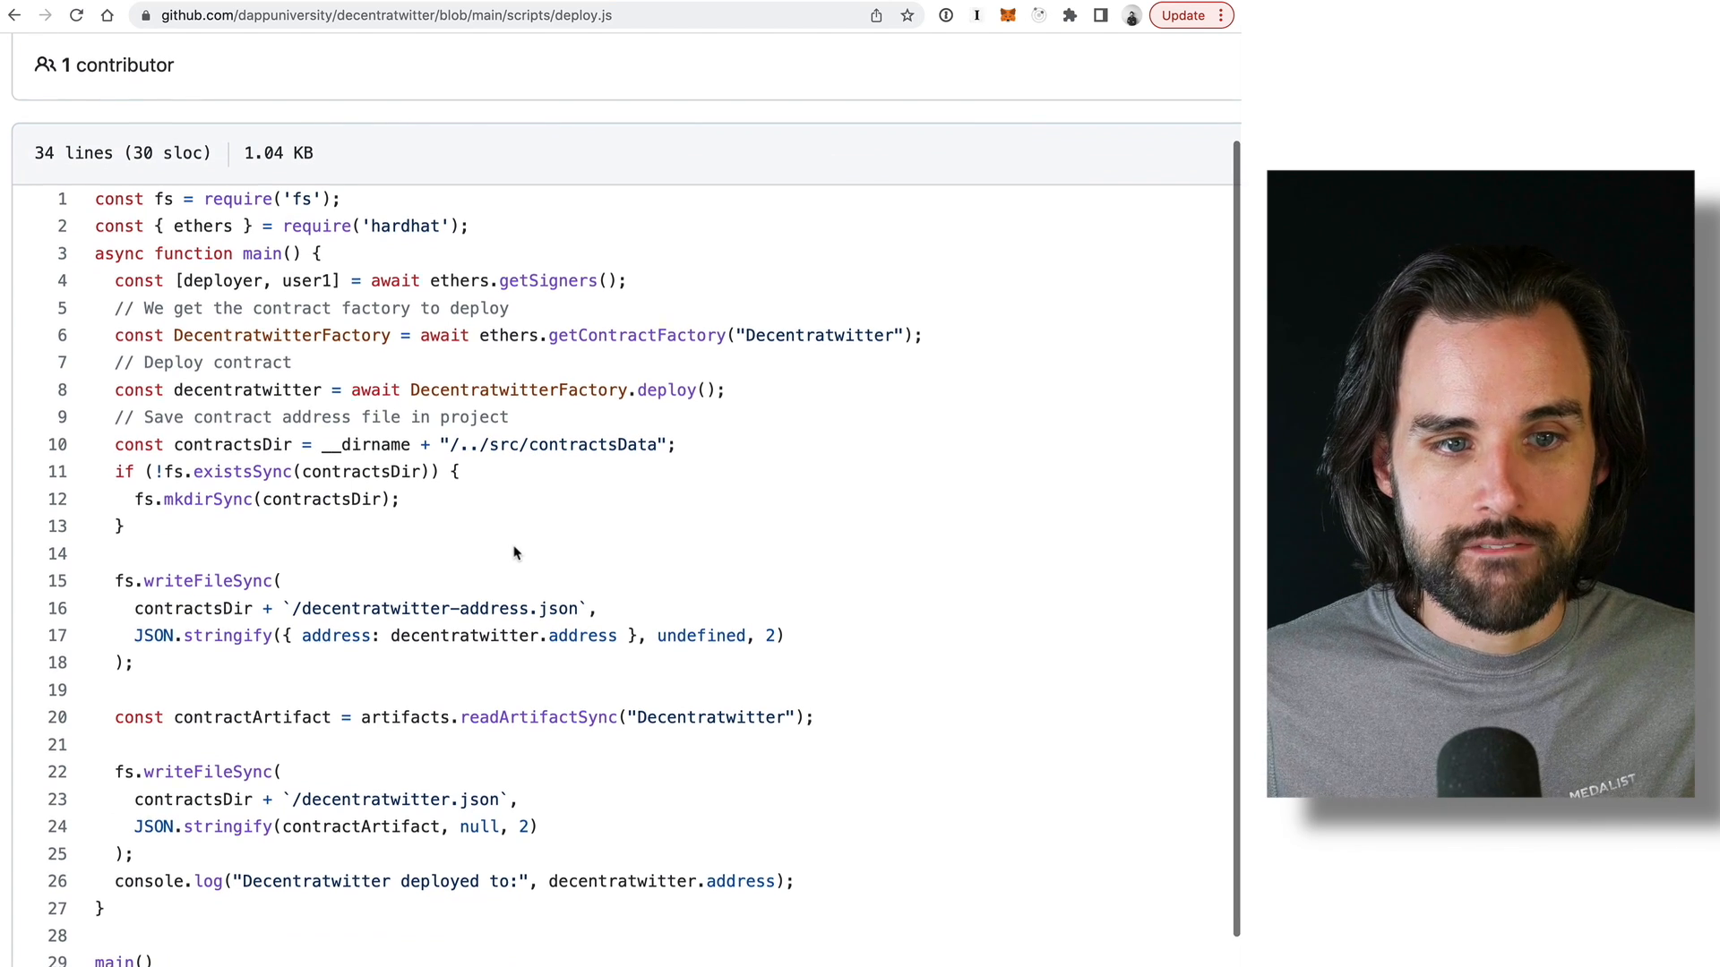
scroll(down, 3)
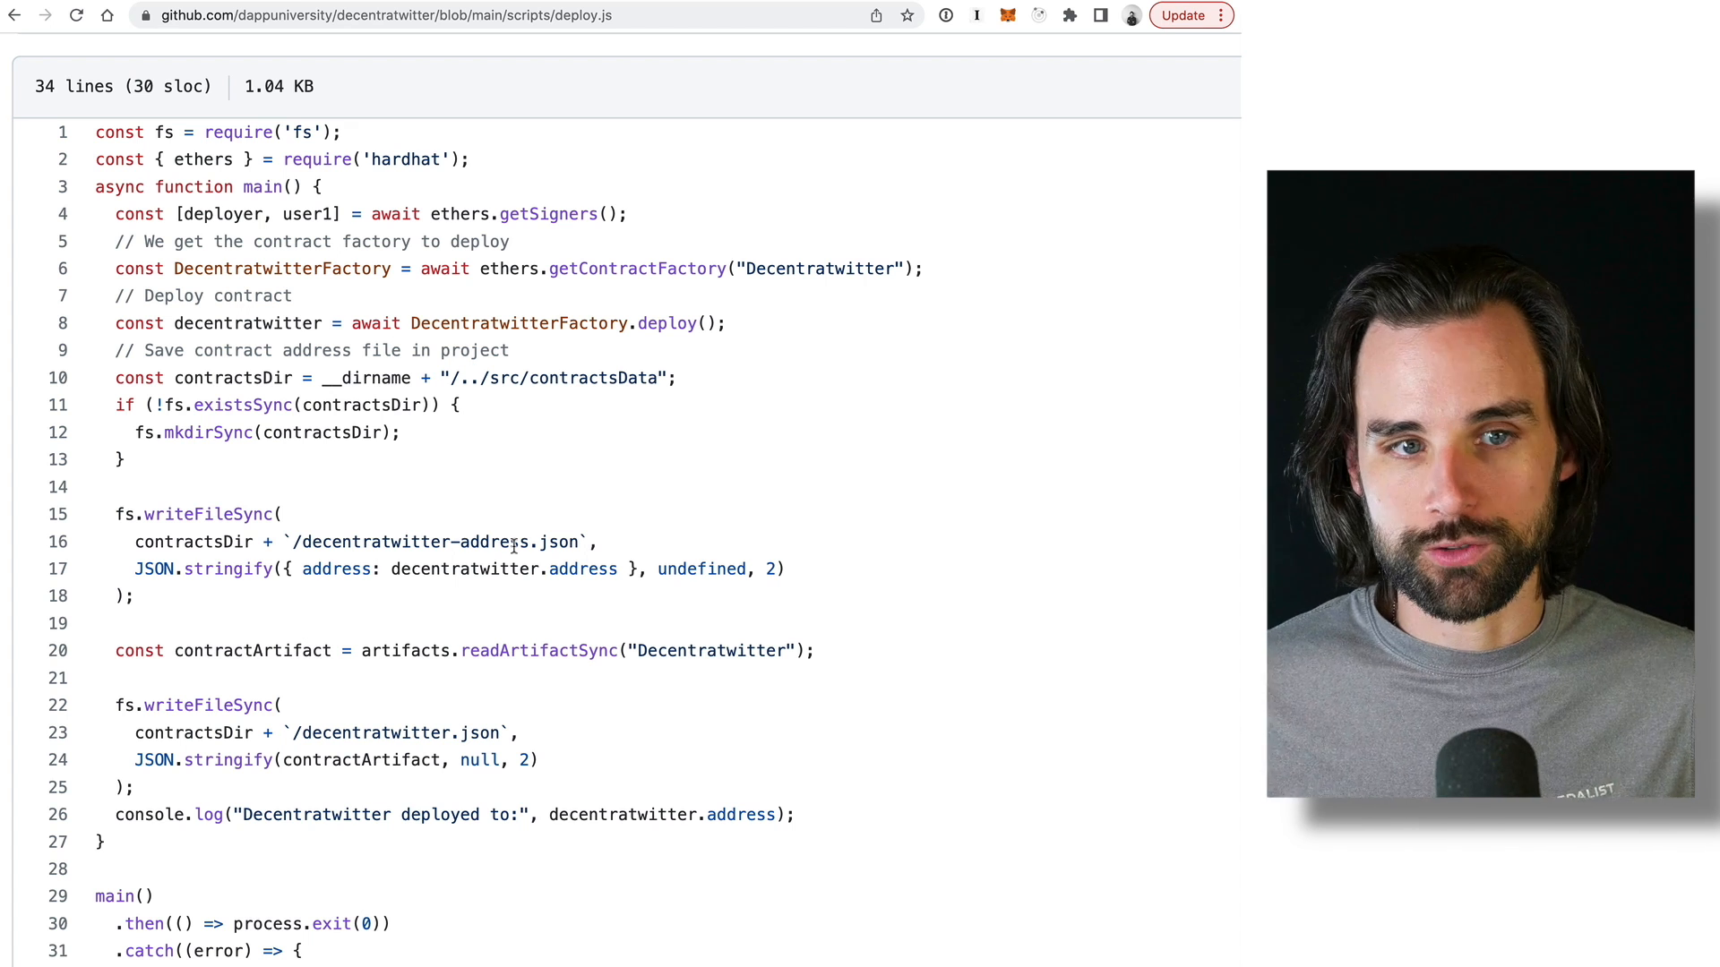
mouse_move(374, 488)
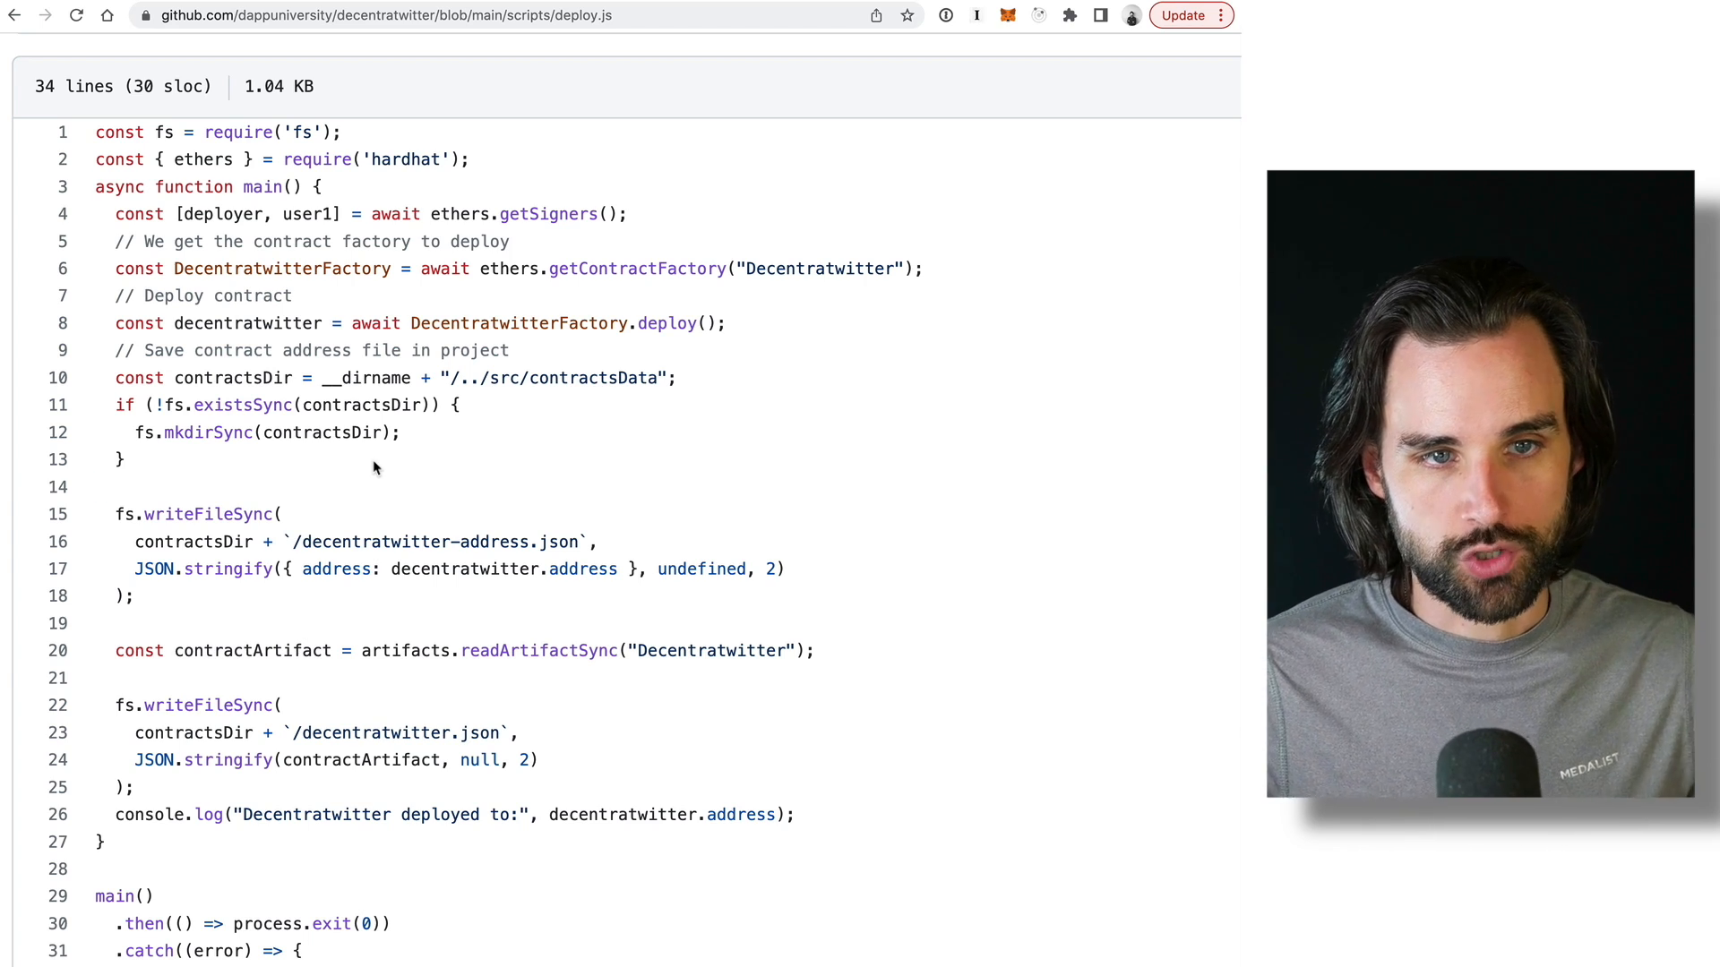
click(16, 19)
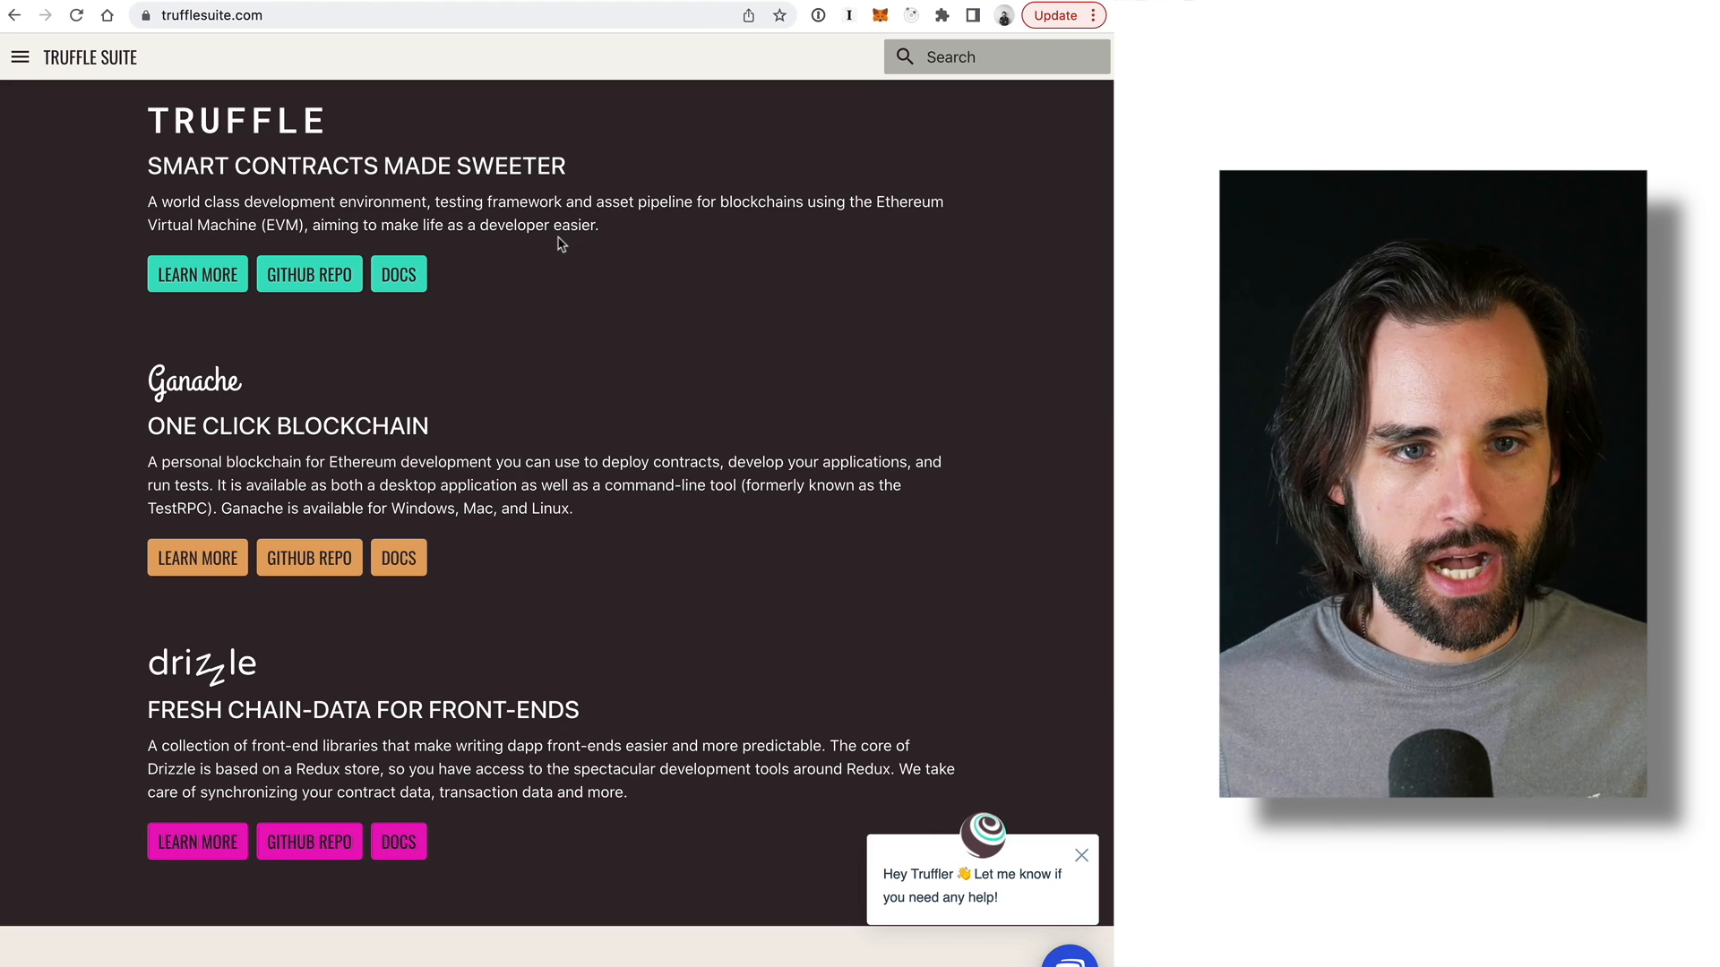
scroll(up, 3)
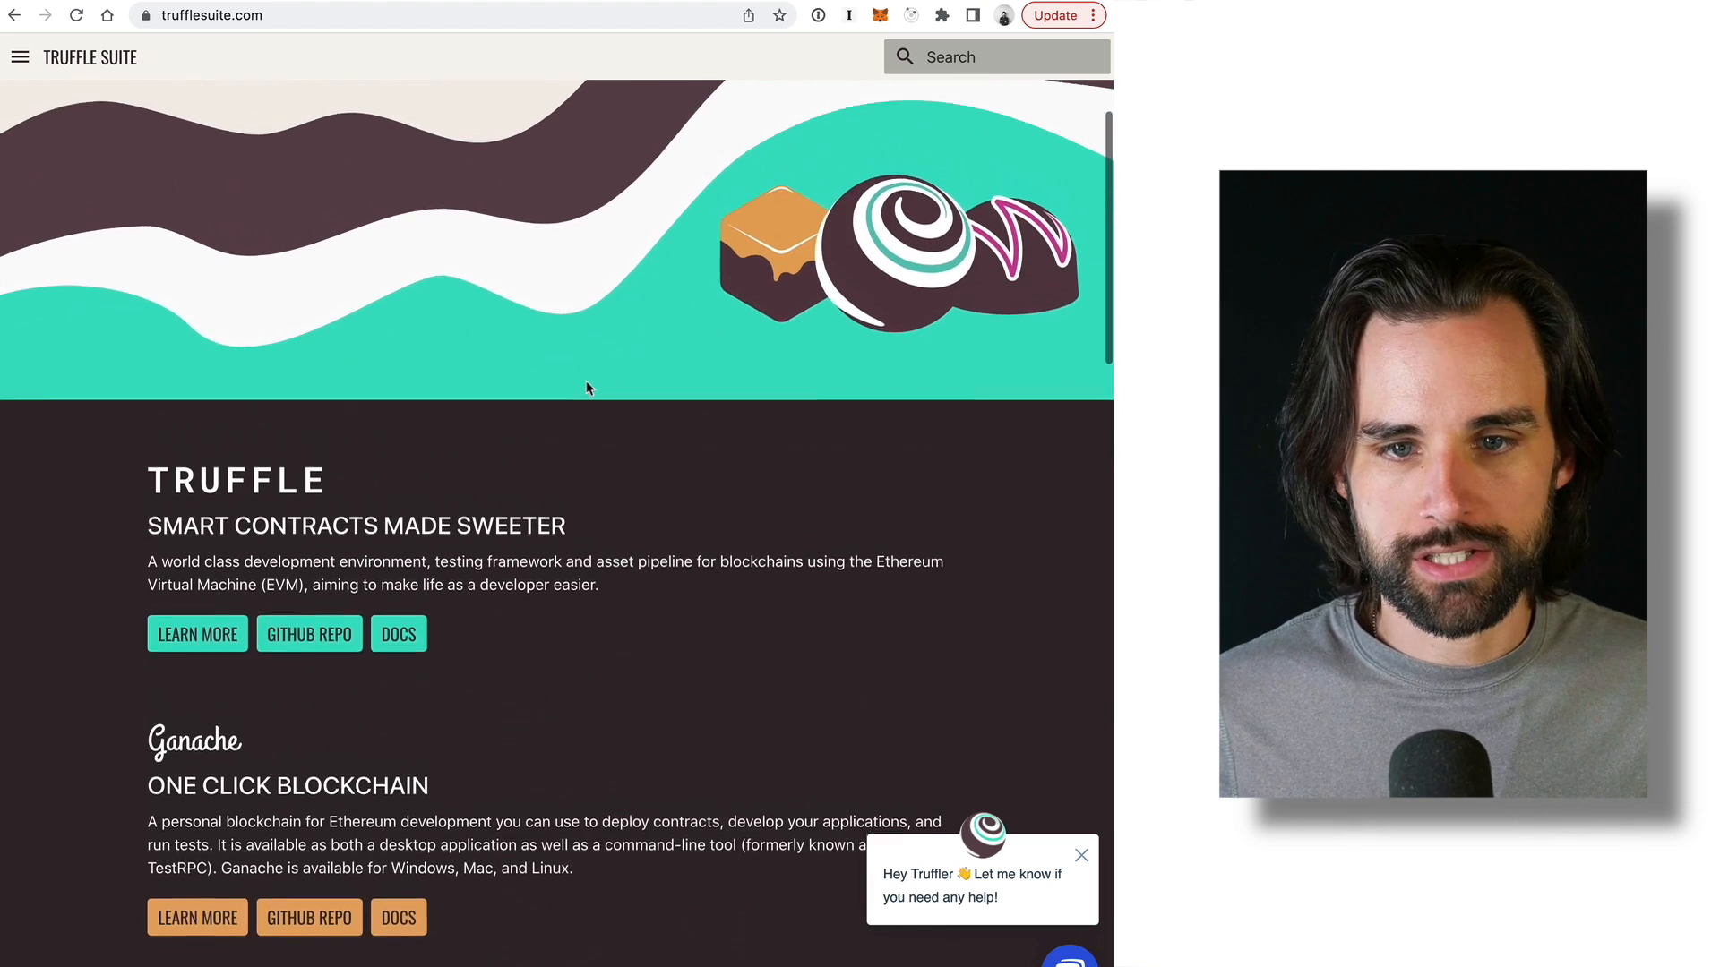
scroll(down, 3)
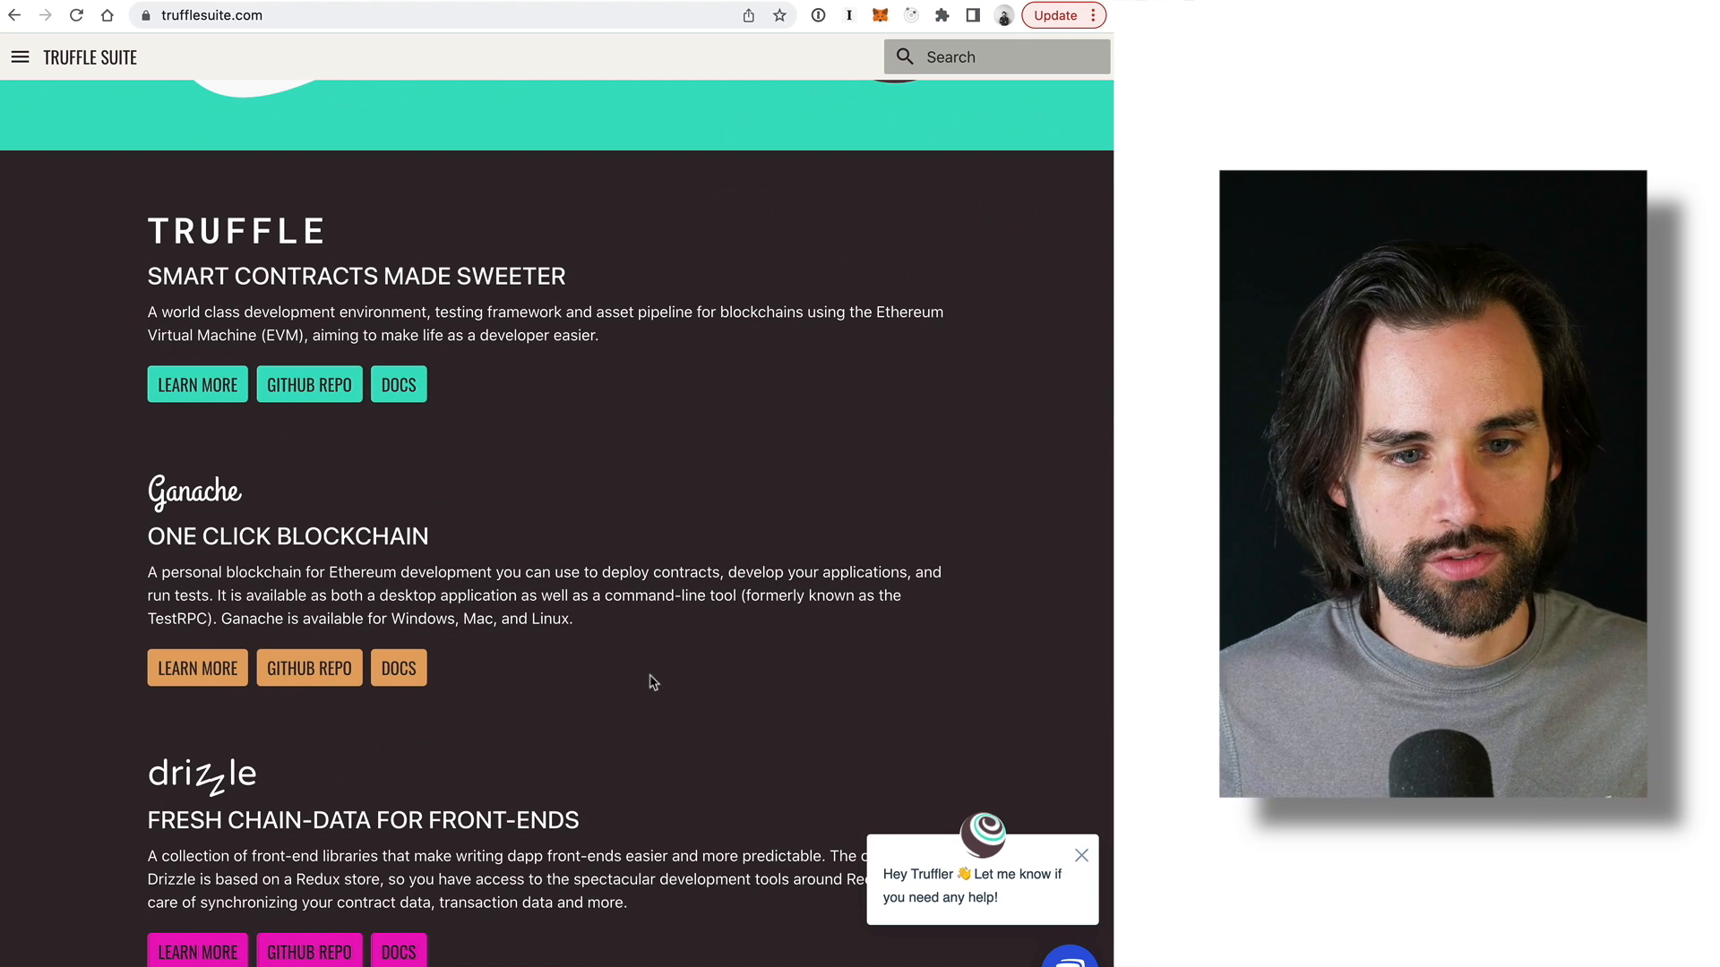
scroll(down, 3)
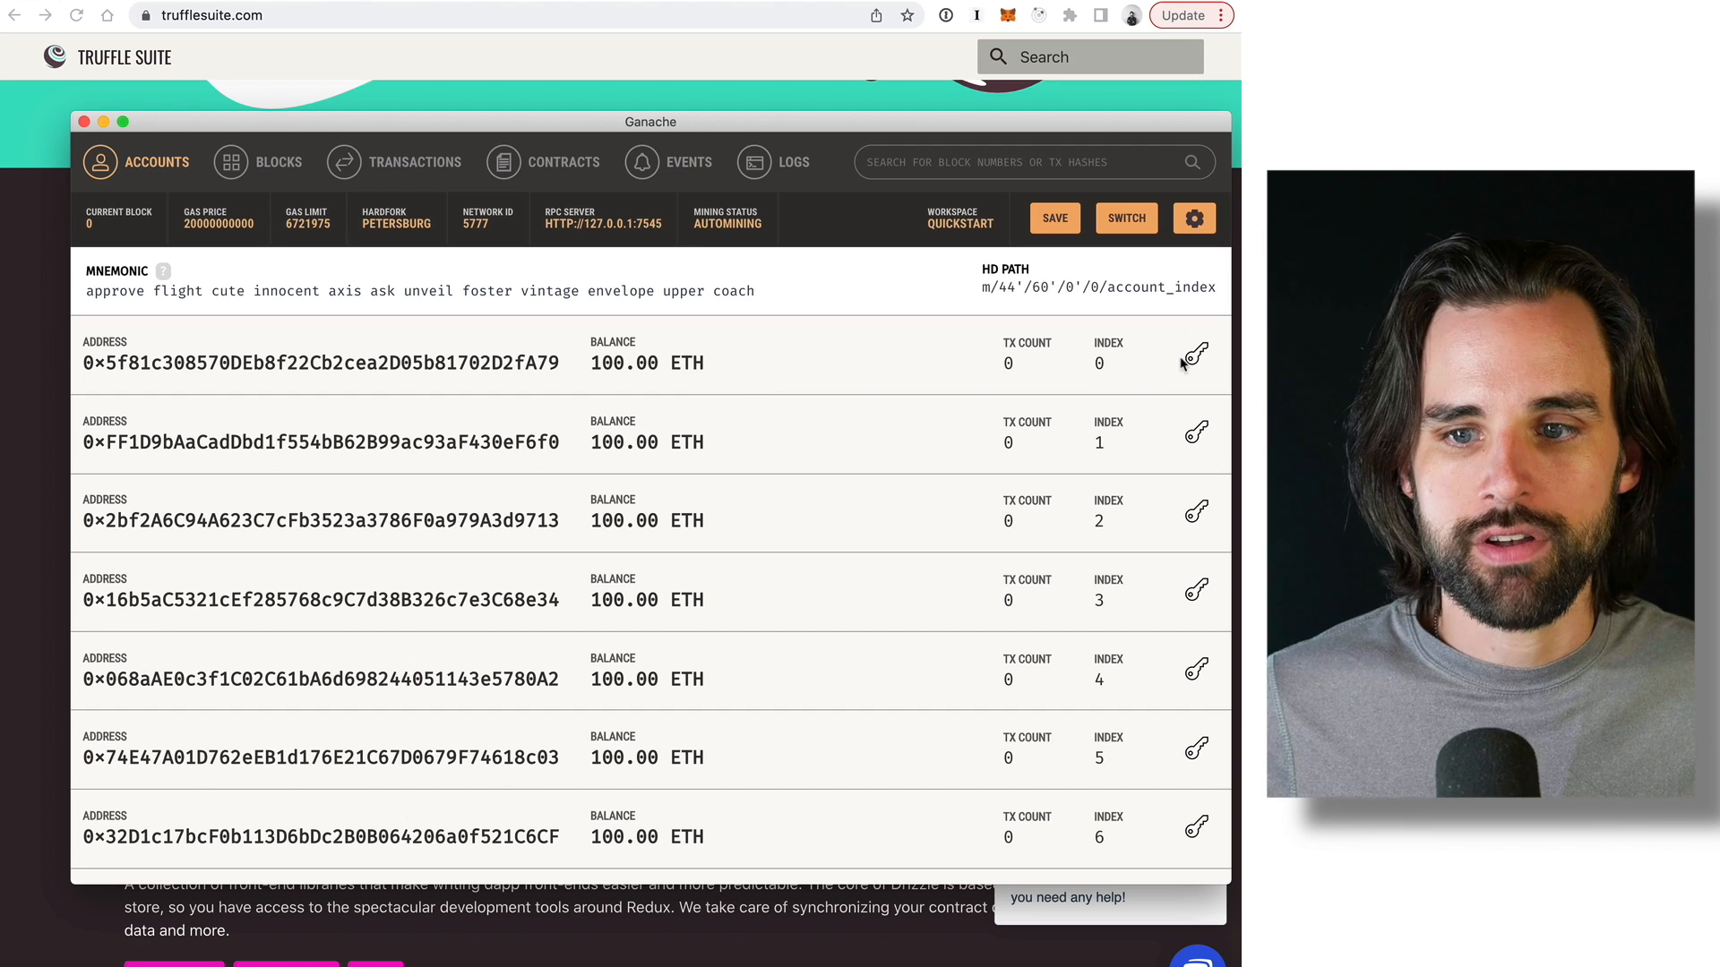
View the first Ganache account's private key and return to the accounts list.
click(1195, 356)
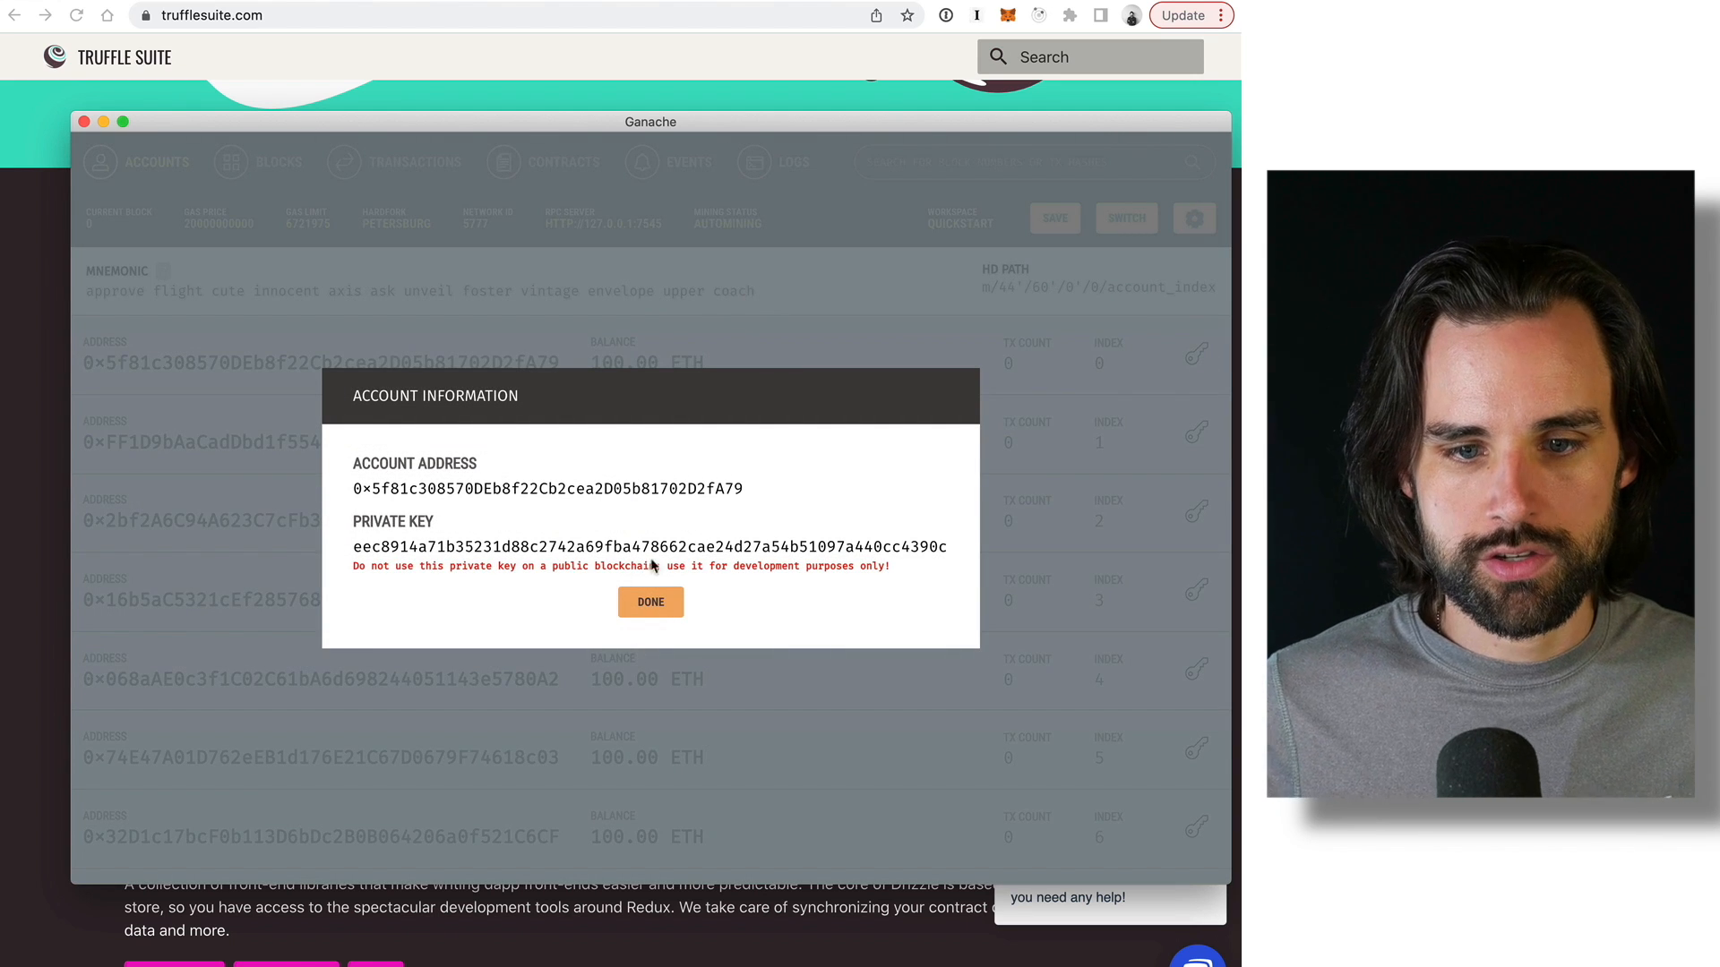
click(651, 602)
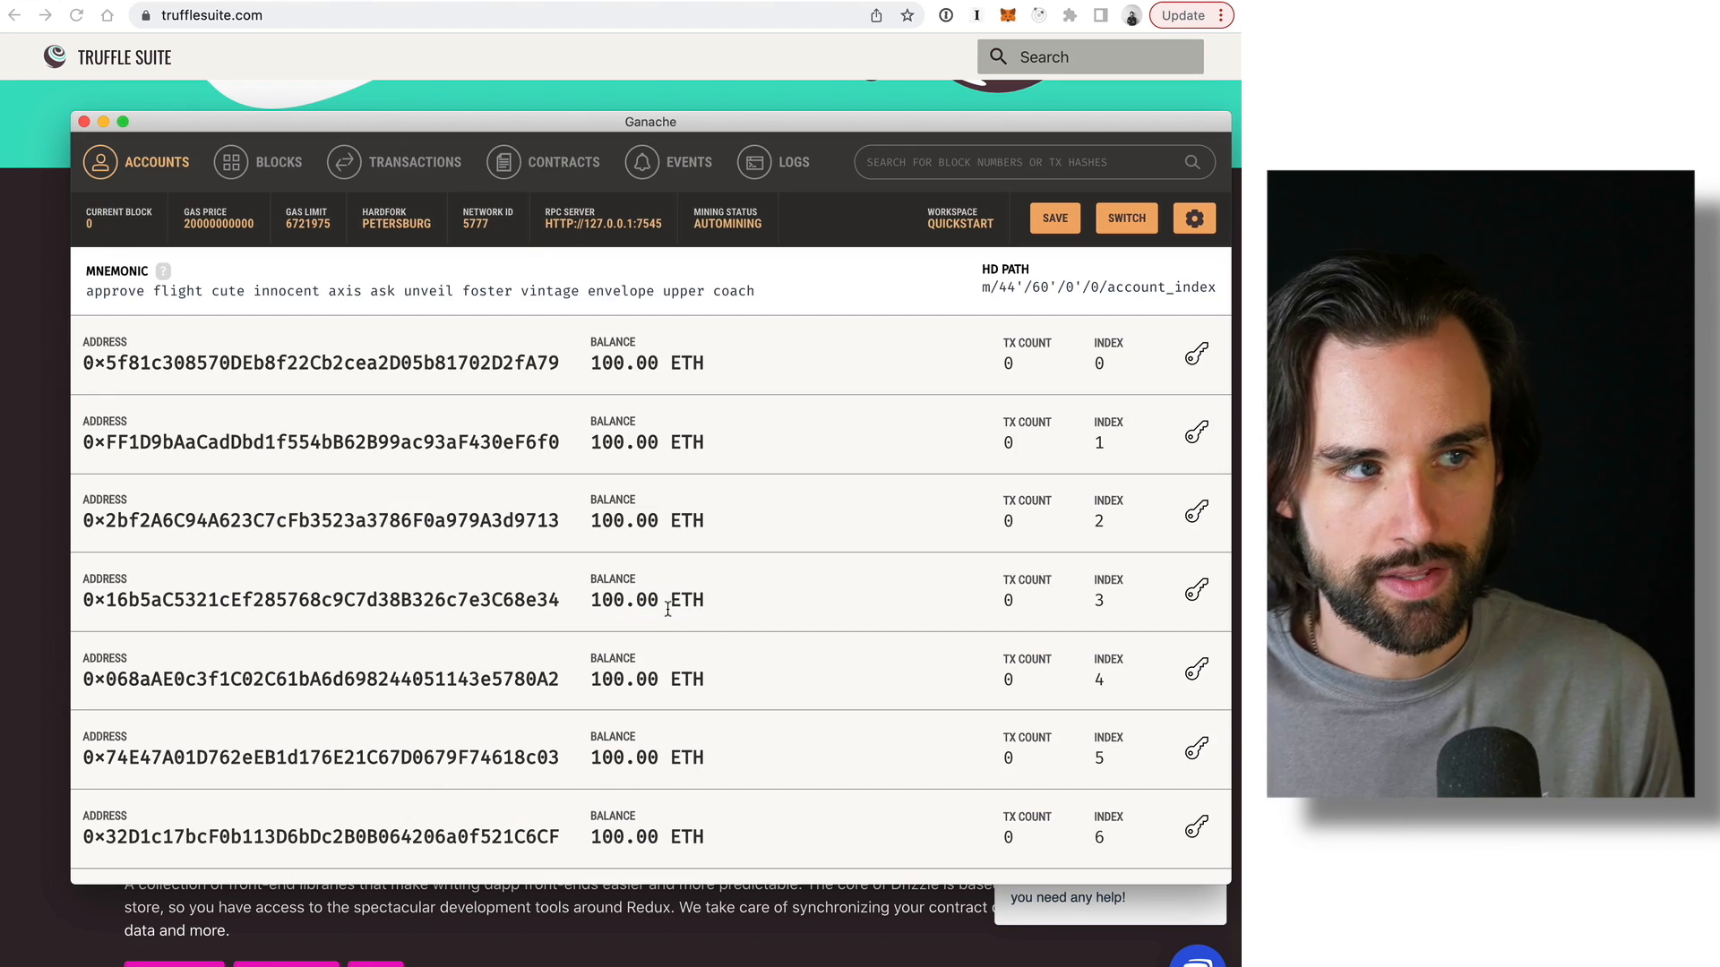
mouse_move(666, 610)
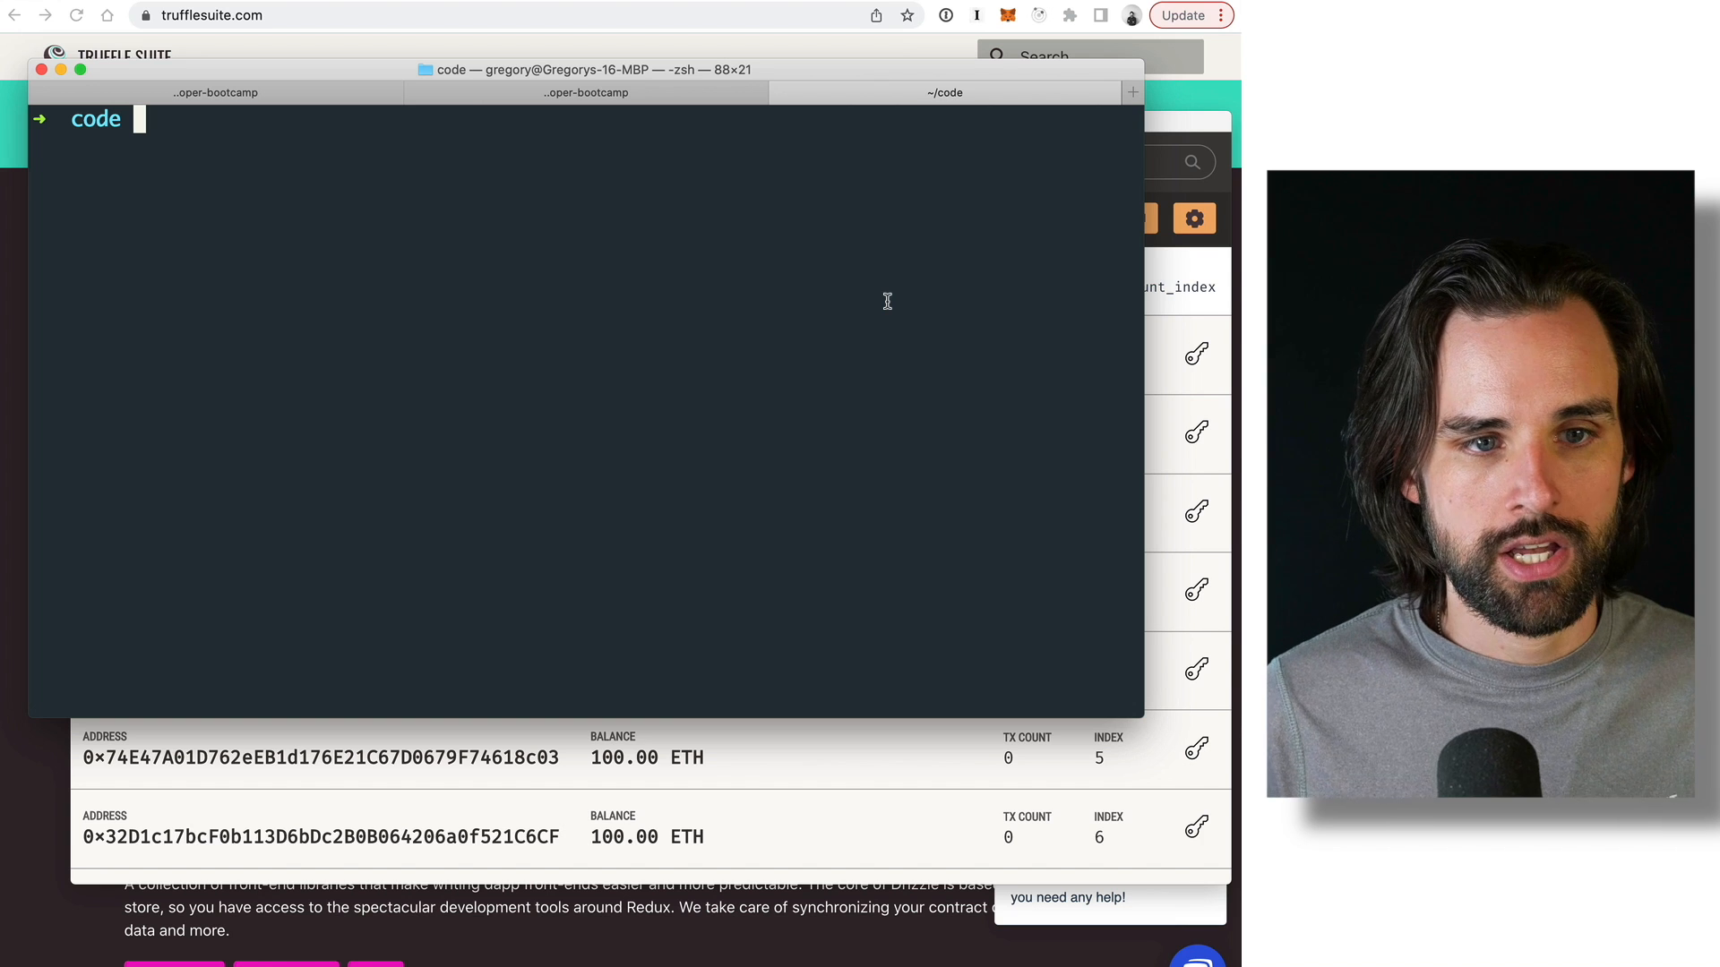
Run ganache-cli in the ~/code terminal tab so it listens on 127.0.0.1:8545.
text(gaa)
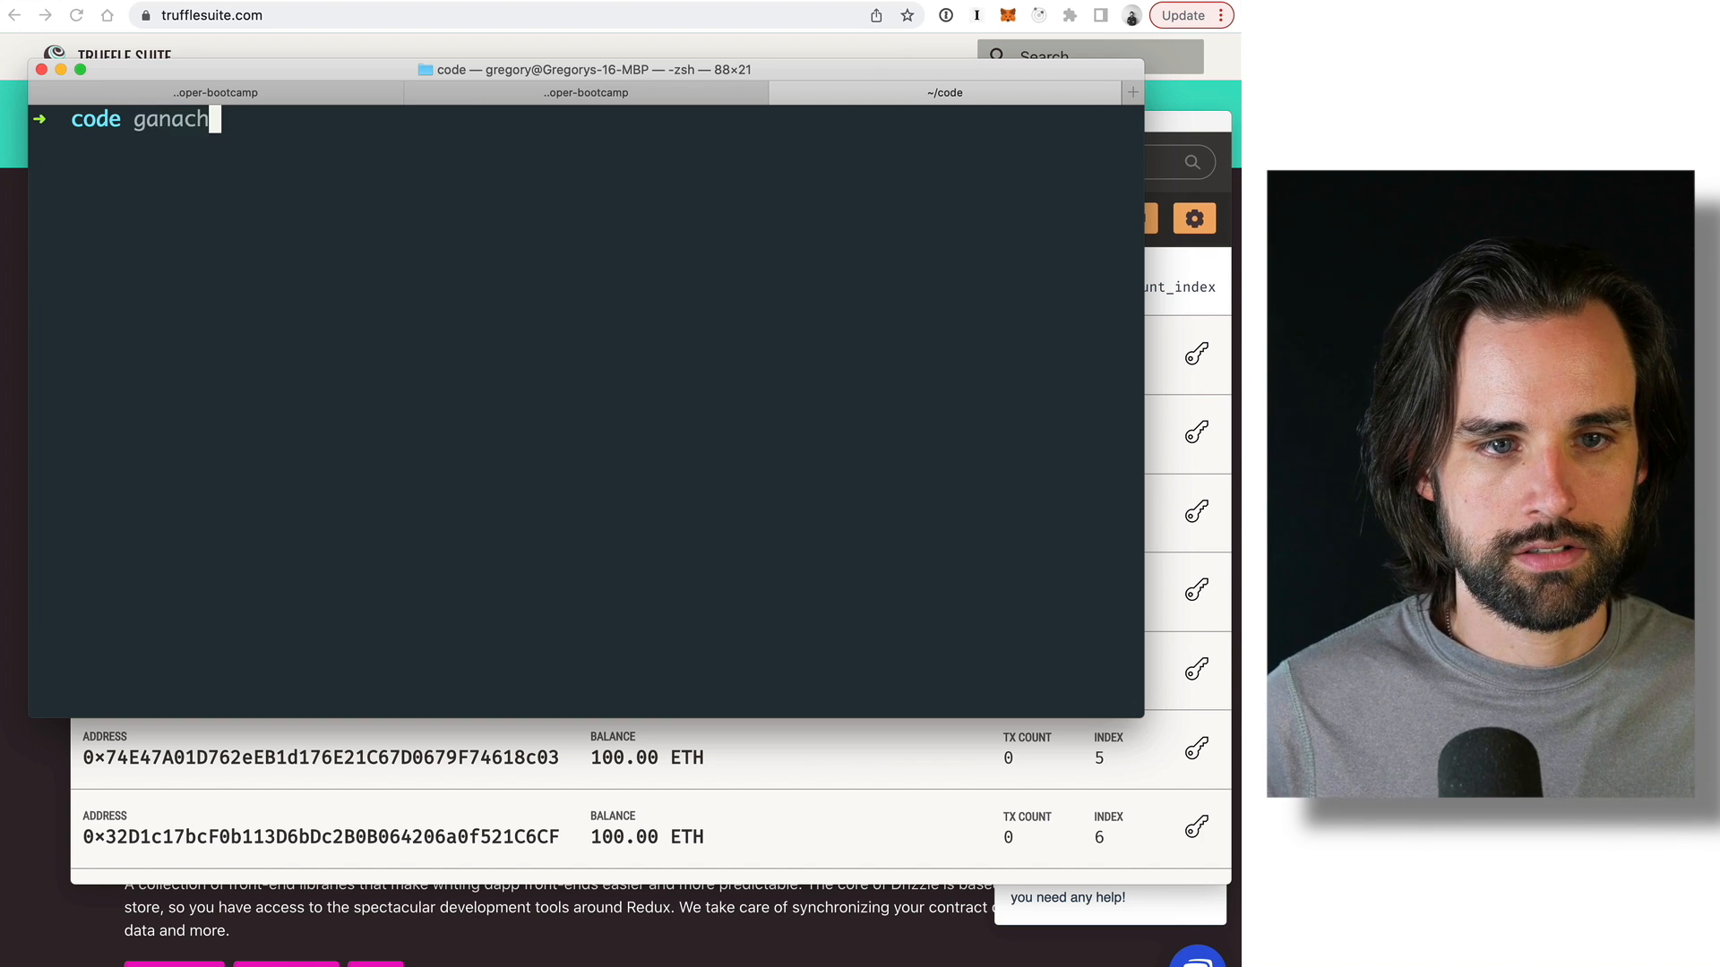
text(-cli)
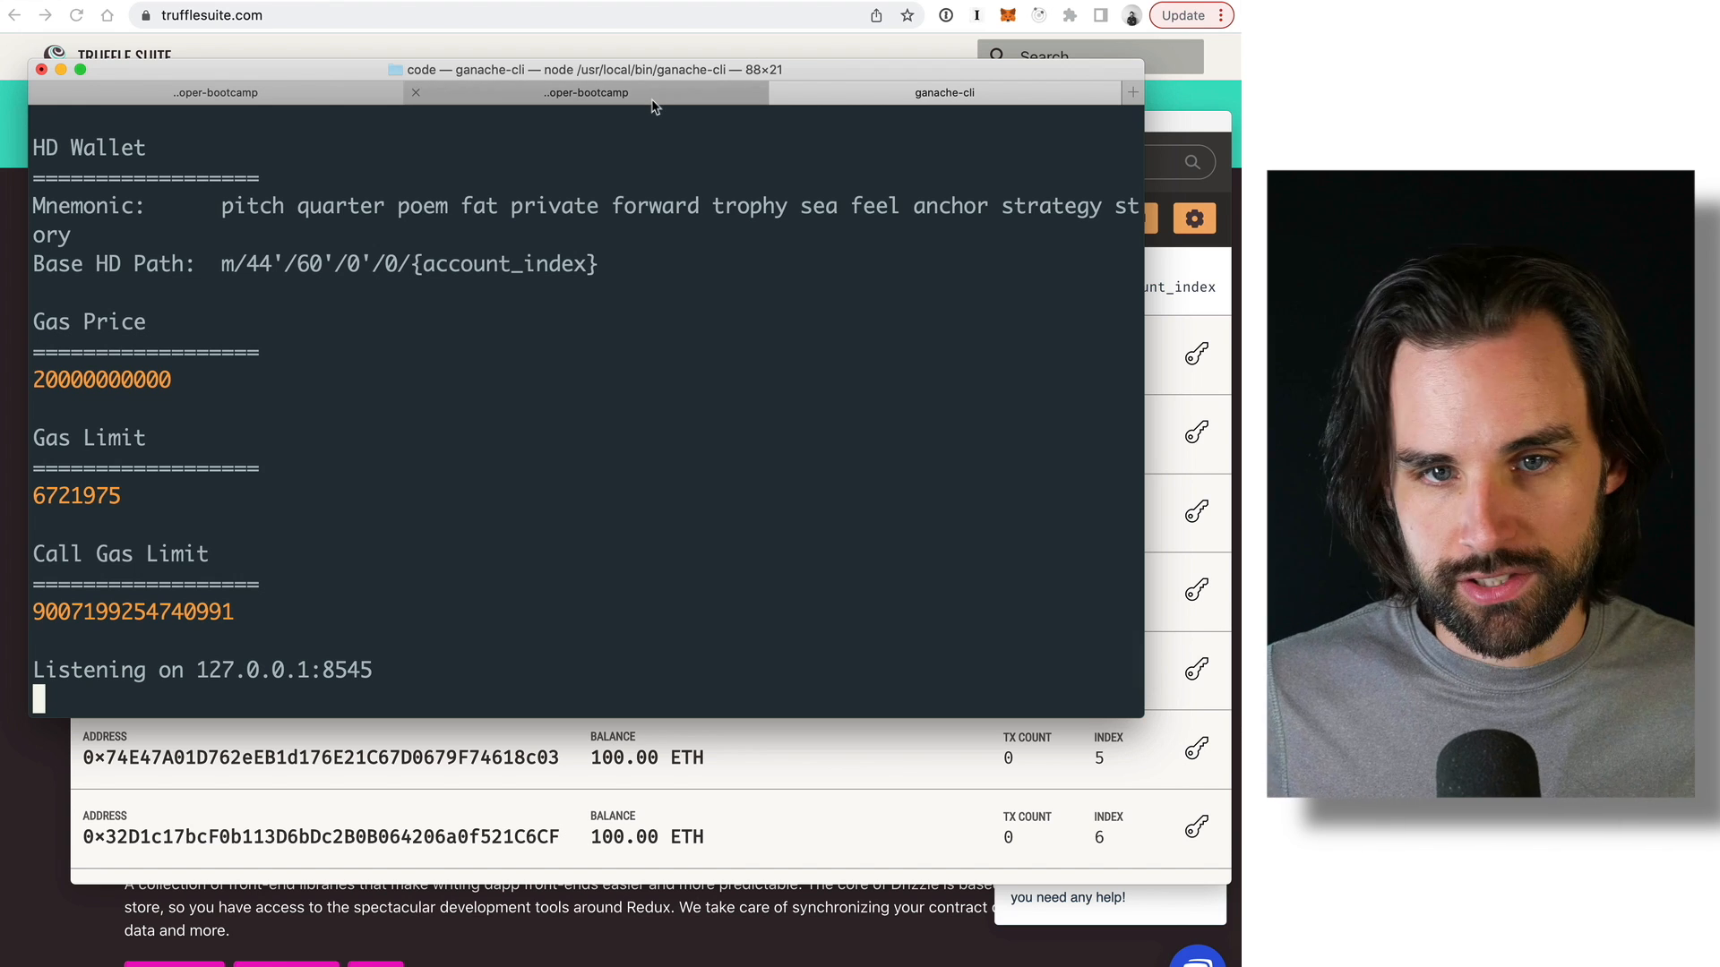
Run npx hardhat node in the project tab and review its list of funded accounts.
click(590, 93)
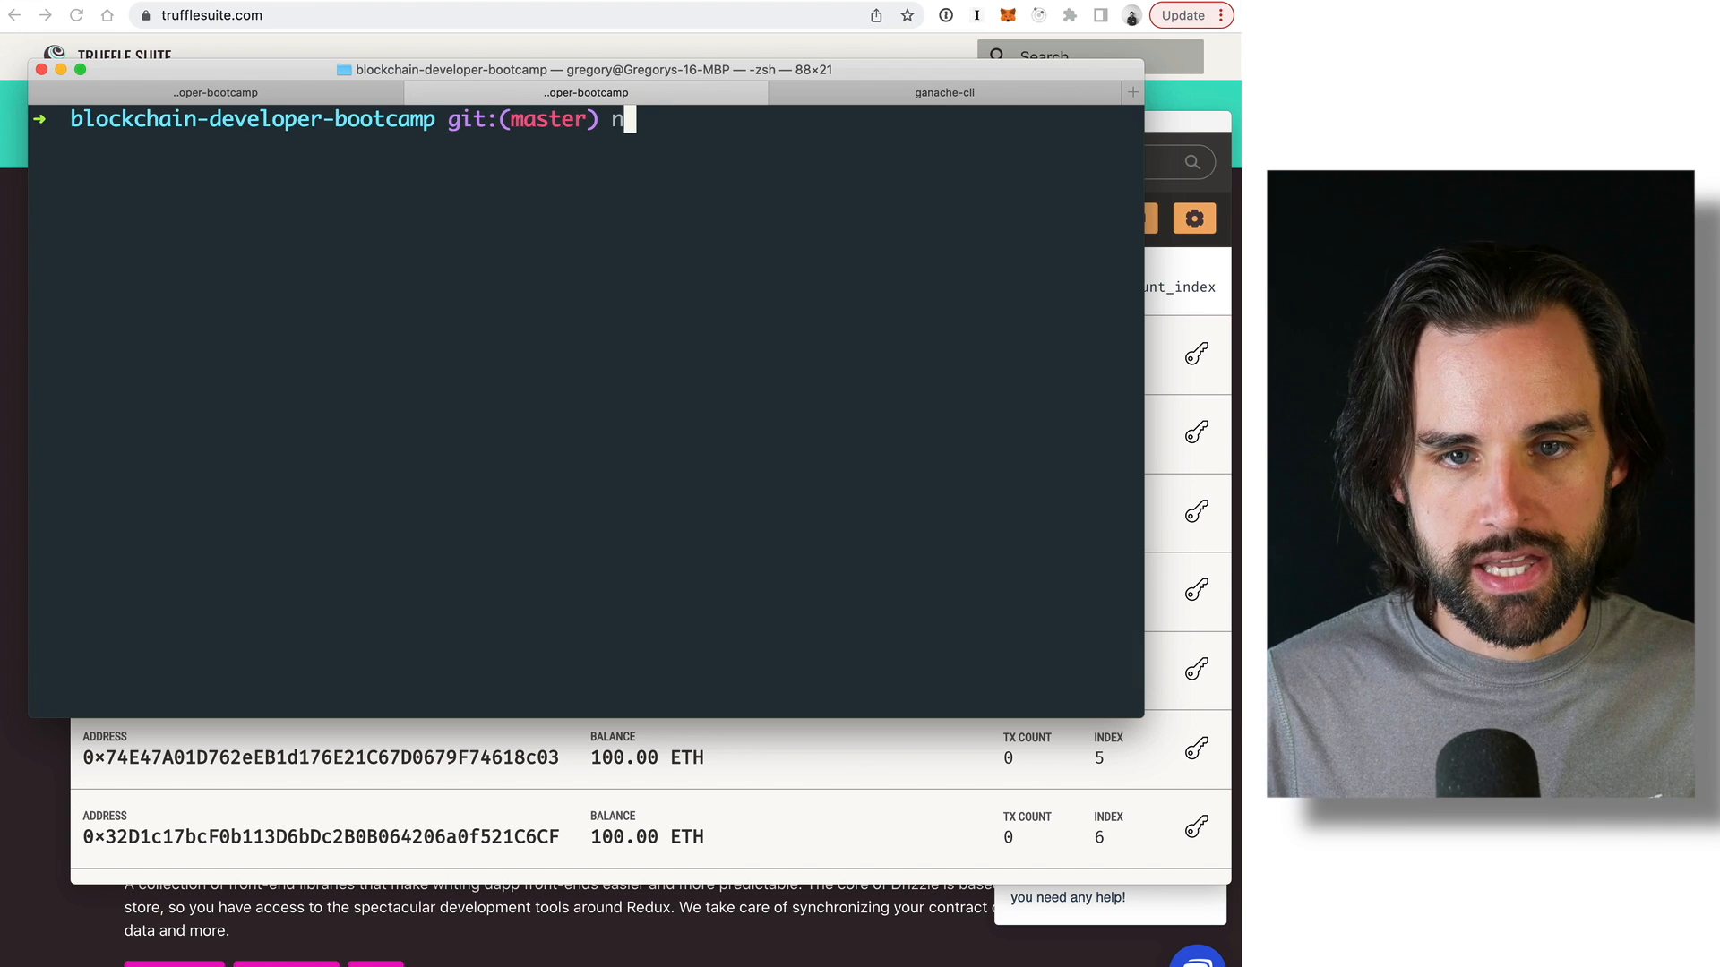
text(px h)
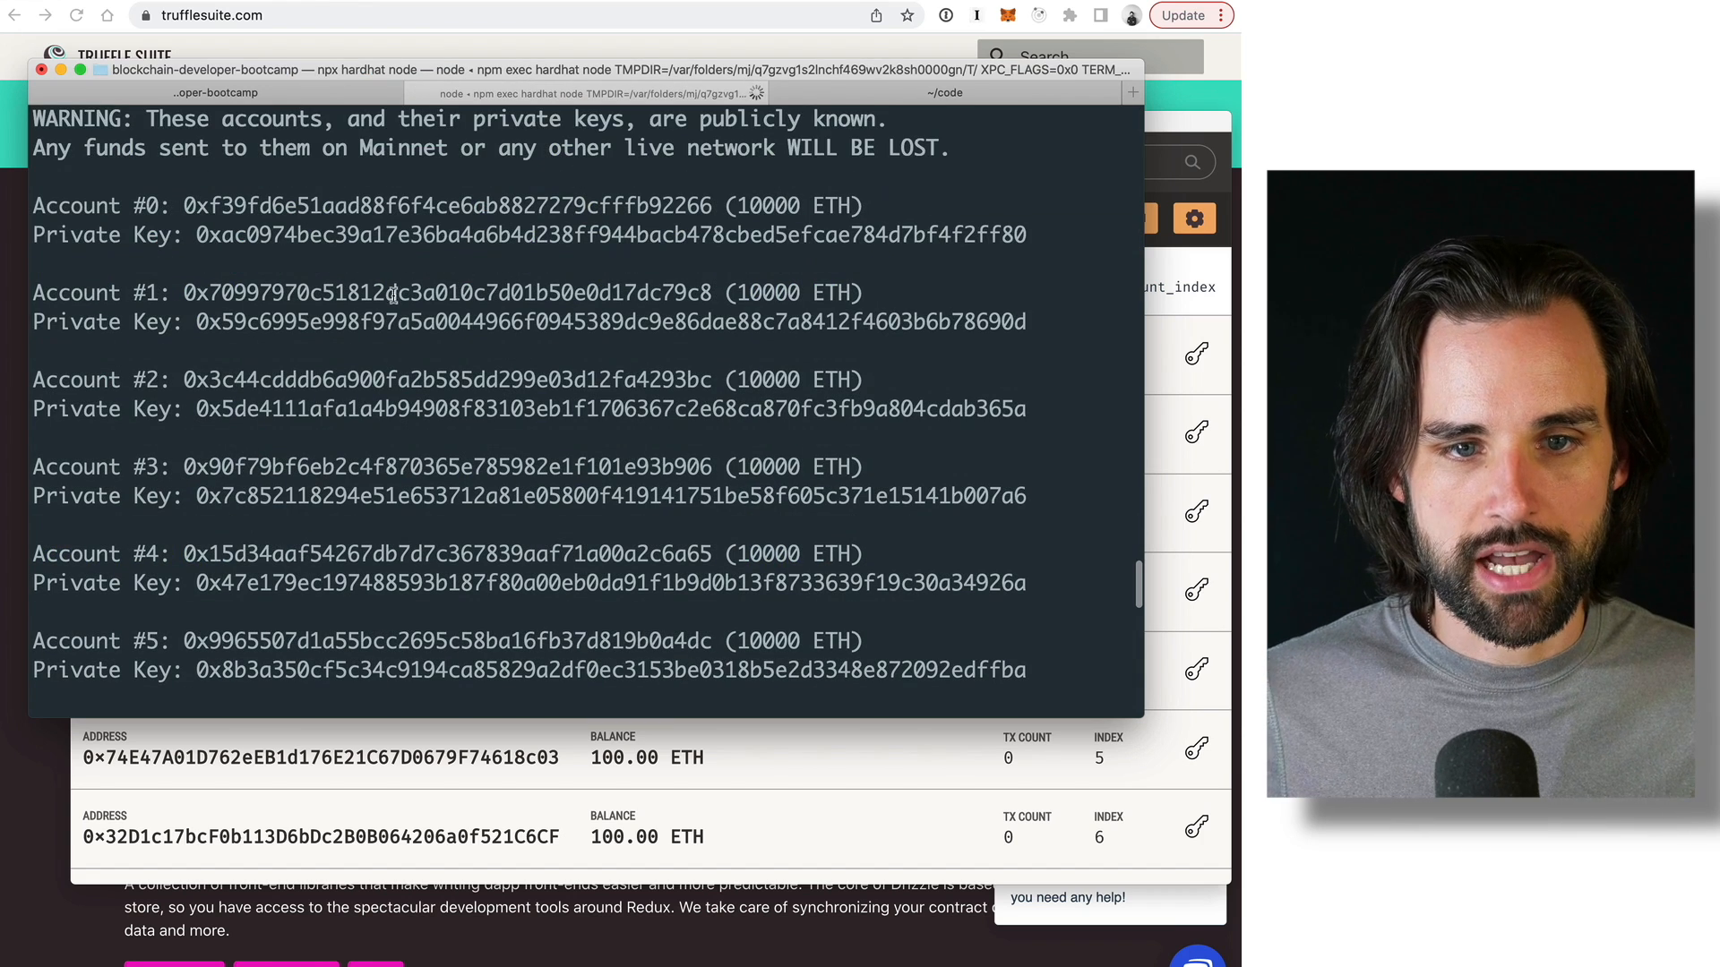
scroll(down, 3)
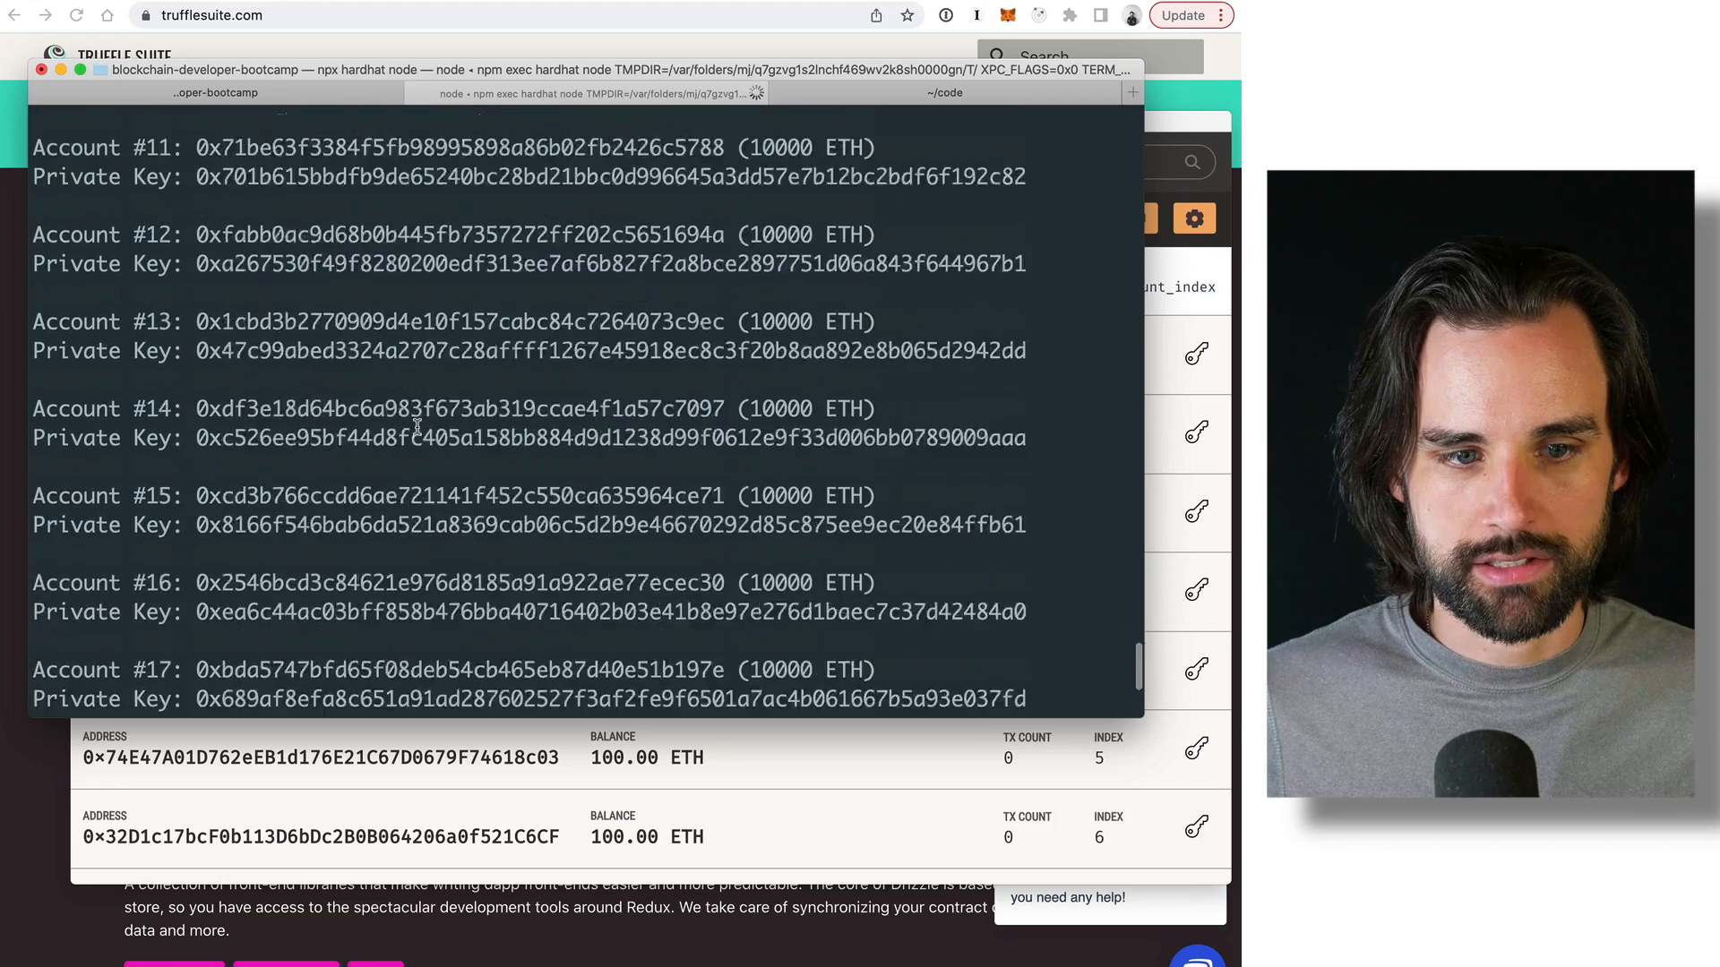
scroll(down, 3)
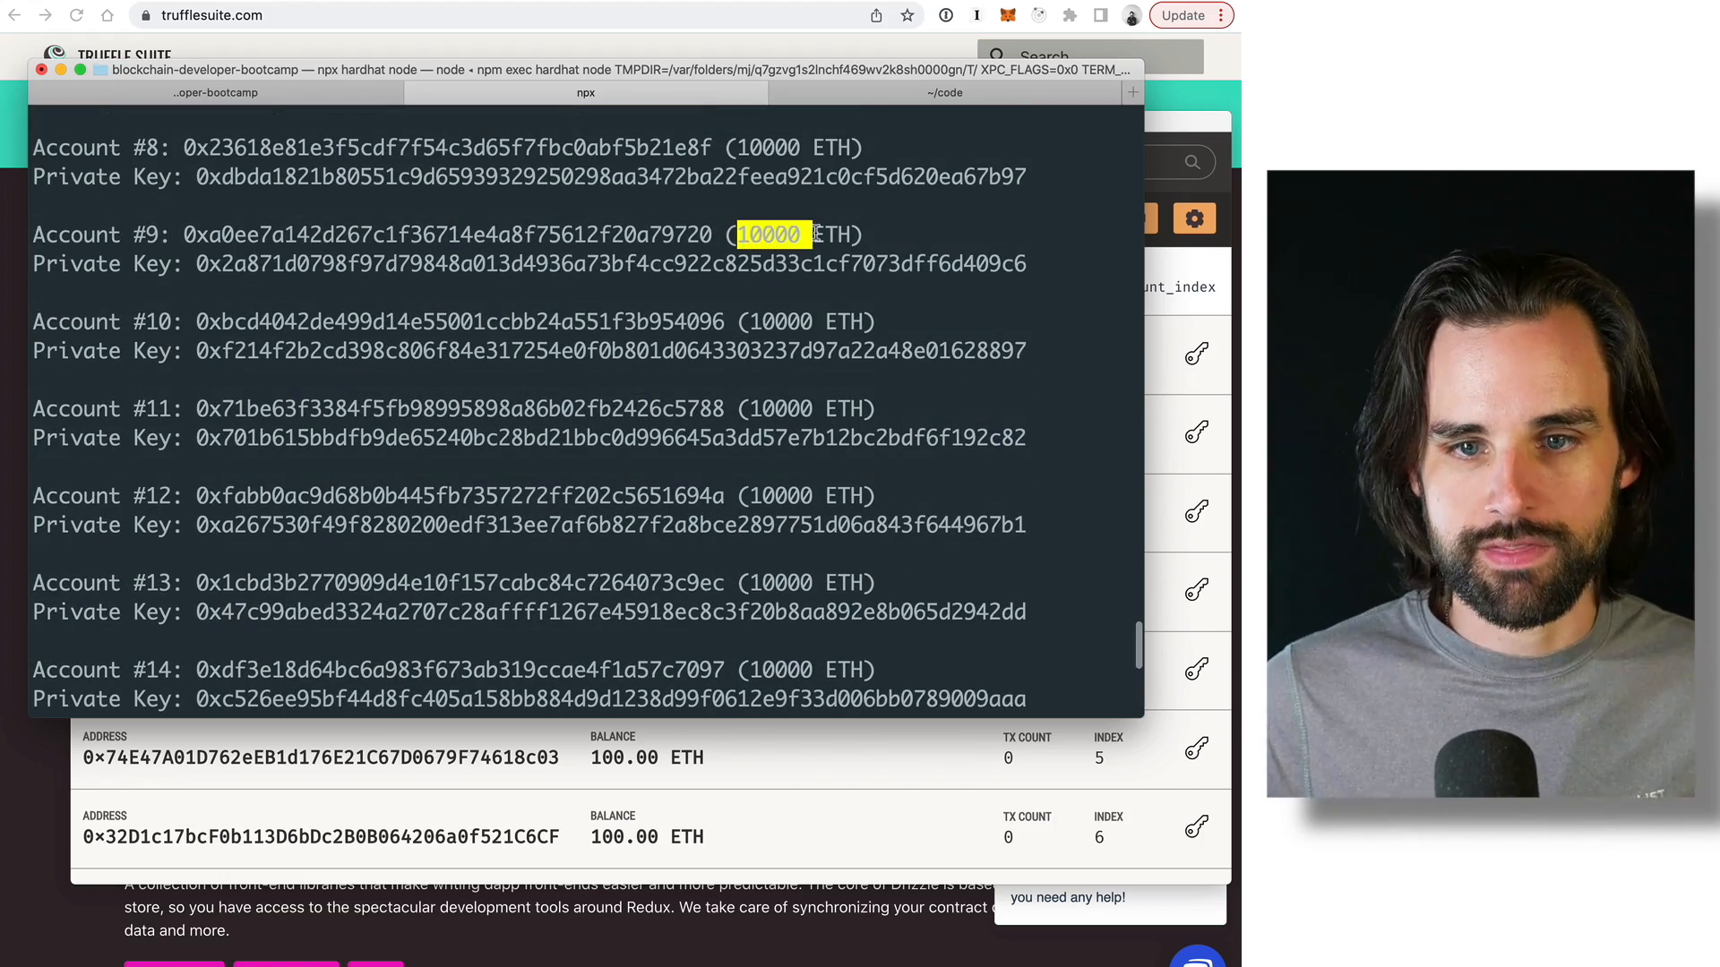
scroll(down, 3)
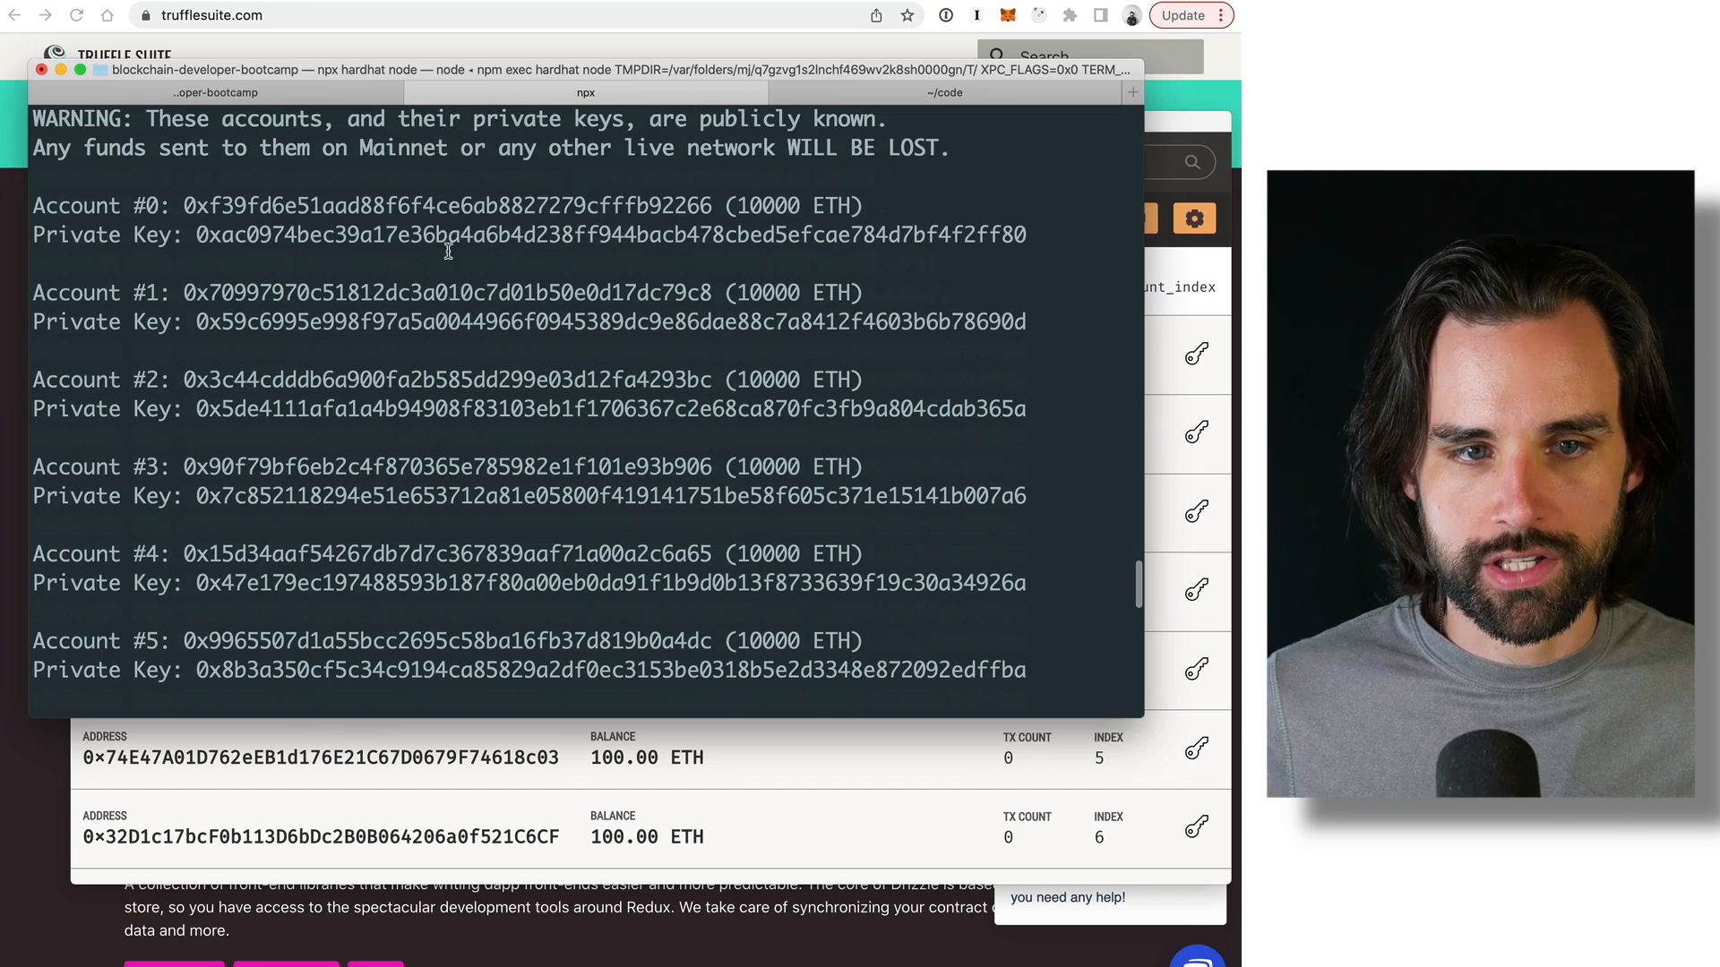
scroll(down, 3)
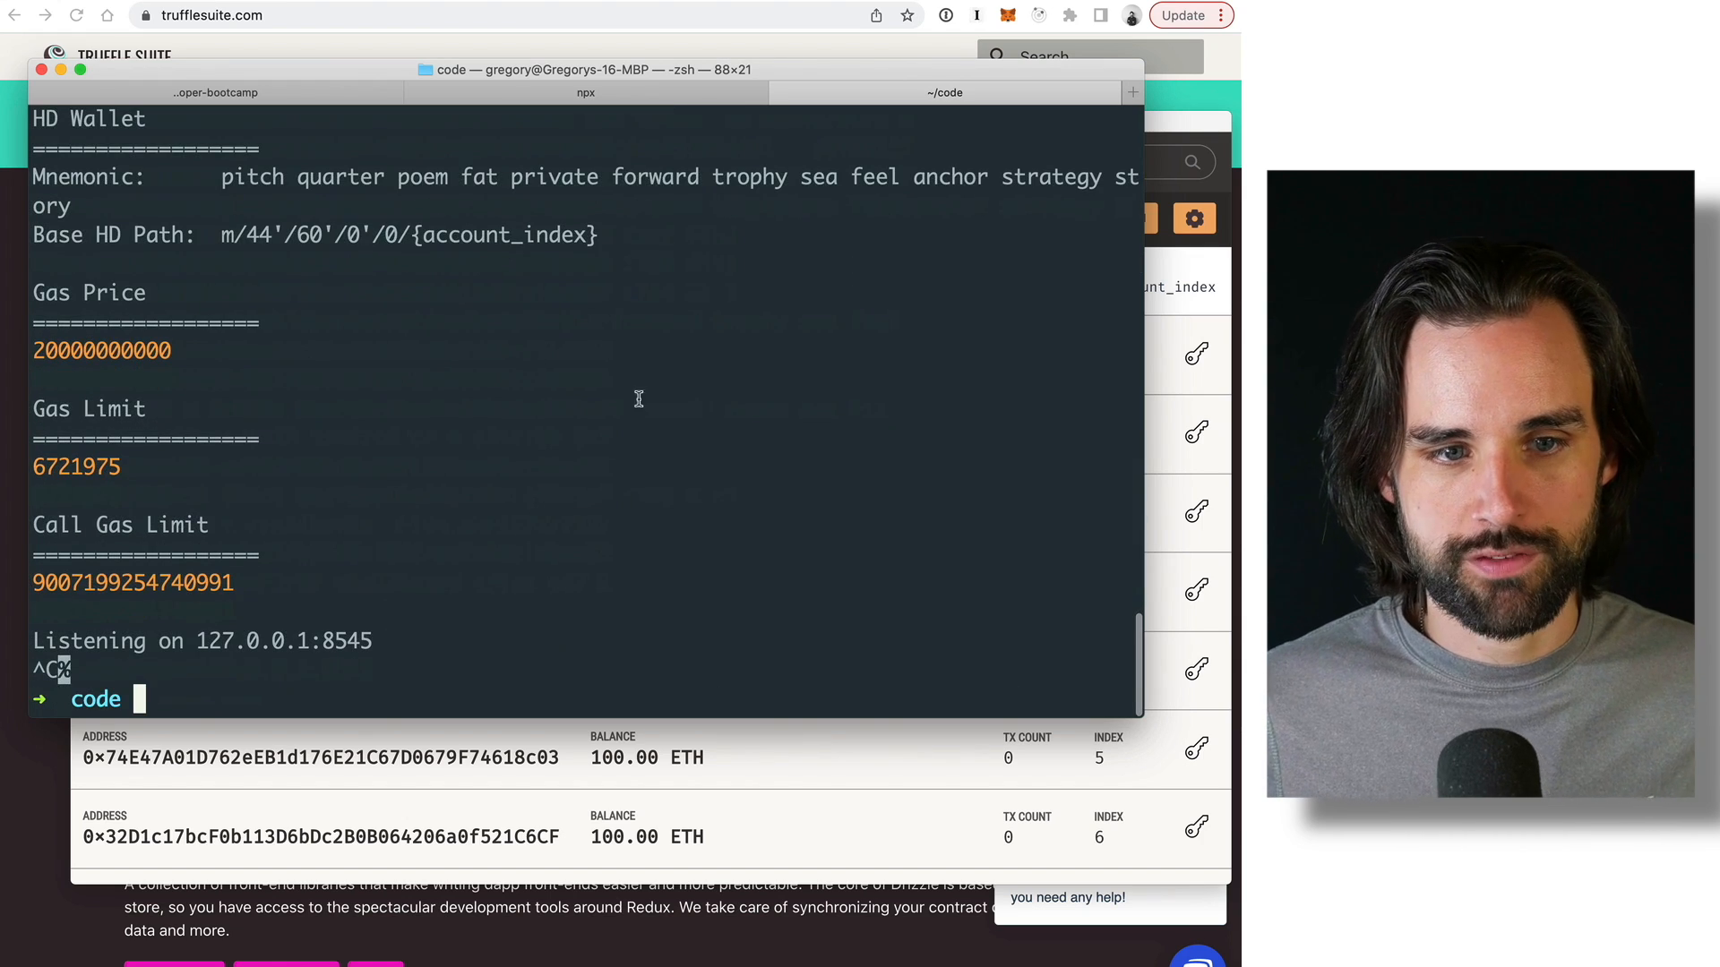
Stop ganache-cli and rerun npx hardhat node, listing twenty accounts with 10000 ETH each.
click(584, 94)
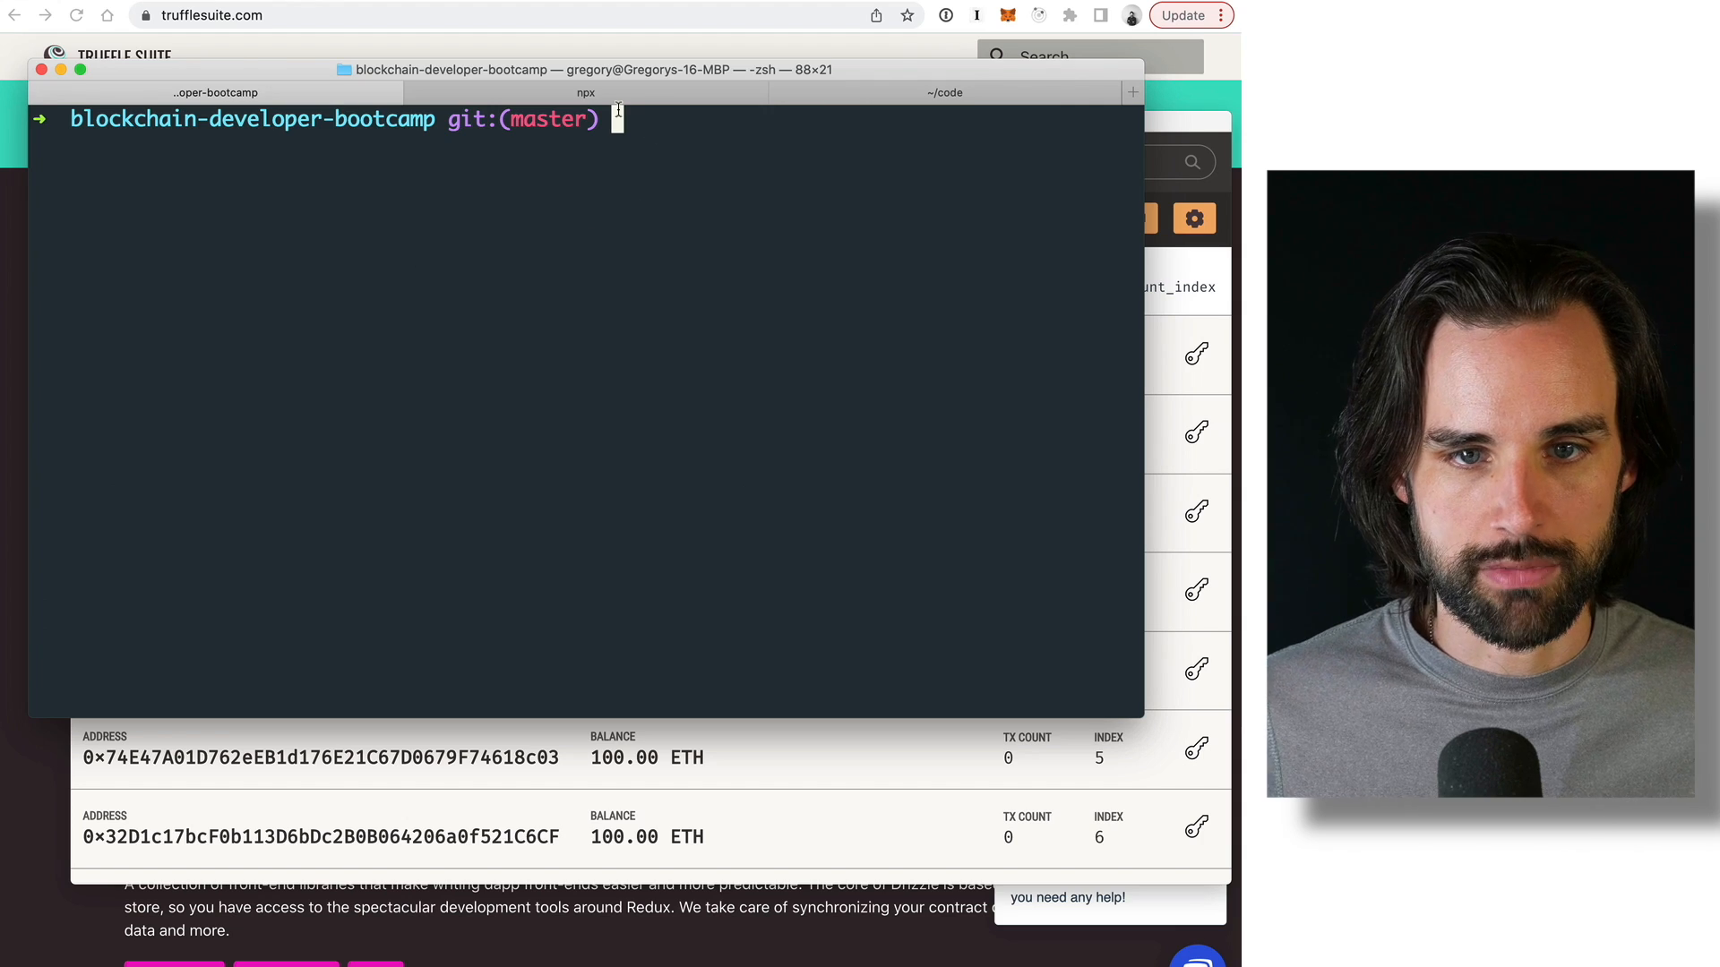
text(npx hardhat node)
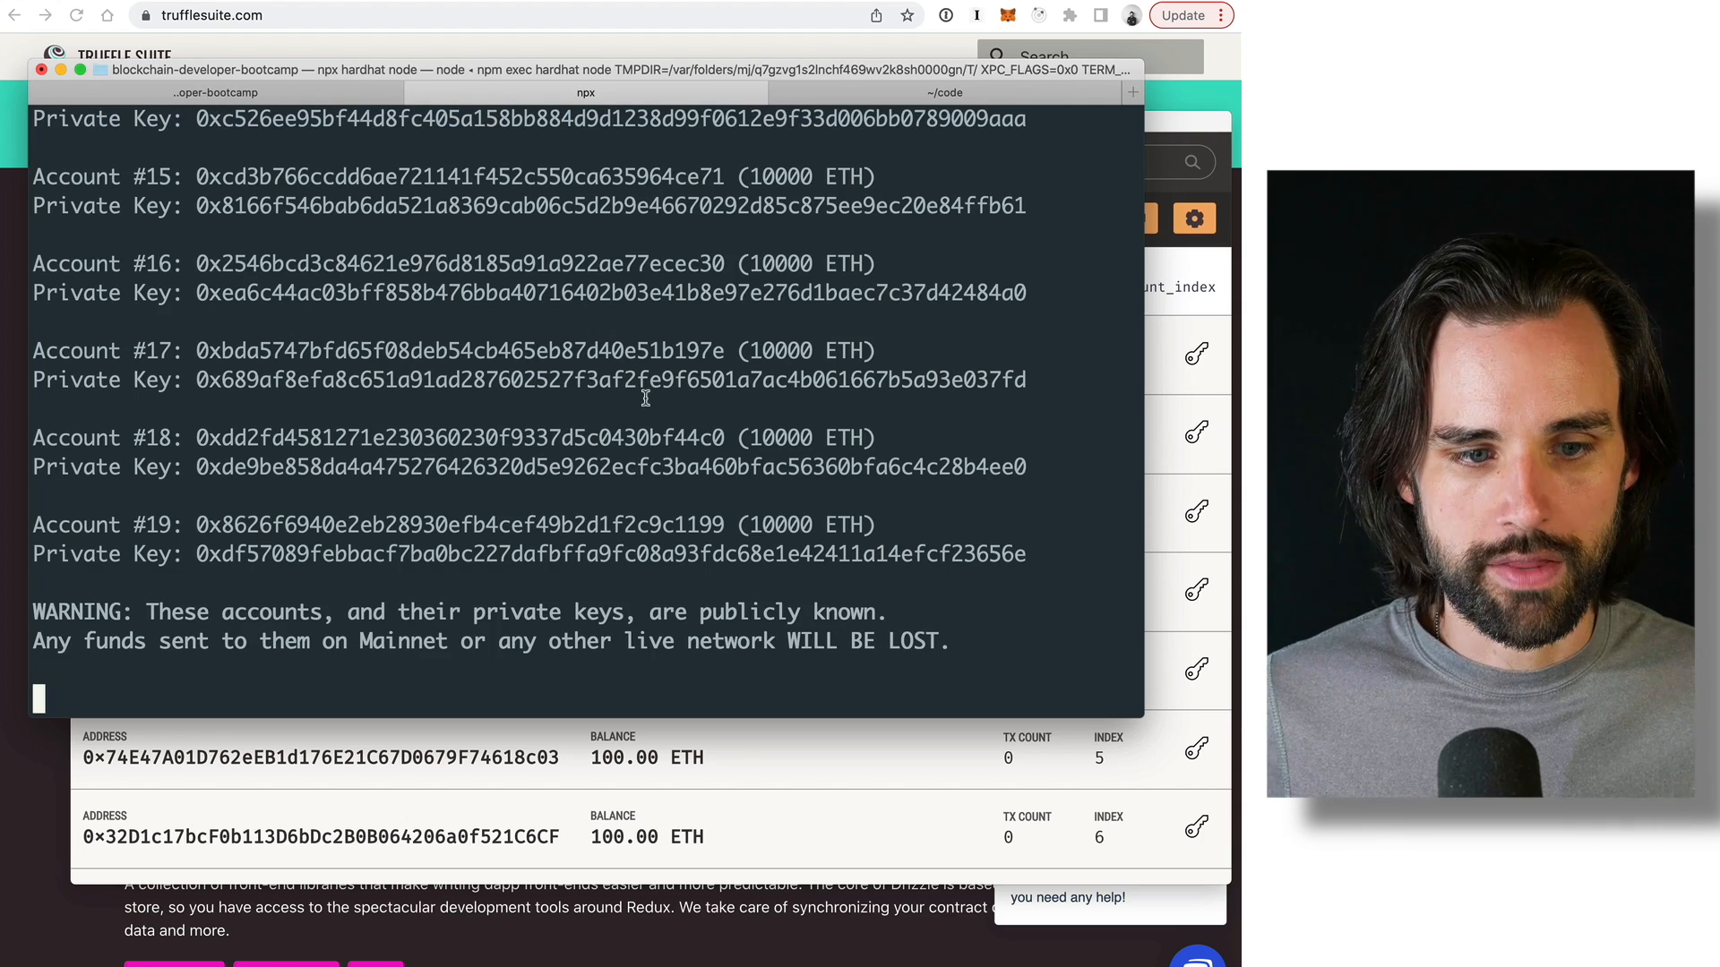
mouse_move(565, 445)
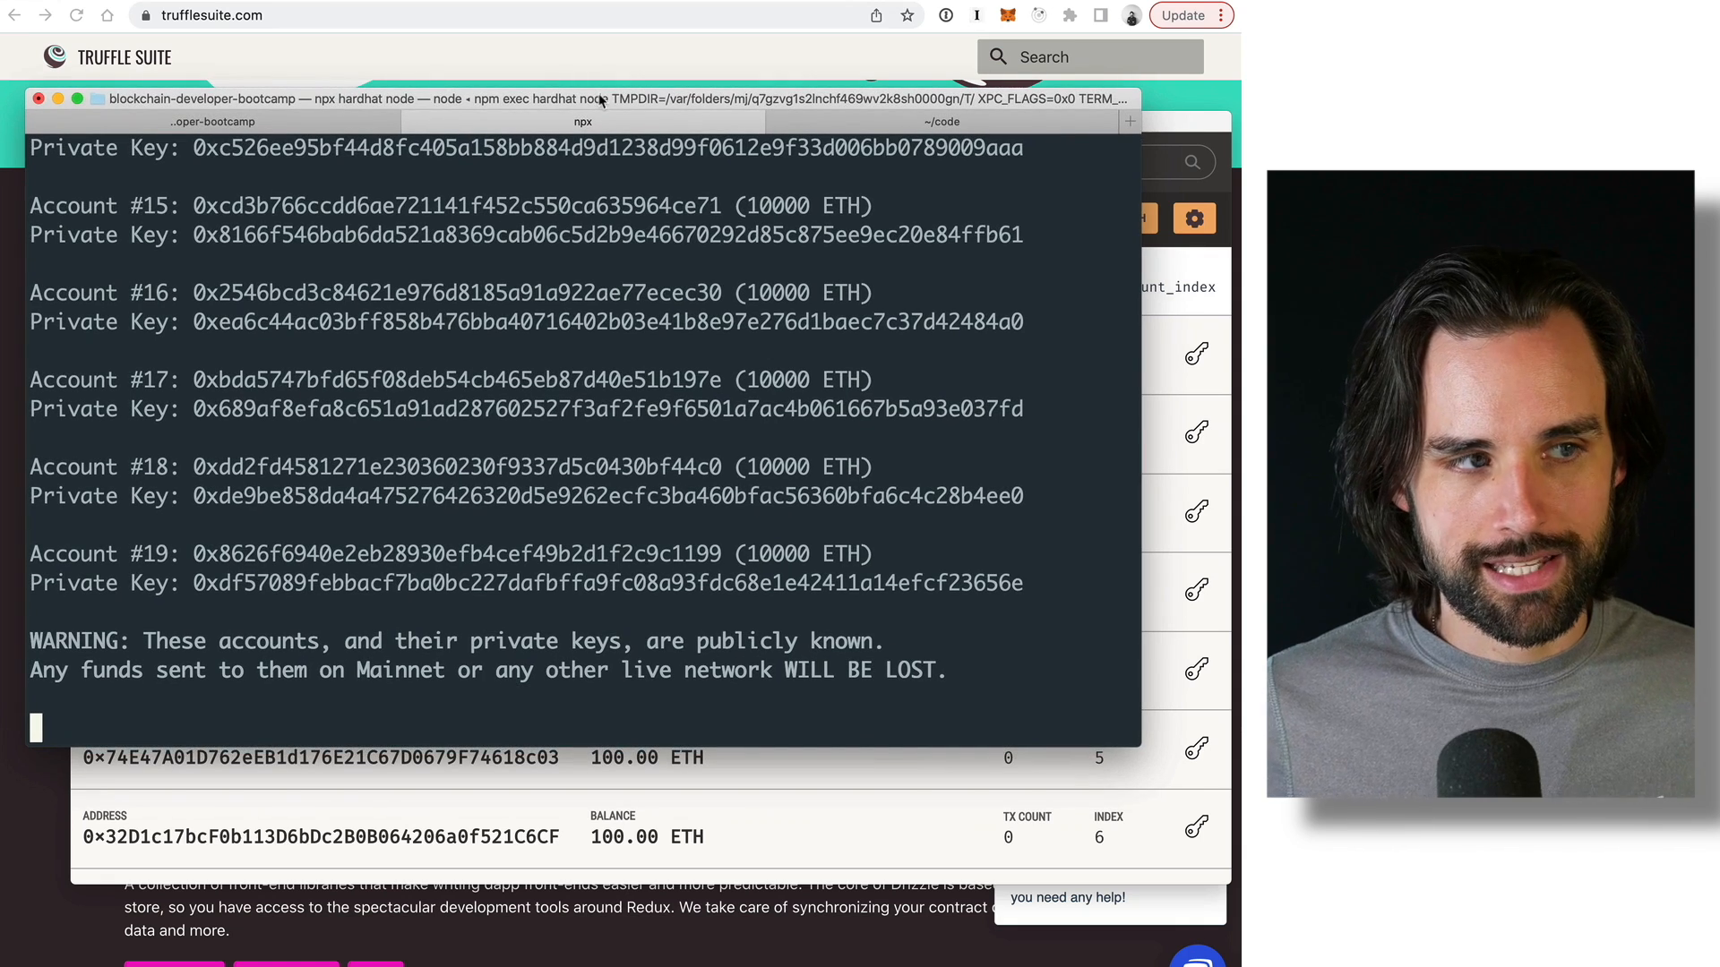
mouse_move(1089, 190)
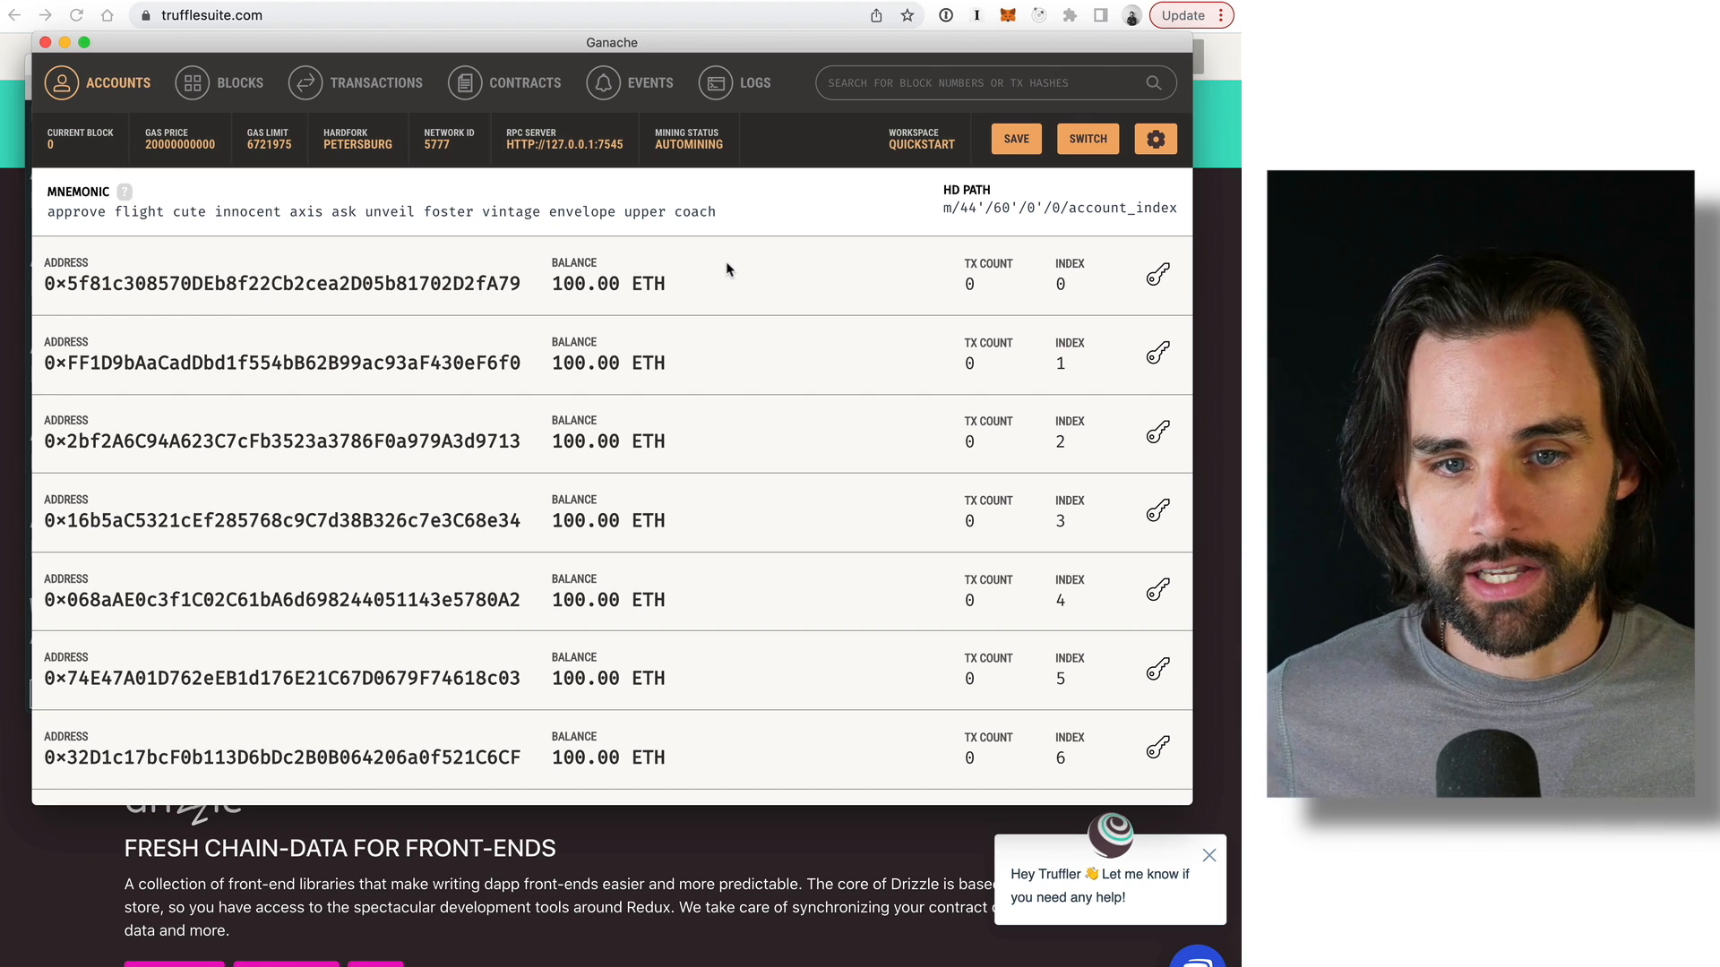
Enlarge the Ganache desktop window to show its account list over the browser.
double_click(609, 283)
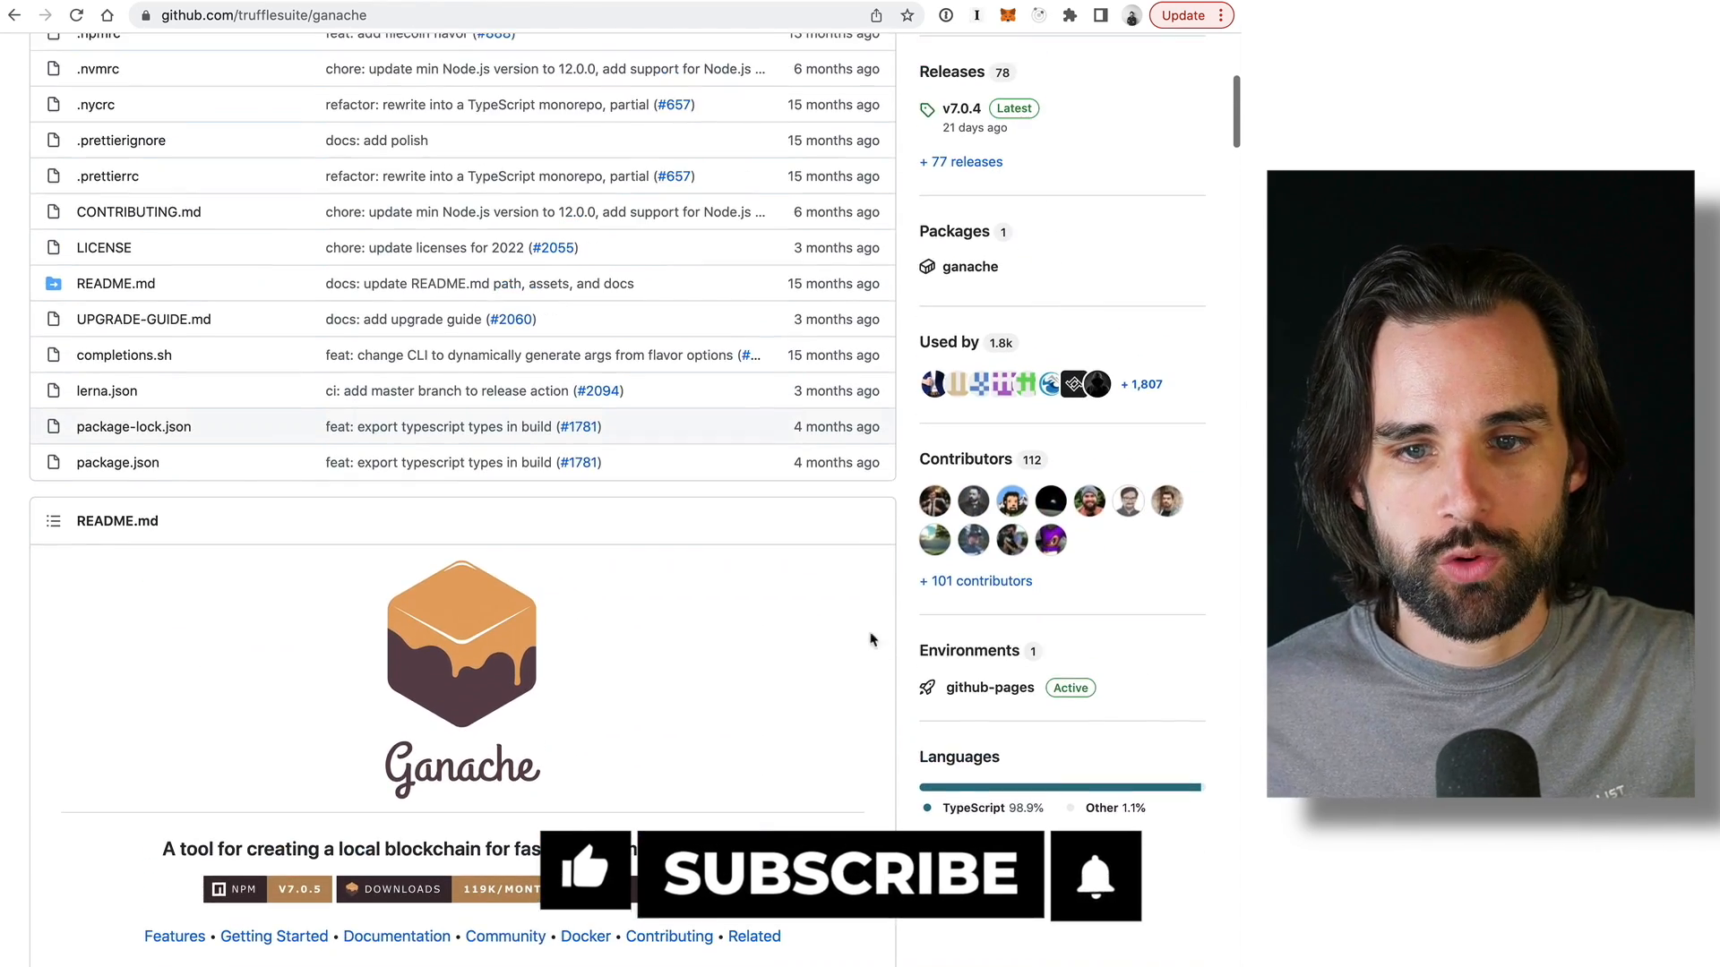
Scroll the trufflesuite/ganache README down to its Programmatic use examples.
scroll(down, 3)
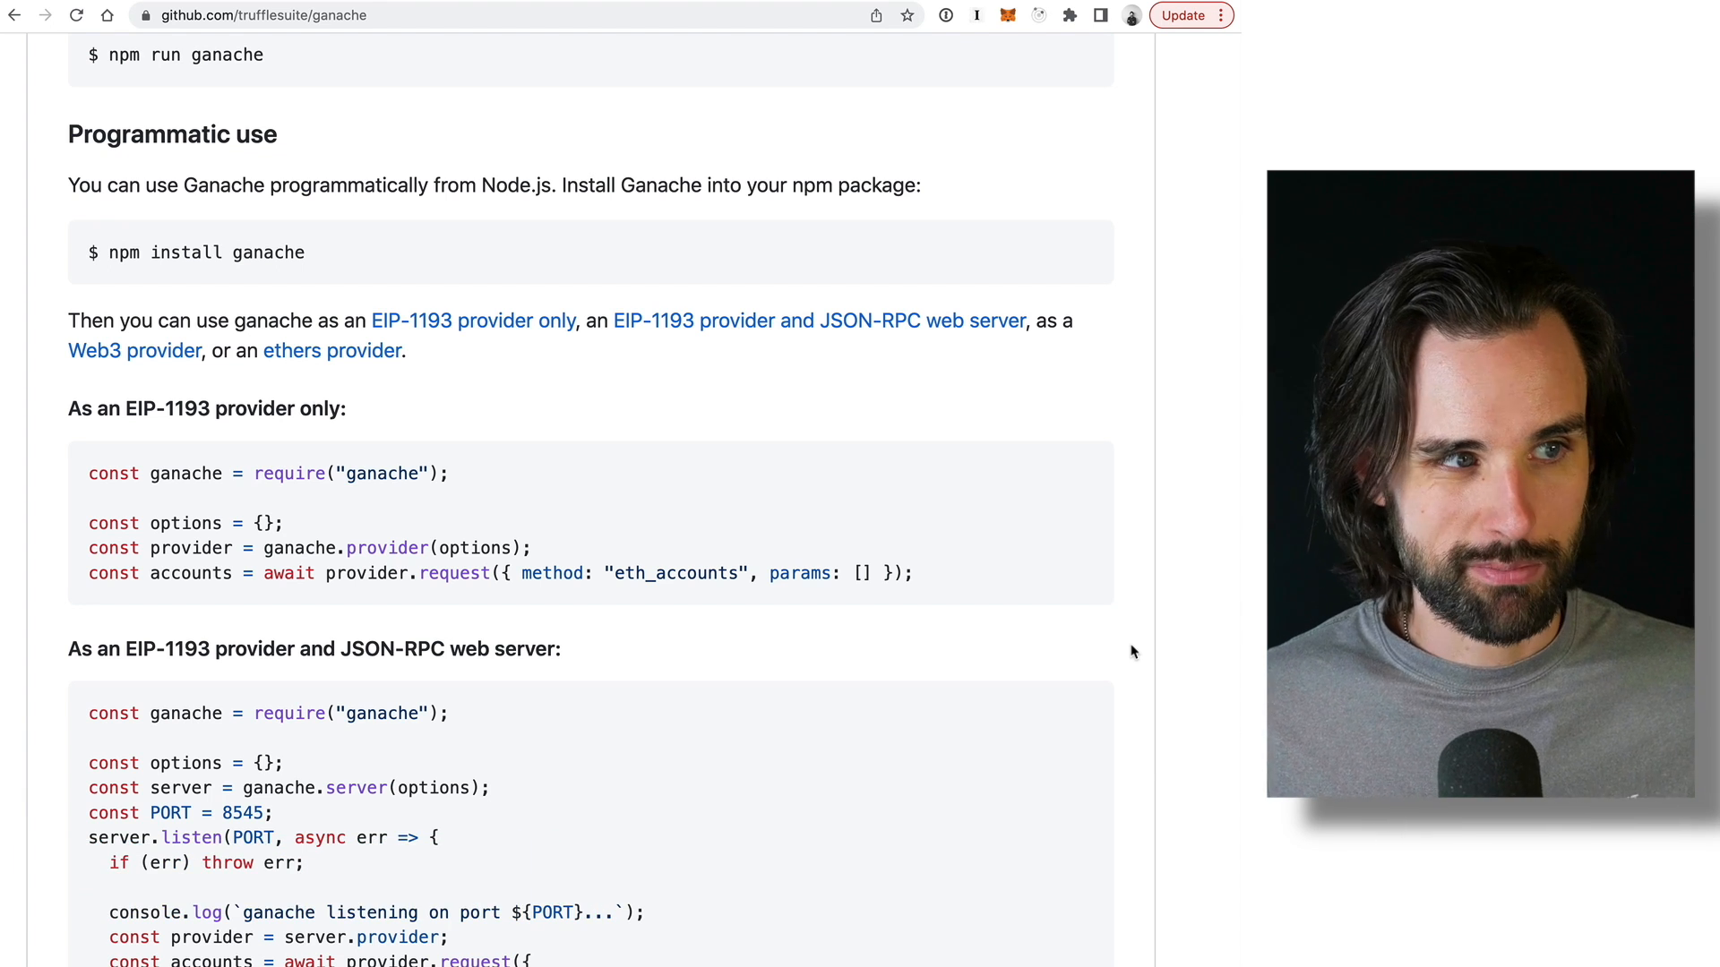
scroll(down, 3)
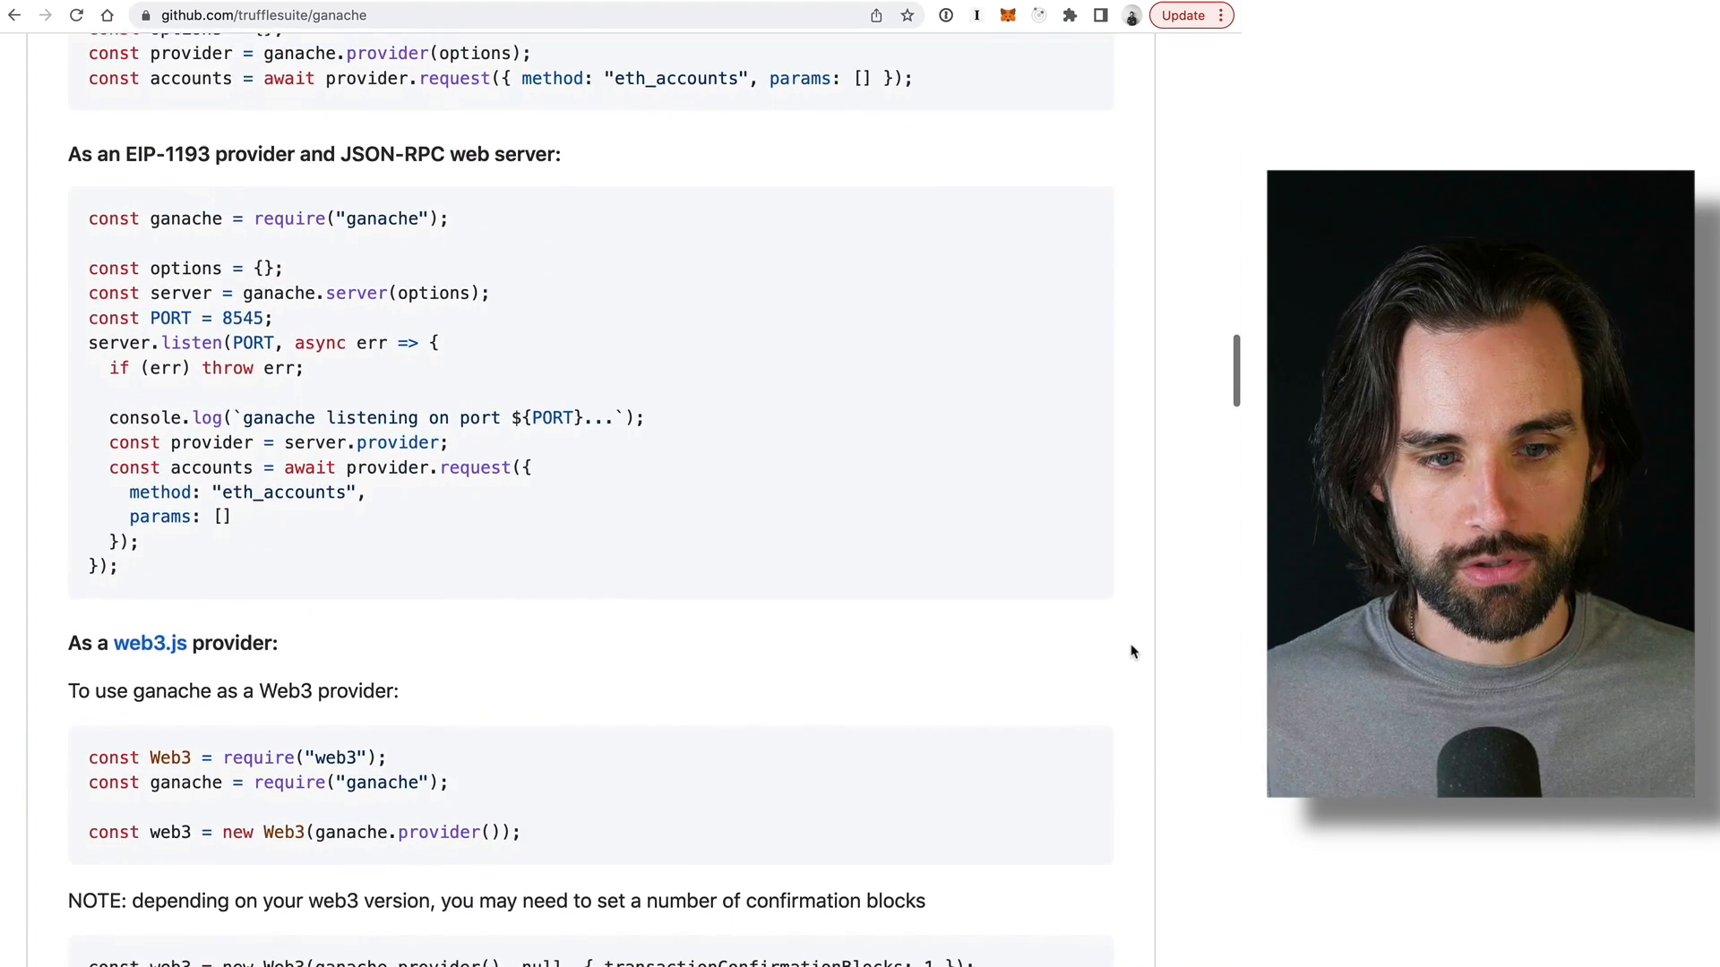